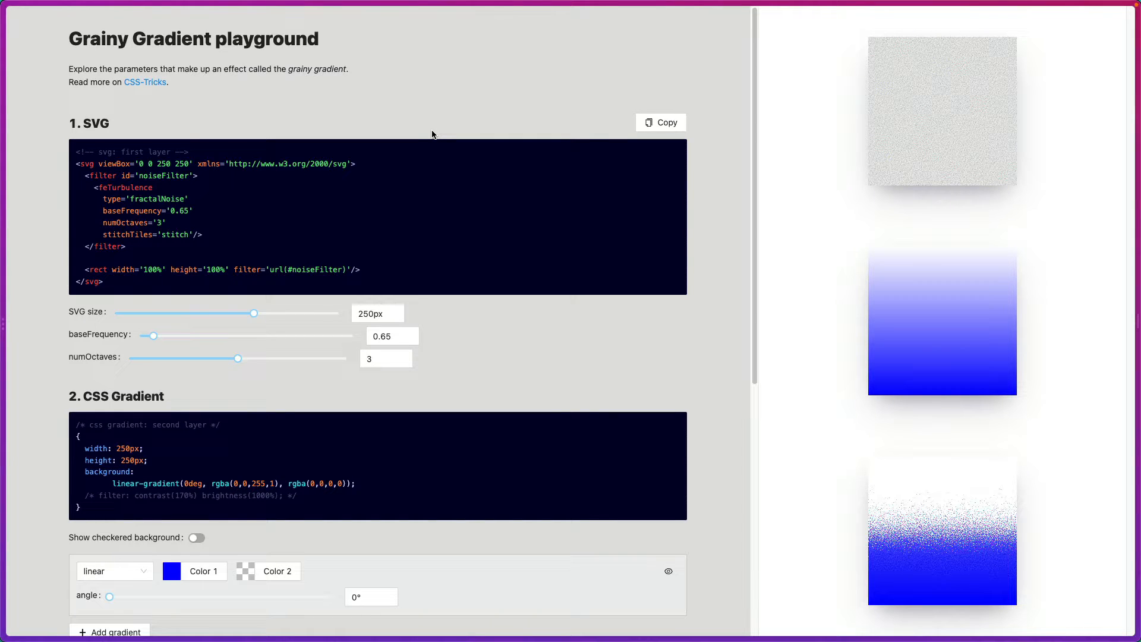
mouse_move(377, 129)
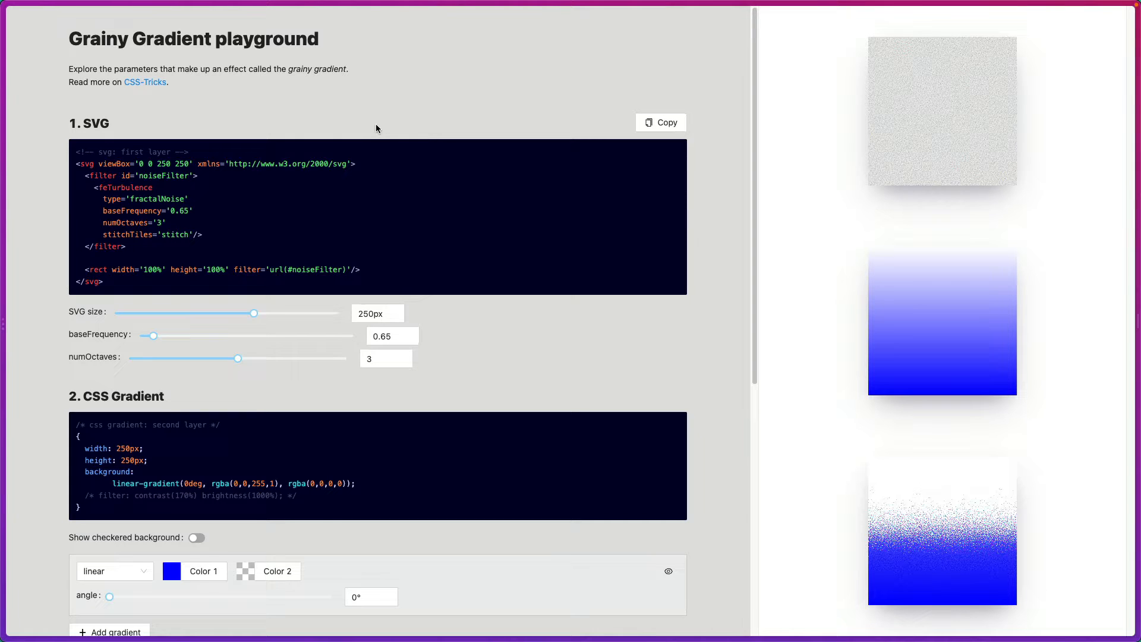
mouse_move(367, 126)
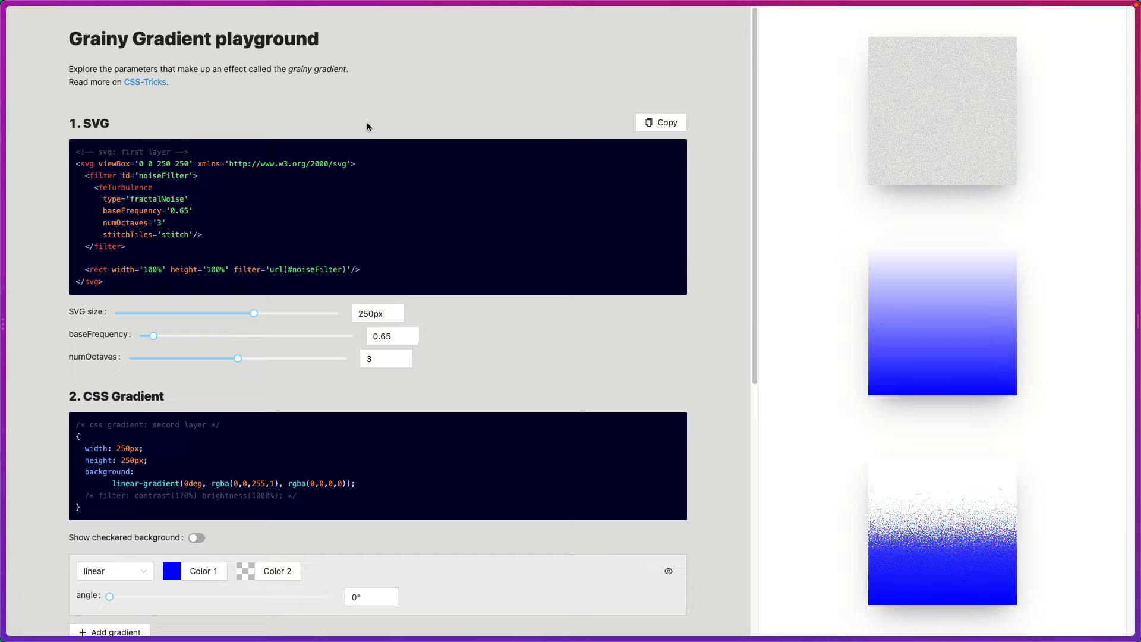
mouse_move(169, 145)
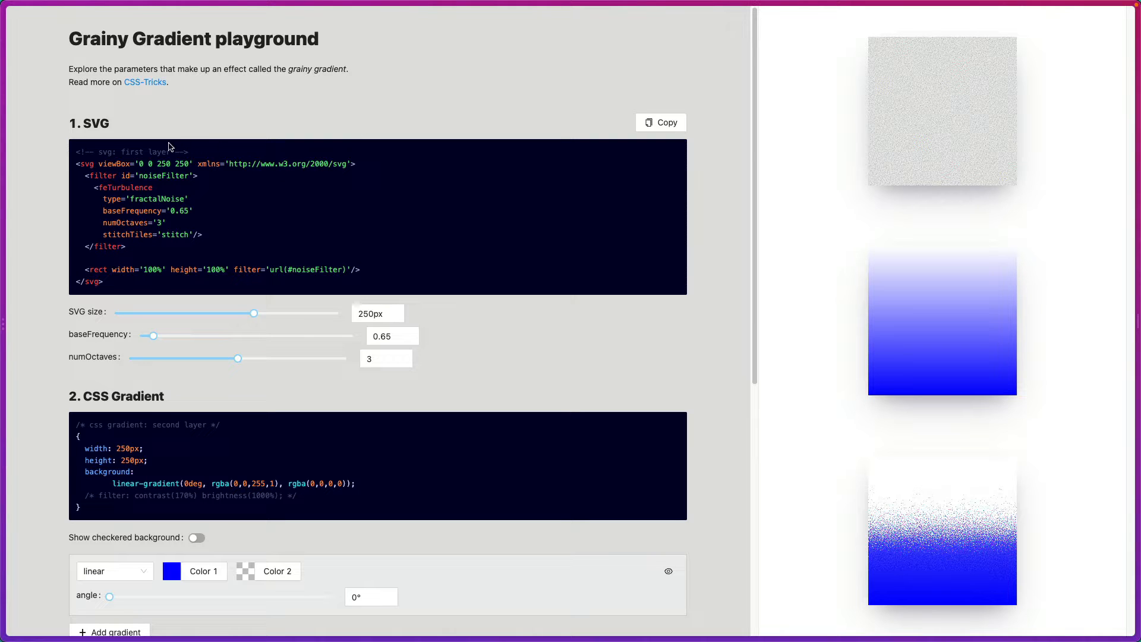
mouse_move(255, 313)
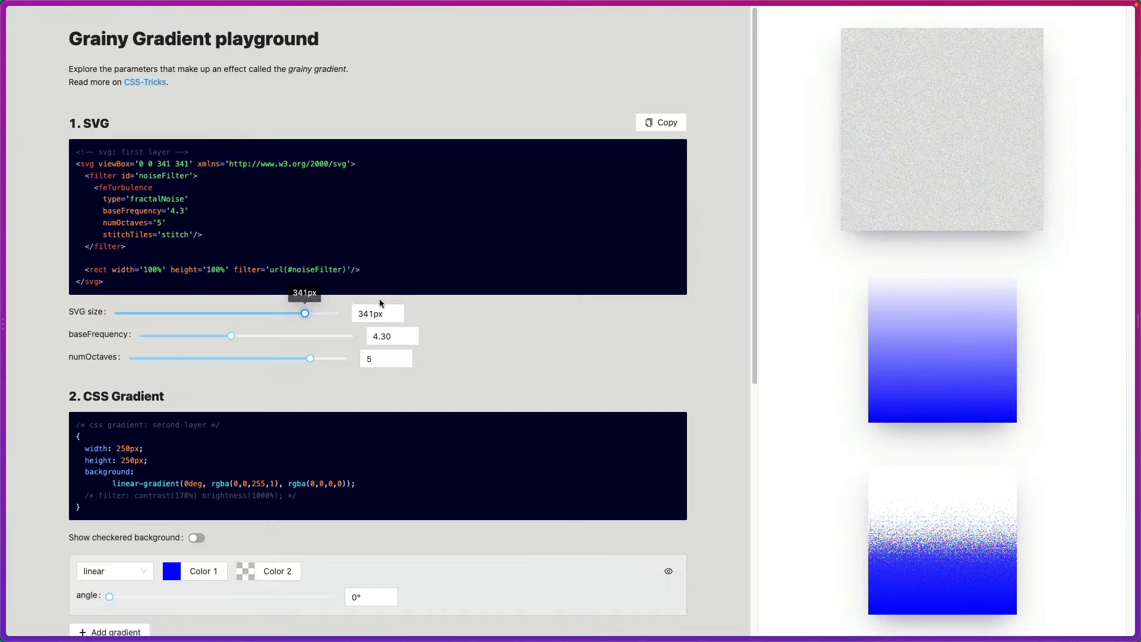
Preview the checkered background, then choose a purple for the gradient's second colour.
scroll(down, 3)
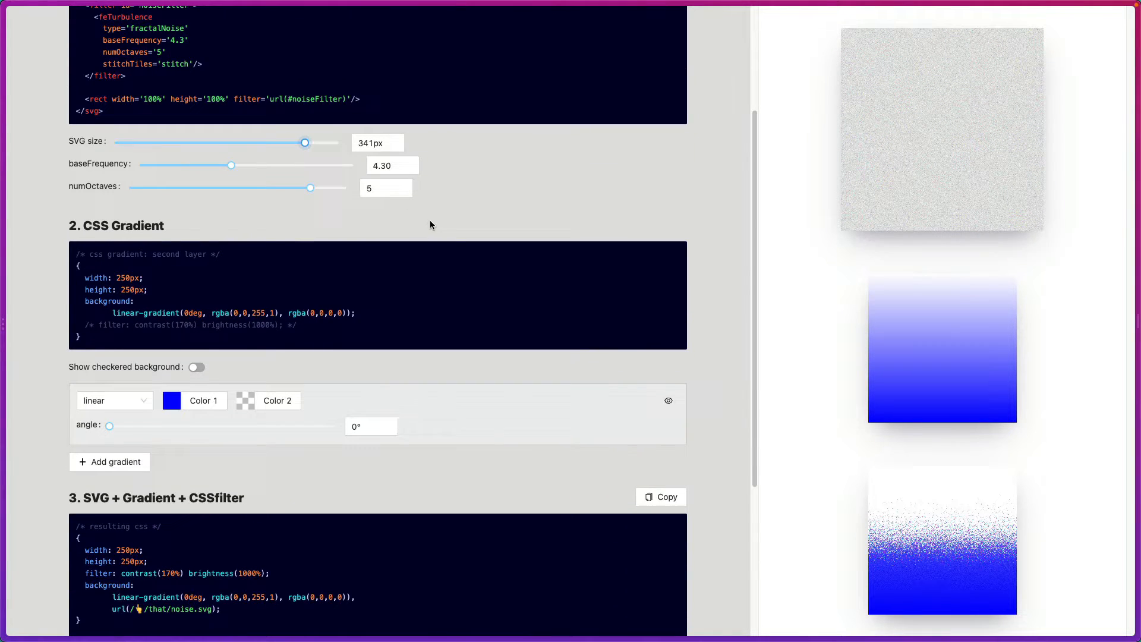
scroll(down, 3)
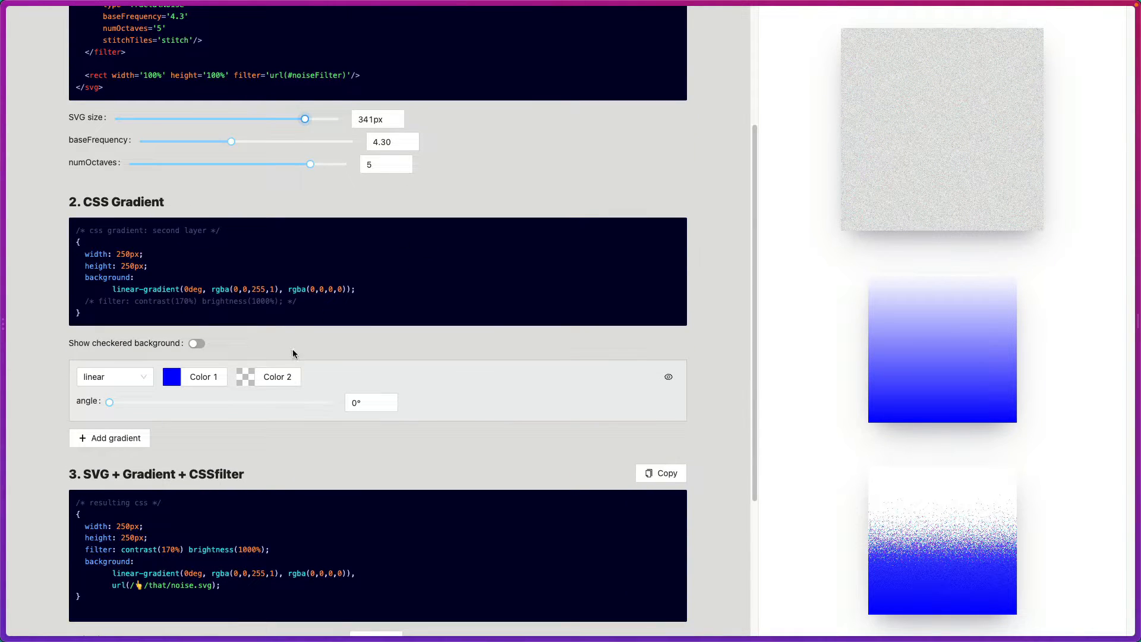
click(196, 343)
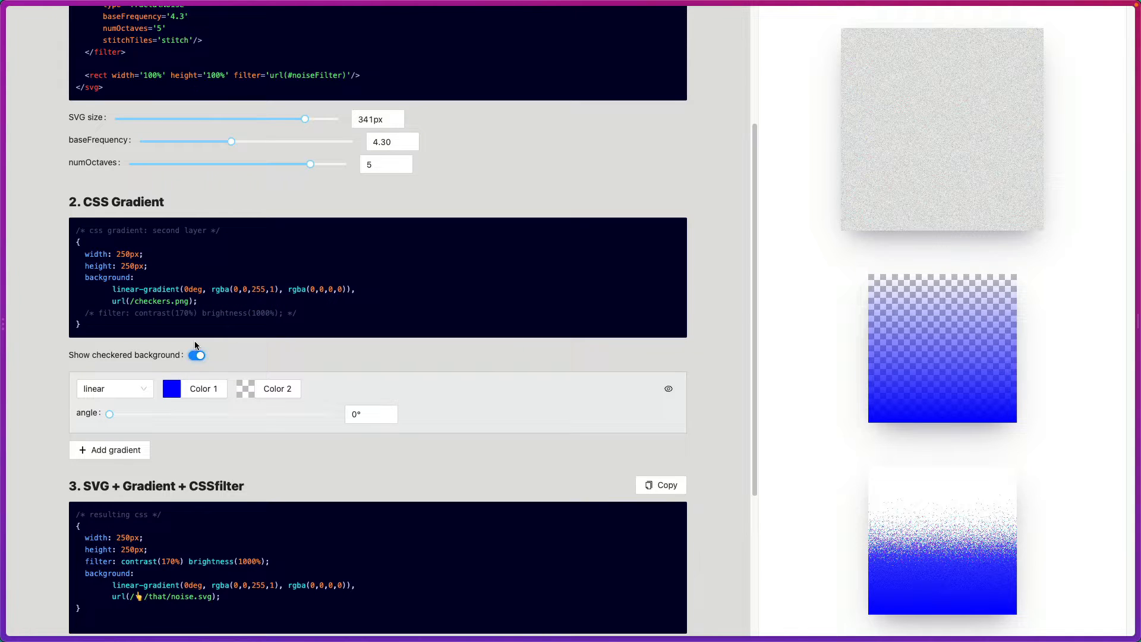
click(196, 354)
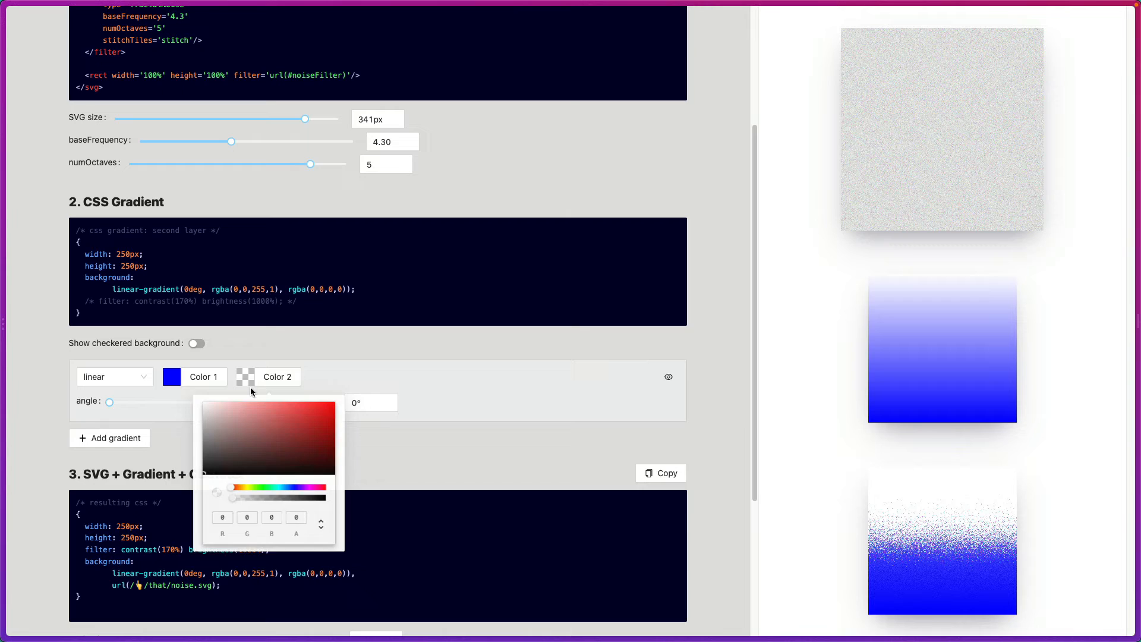
click(319, 412)
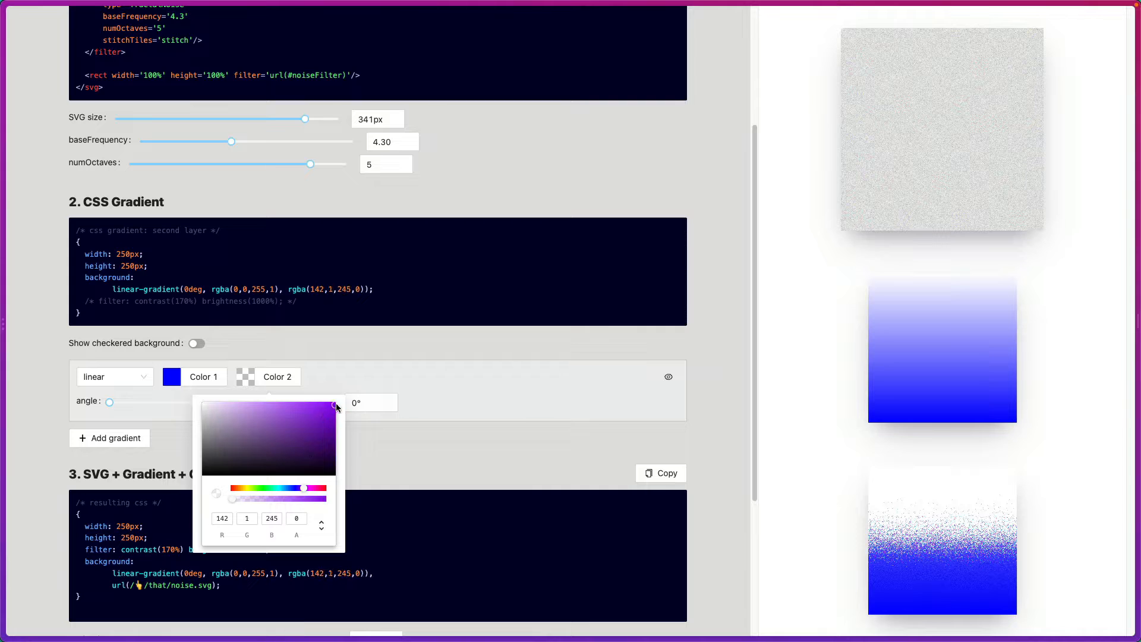
click(336, 362)
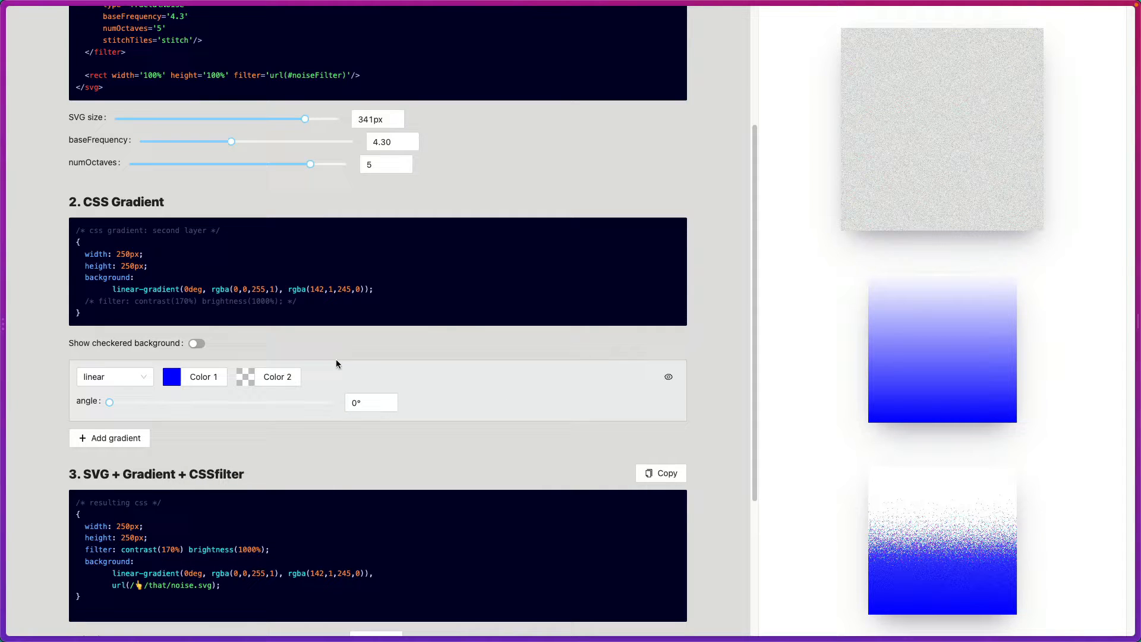
Tilt the gradient to 128° and confirm the purple at rgba(150,7,236,0.47).
click(246, 376)
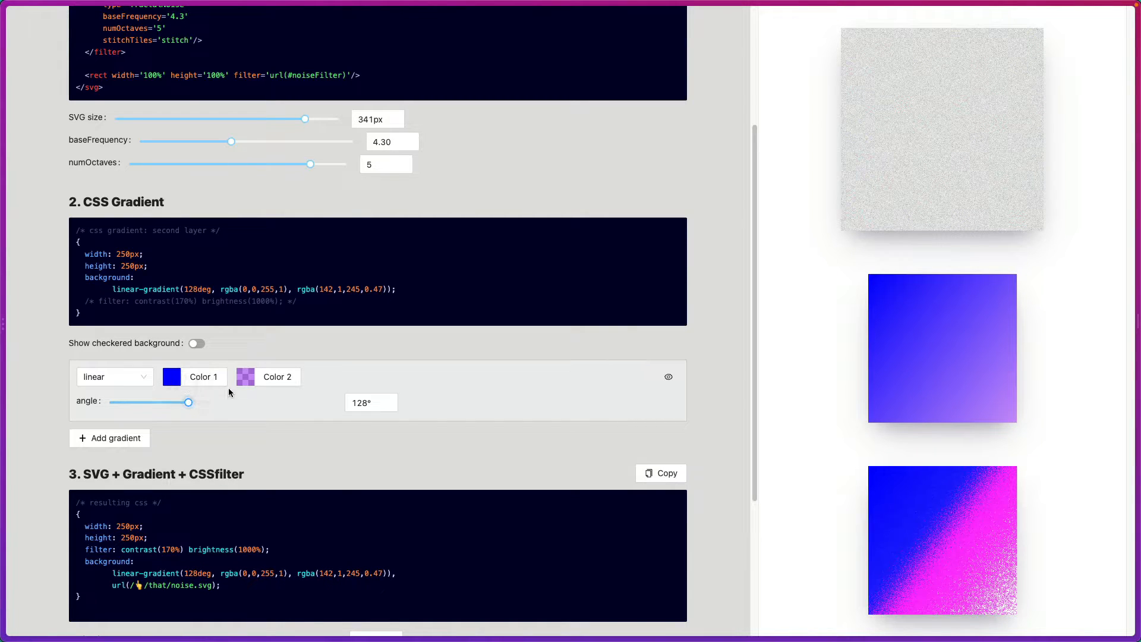
click(246, 377)
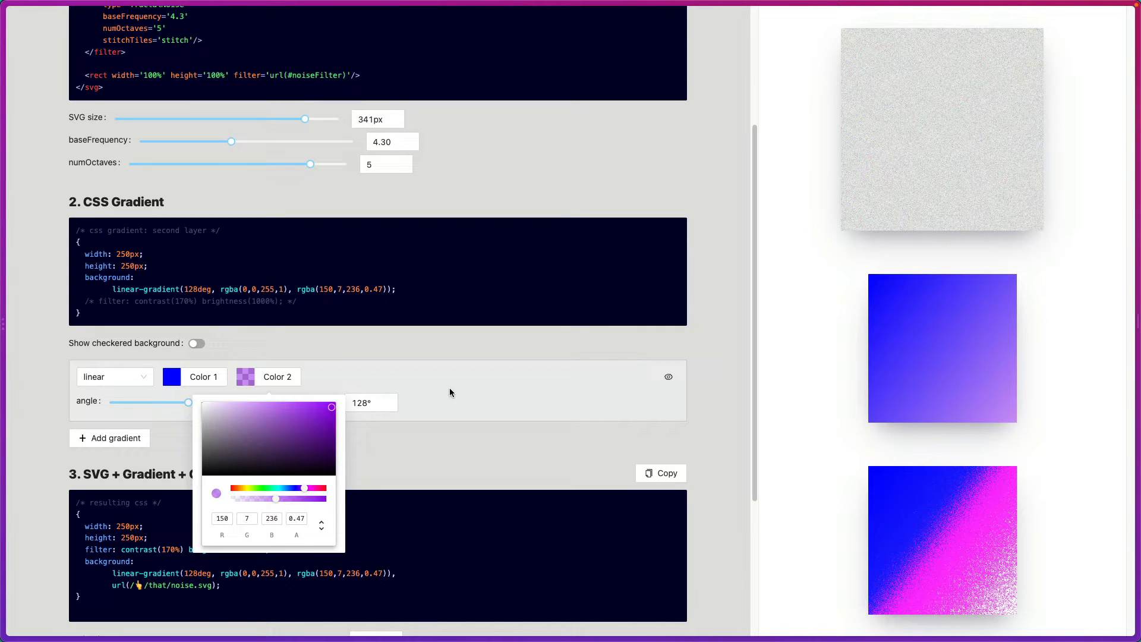
mouse_move(432, 398)
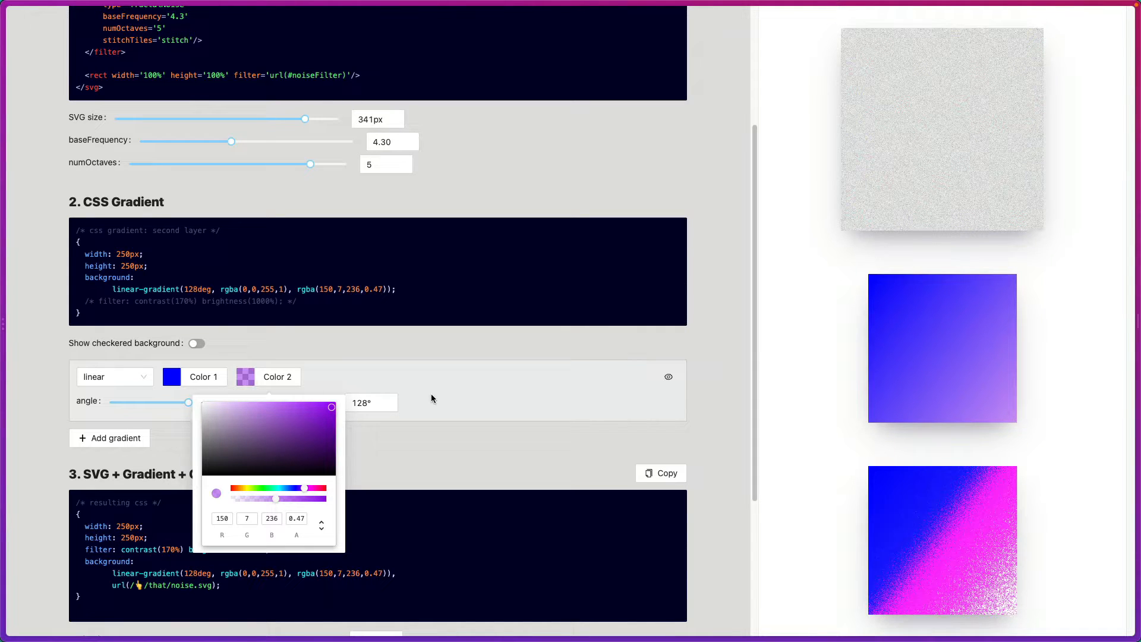
click(432, 398)
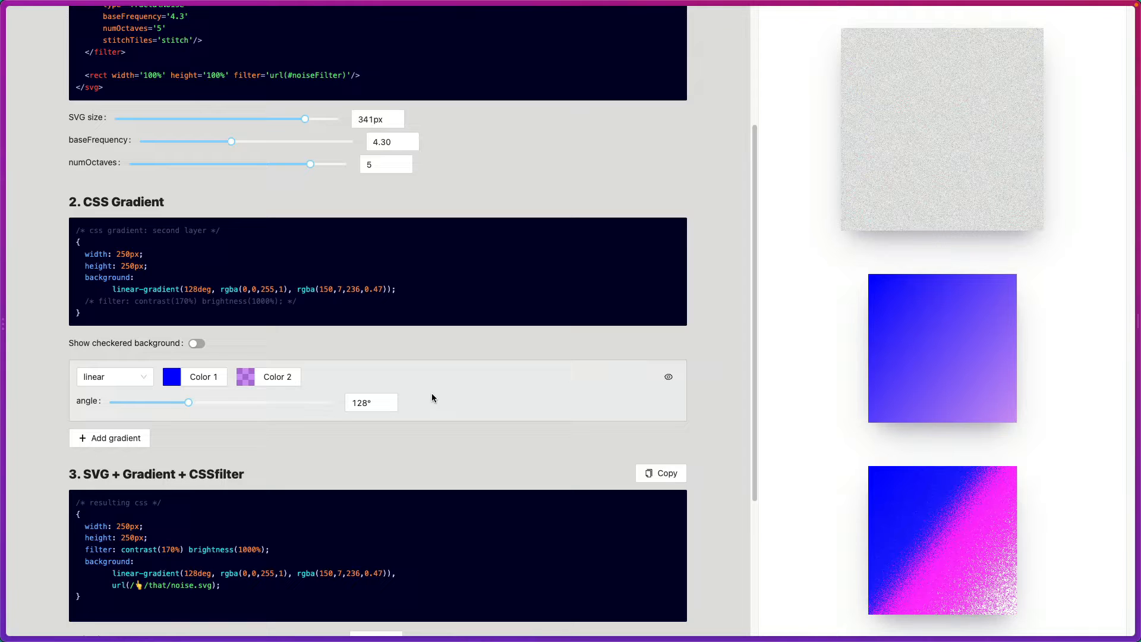
mouse_move(203, 421)
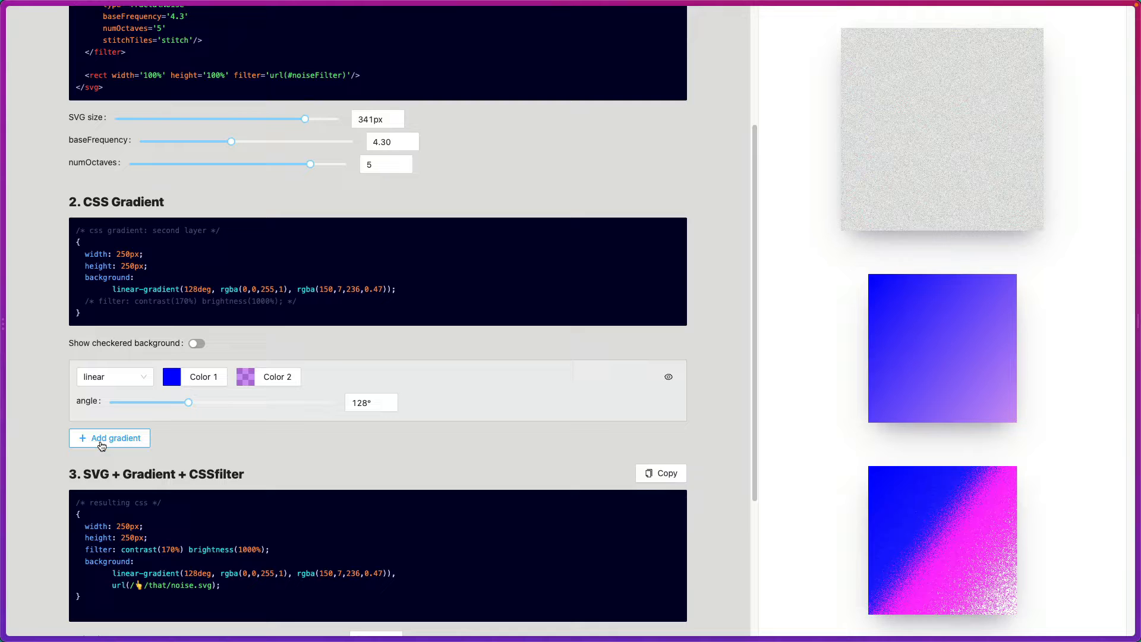
click(108, 437)
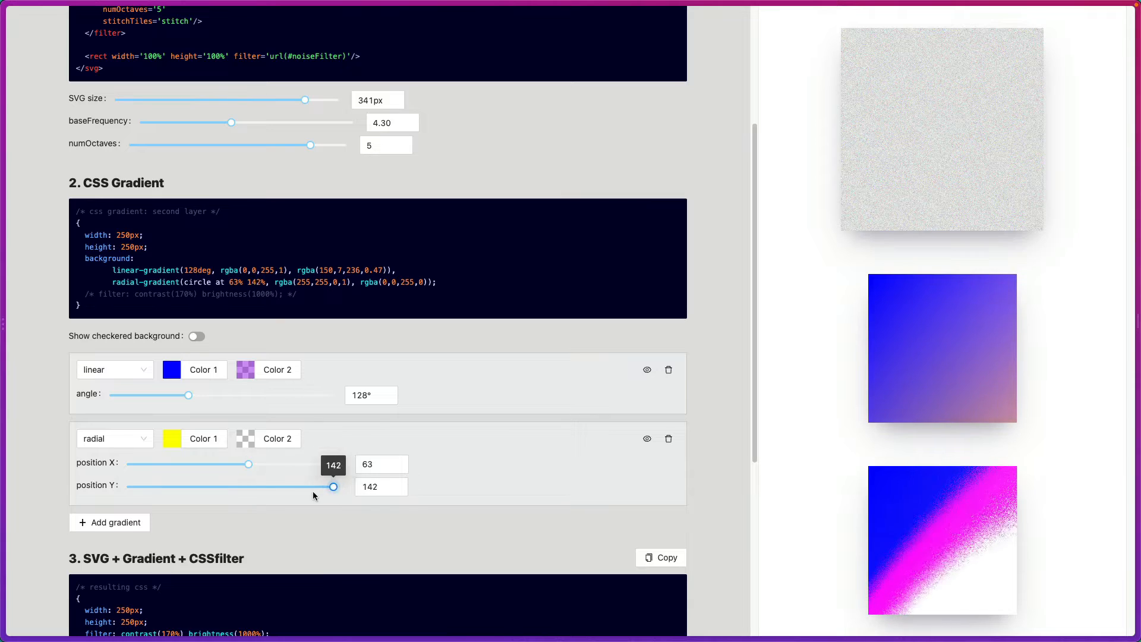
click(171, 439)
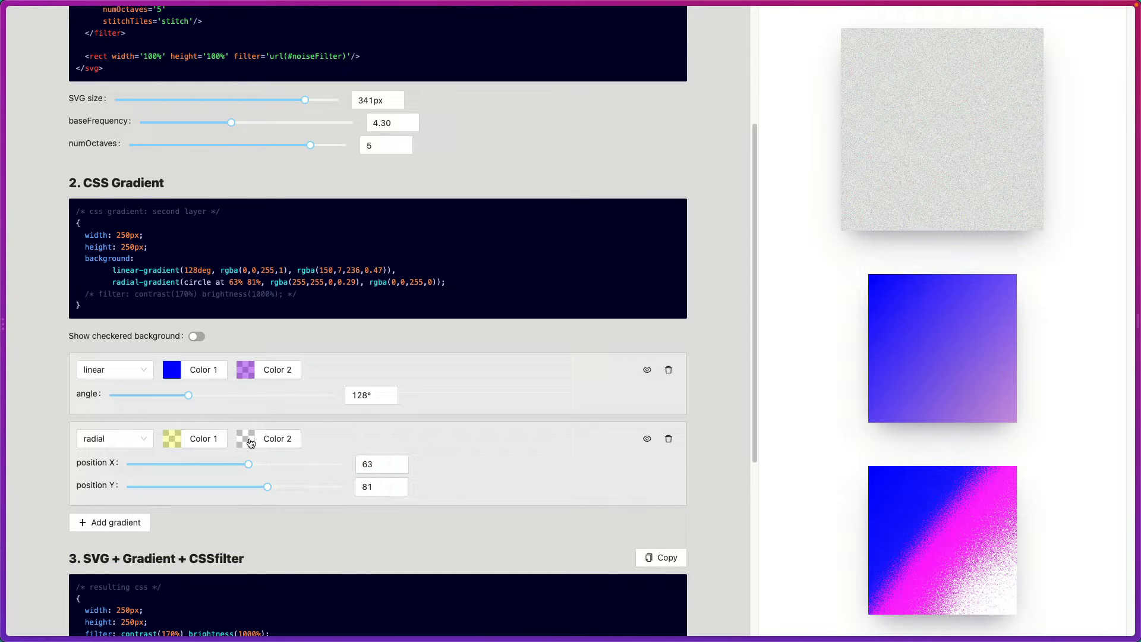
click(246, 438)
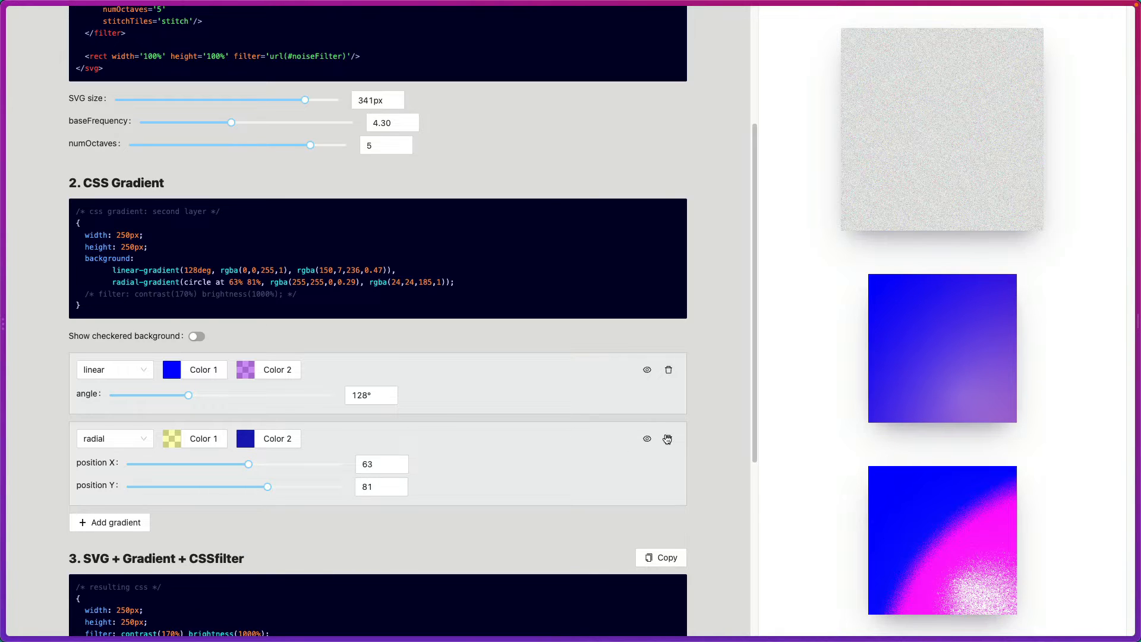
click(667, 438)
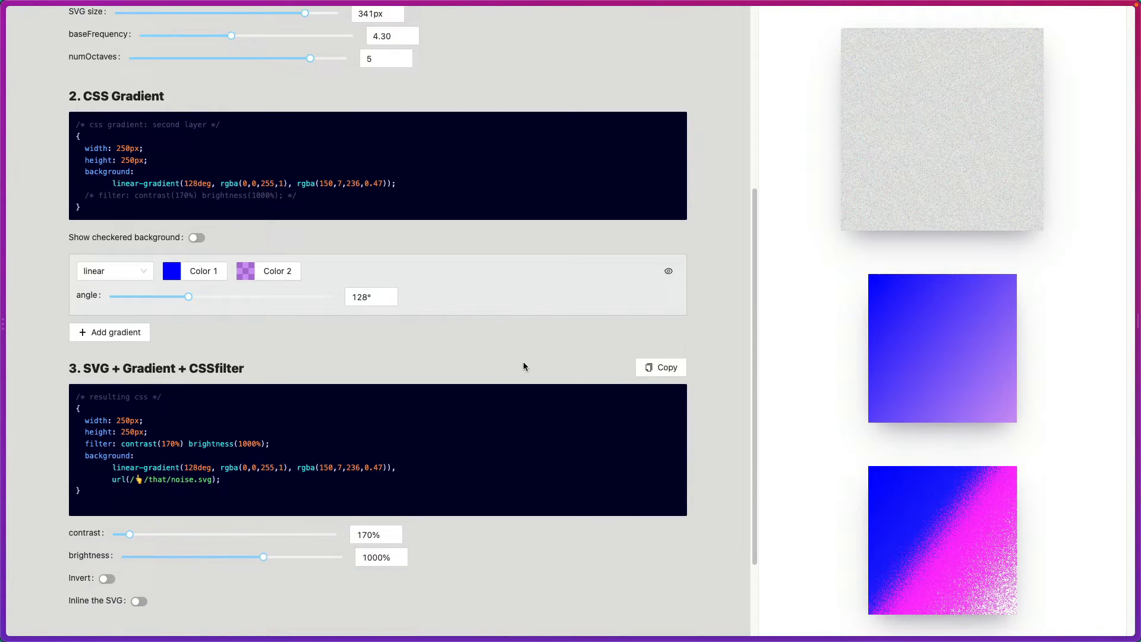
Lower the filter contrast to 130% and brightness to 450%, inlining the noise SVG.
scroll(down, 3)
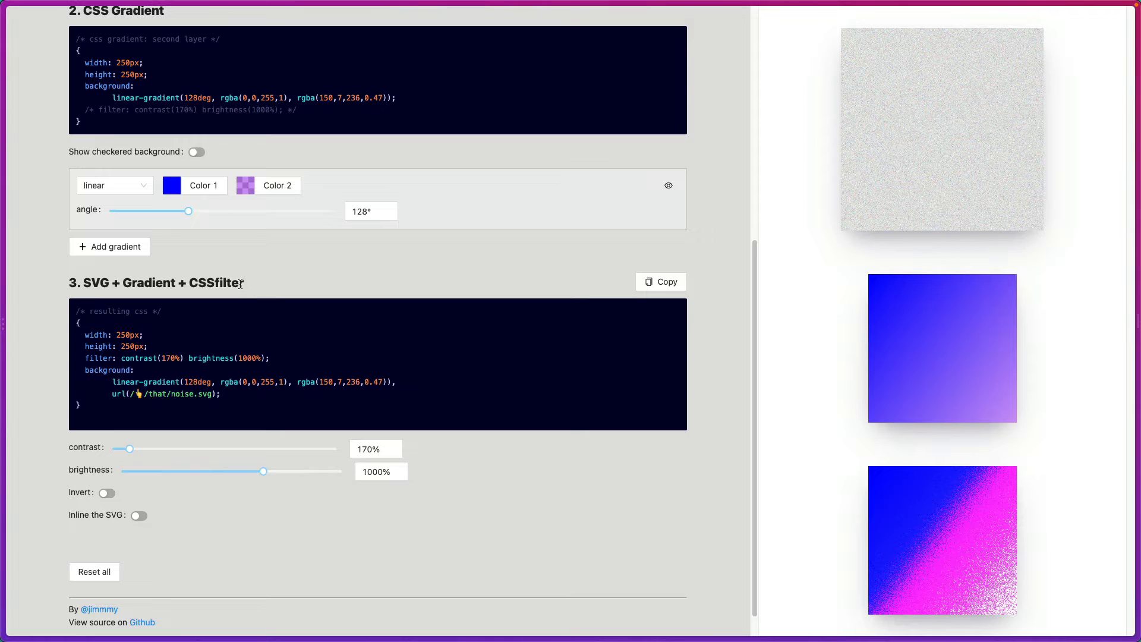
mouse_move(554, 301)
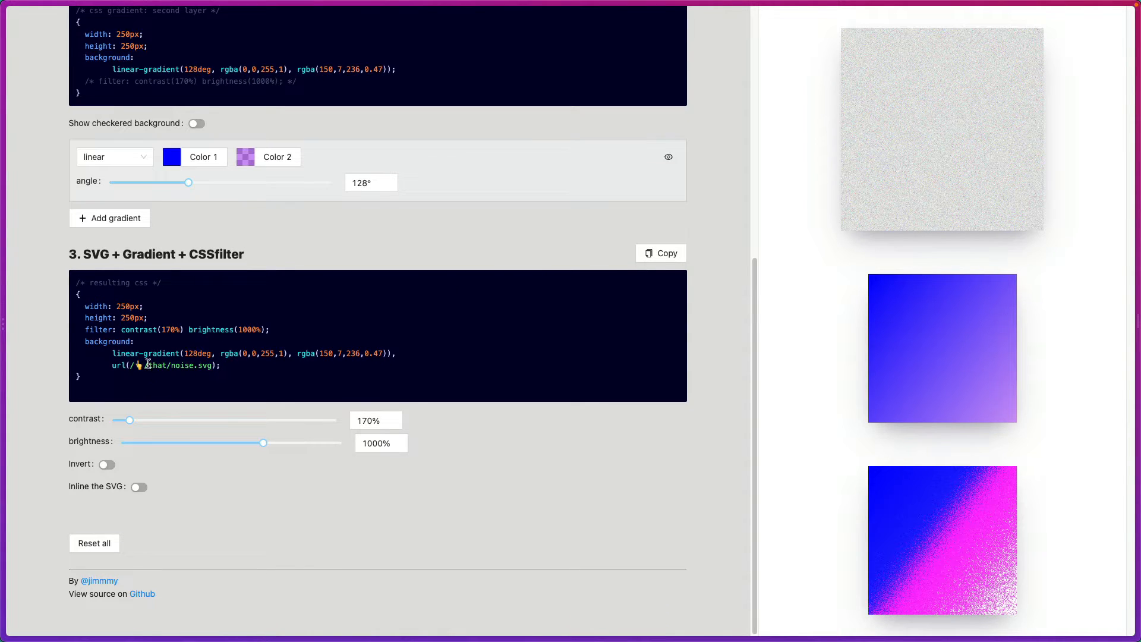
mouse_move(141, 499)
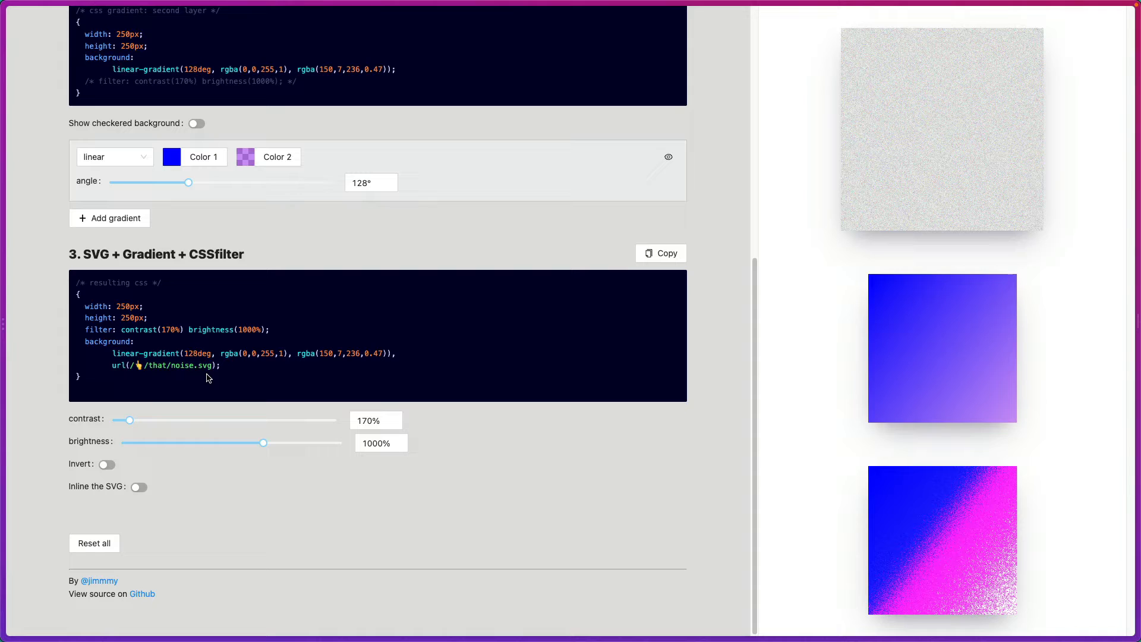
mouse_move(214, 389)
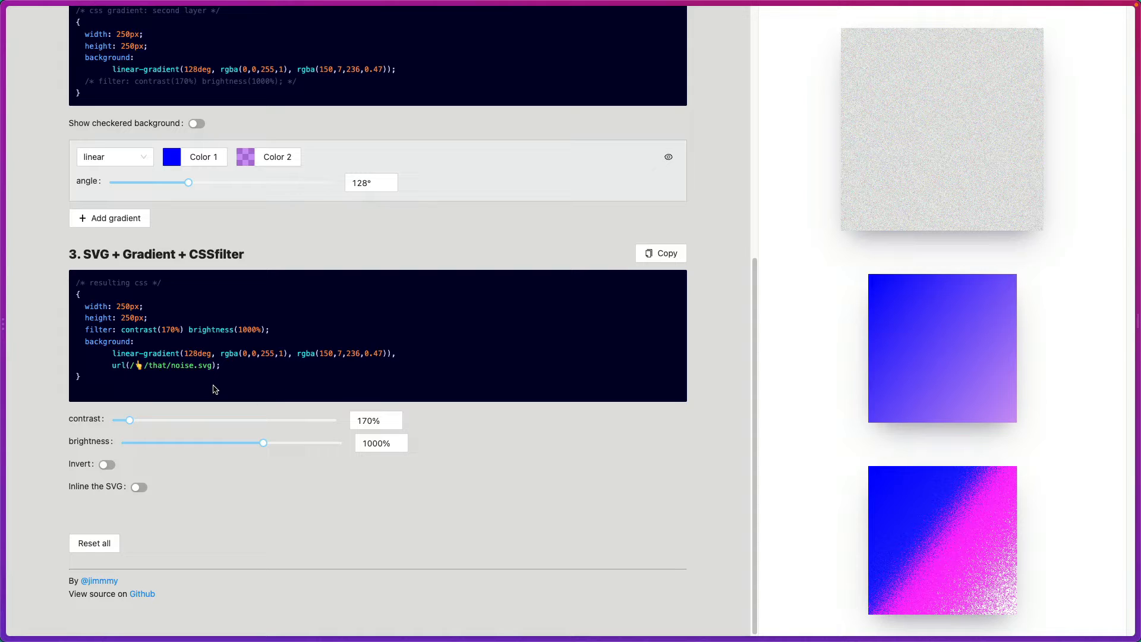
click(138, 487)
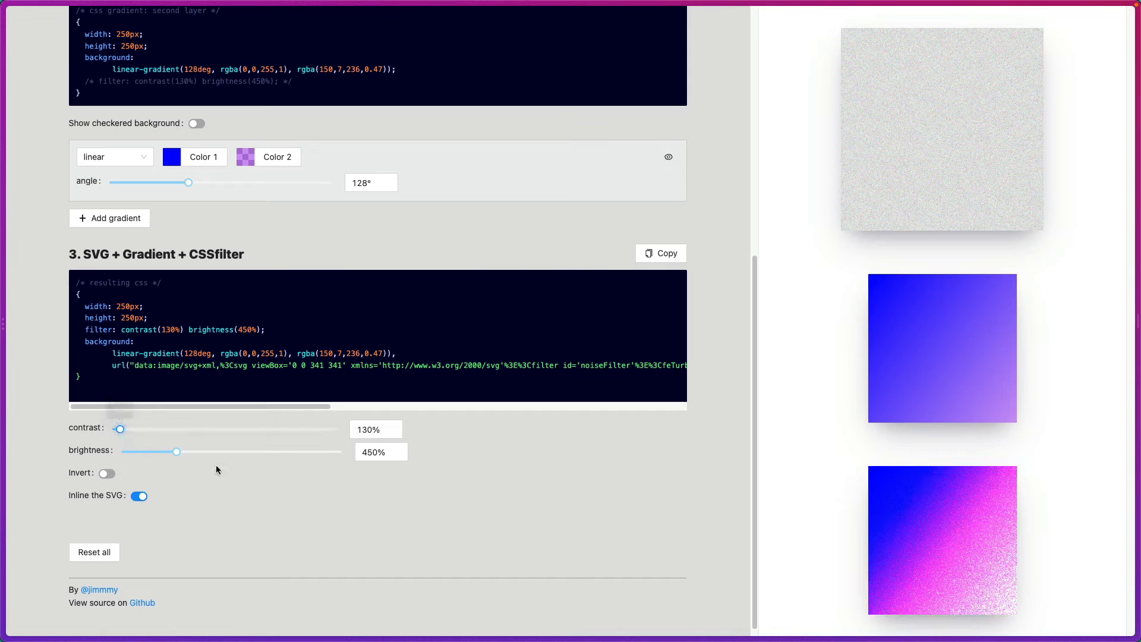
mouse_move(268, 477)
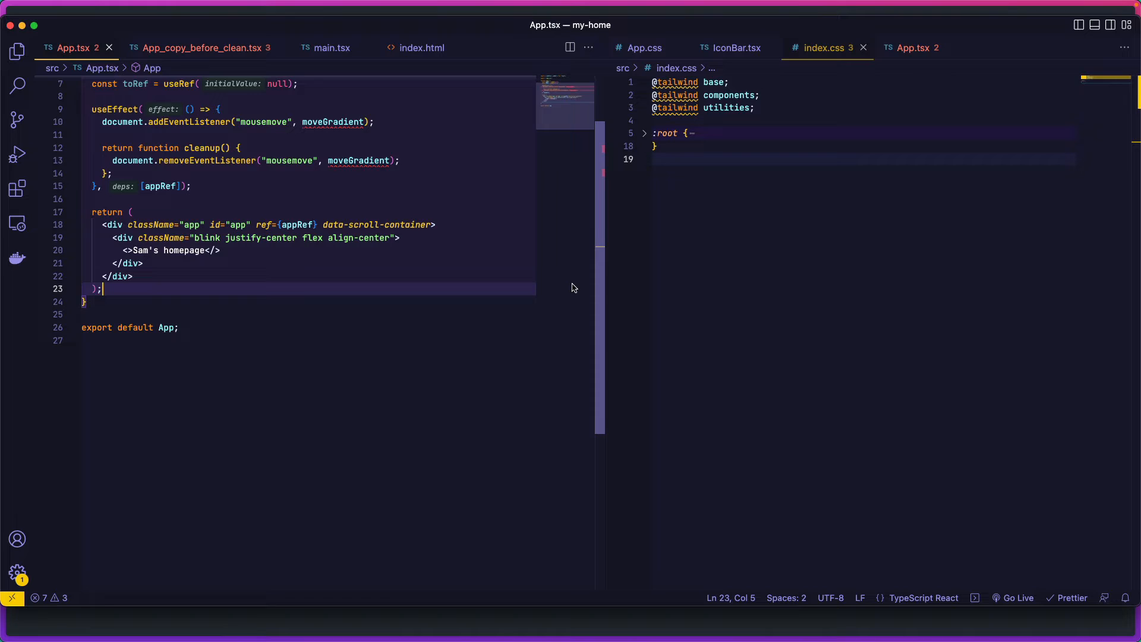
mouse_move(353, 219)
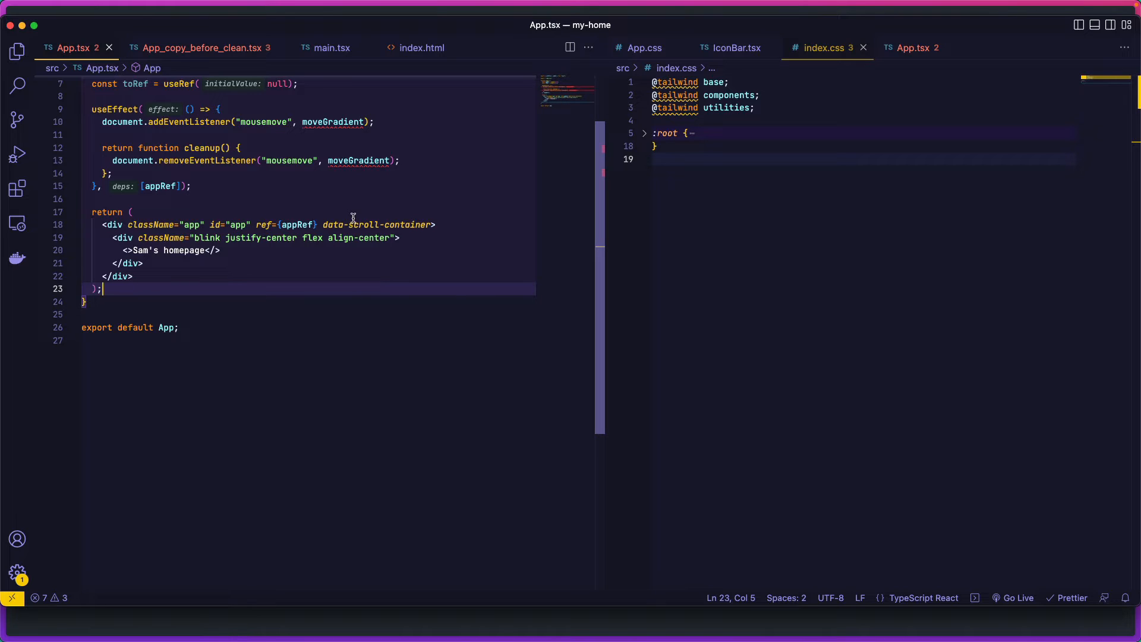
mouse_move(417, 265)
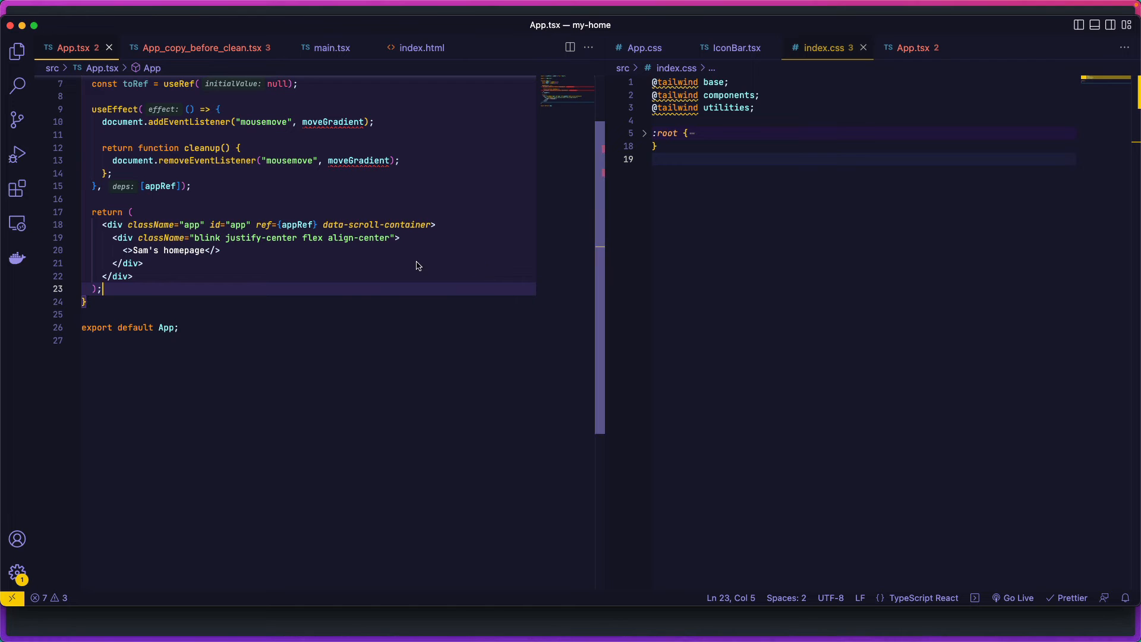
Comment out the addEventListener mousemove line and its cleanup return inside useEffect.
scroll(up, 3)
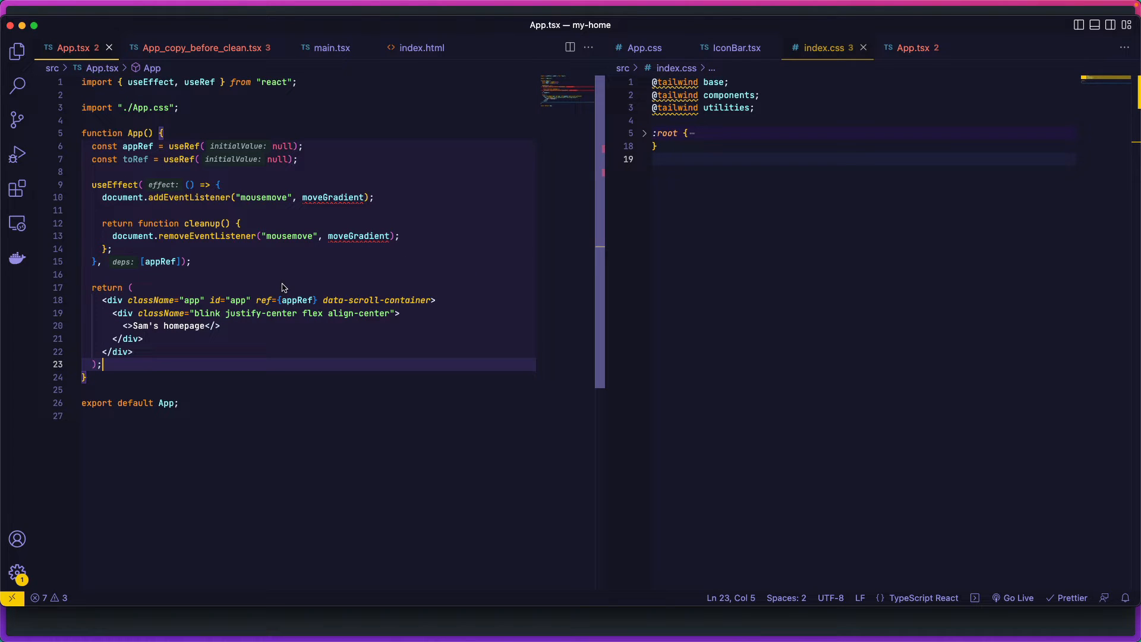
mouse_move(257, 278)
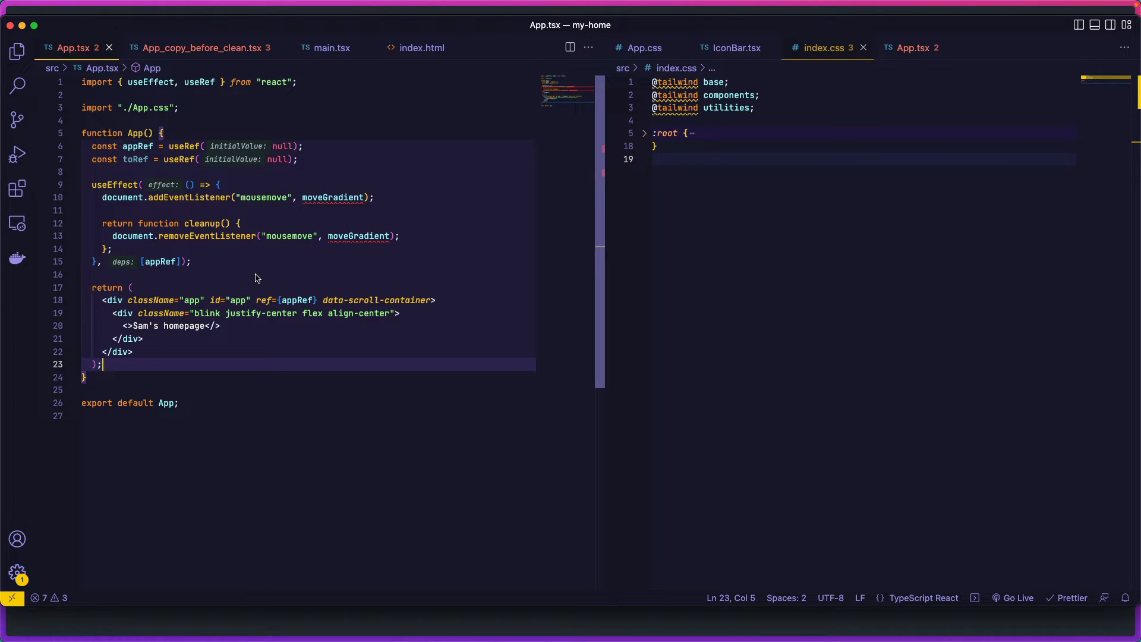
mouse_move(244, 179)
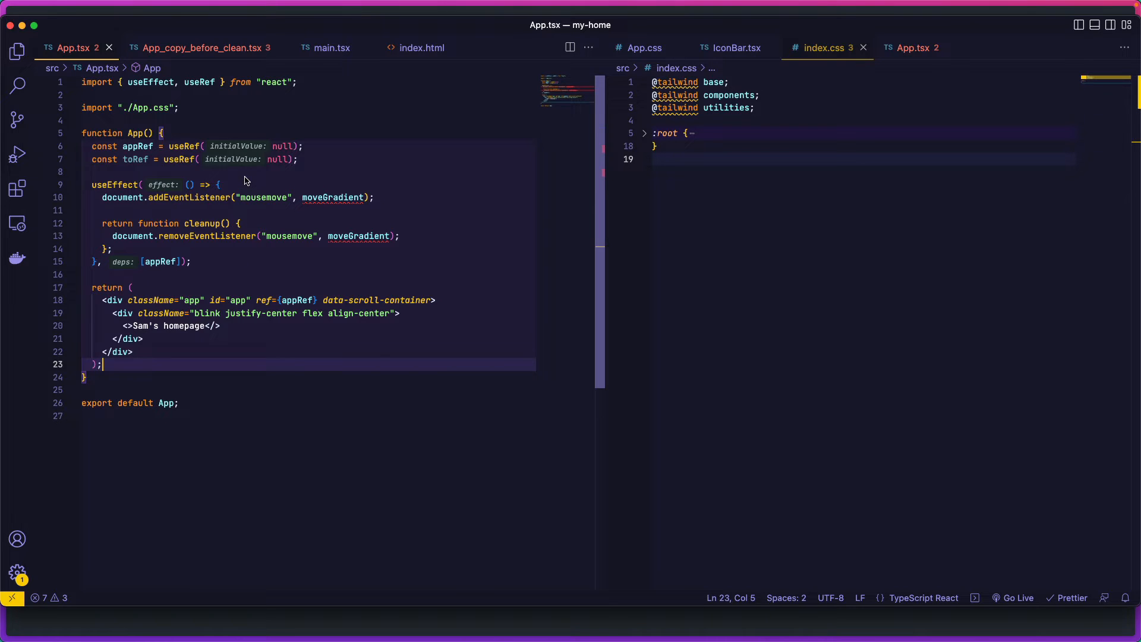
click(219, 184)
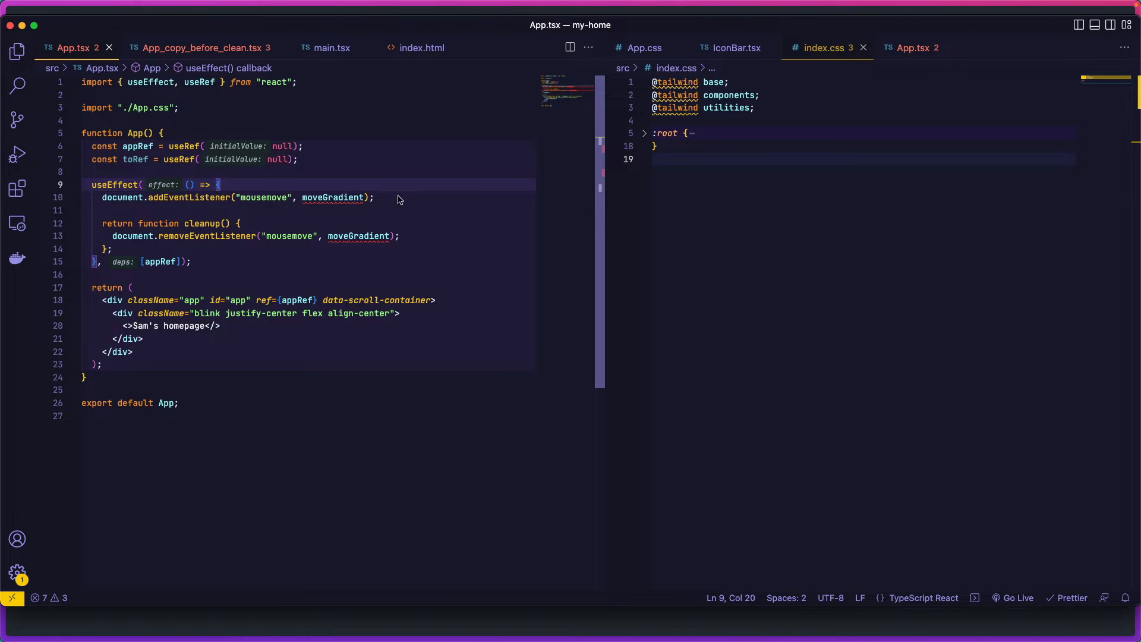
click(374, 197)
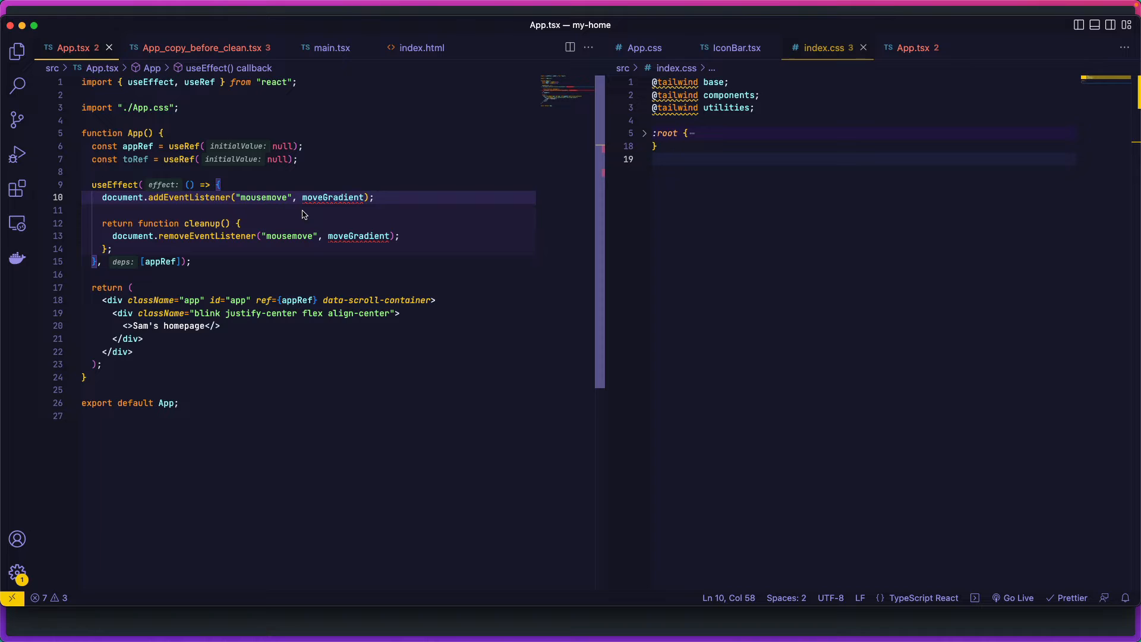
mouse_move(296, 217)
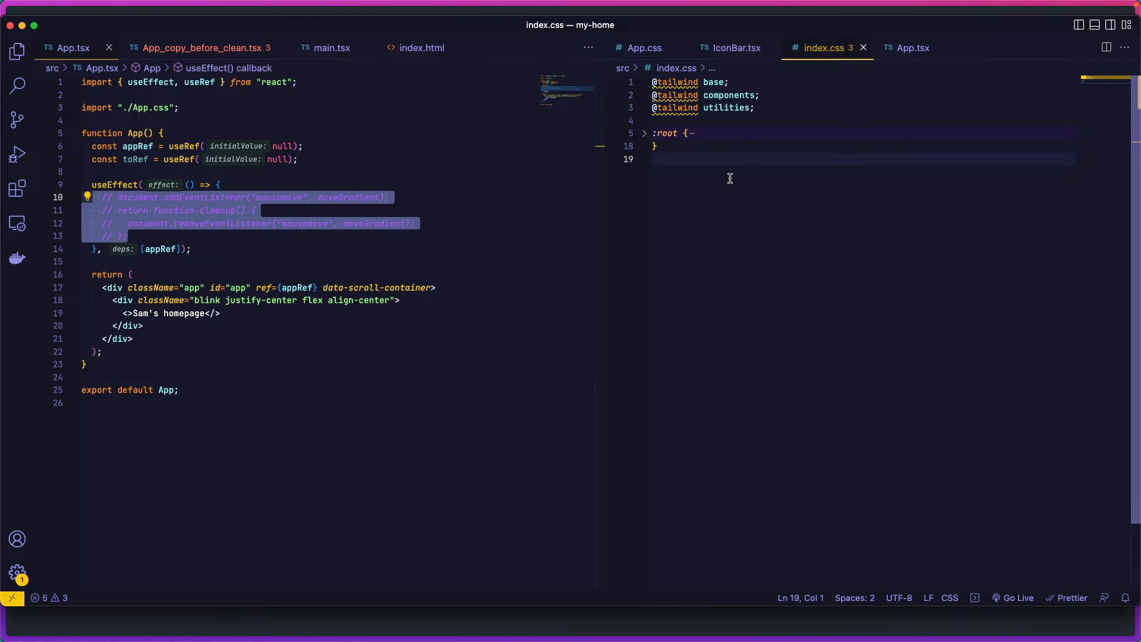
Create an .app rule with the playground's grainy-gradient CSS pasted in and reformatted.
text(.app {)
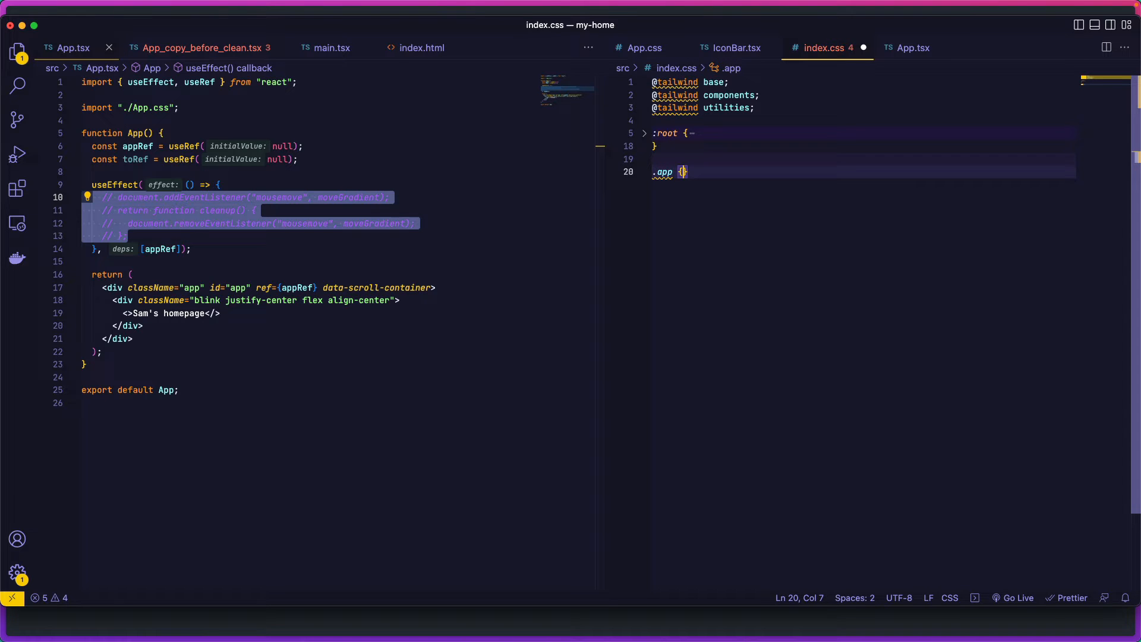
key(enter)
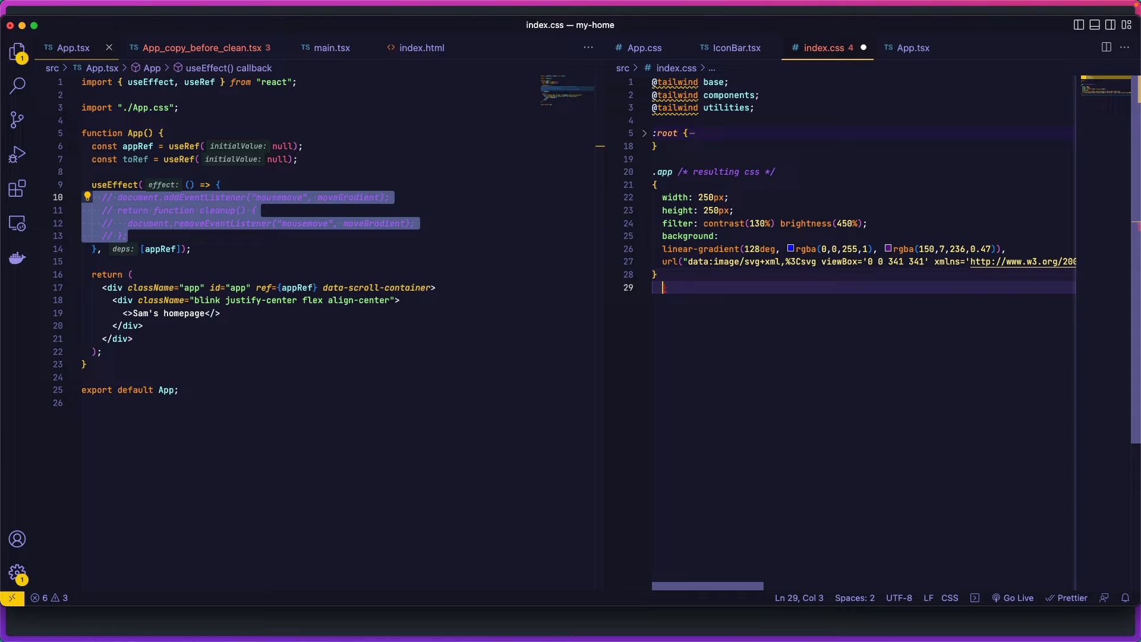
key(Backspace)
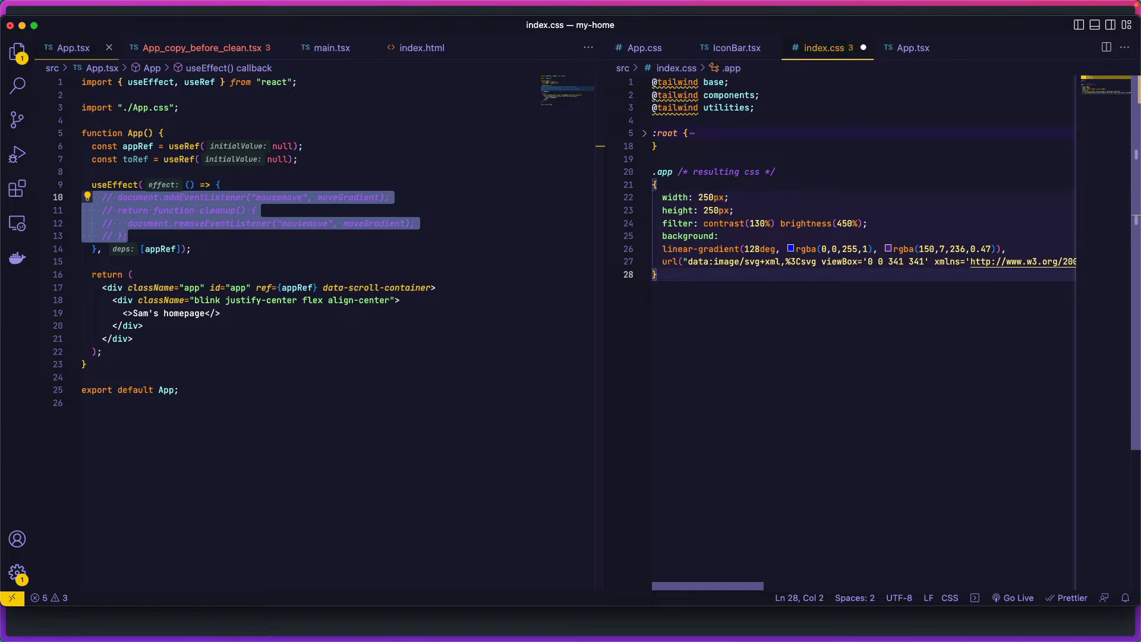
Drop the fixed width and change the .app height from 250px to 100vh.
click(738, 211)
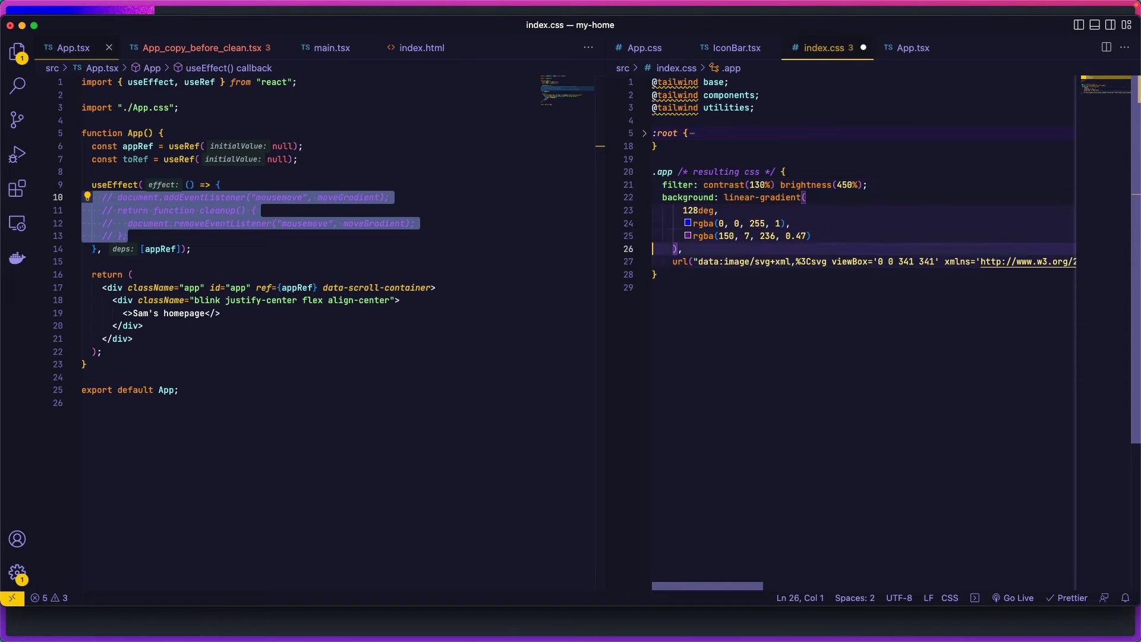
text(height: 250px;)
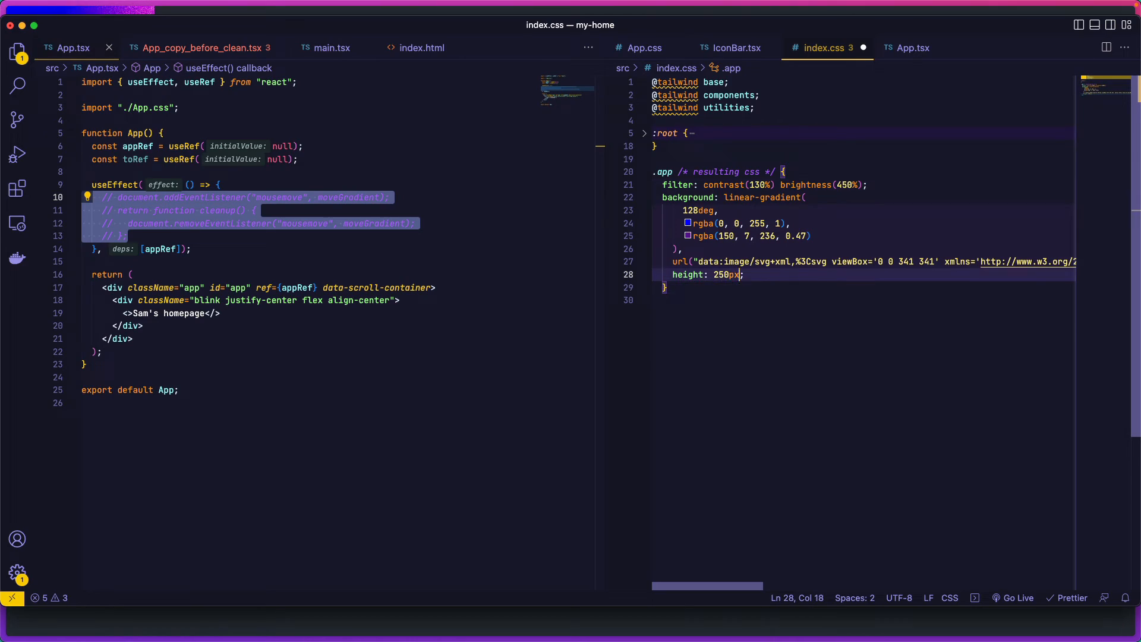
text(100vh)
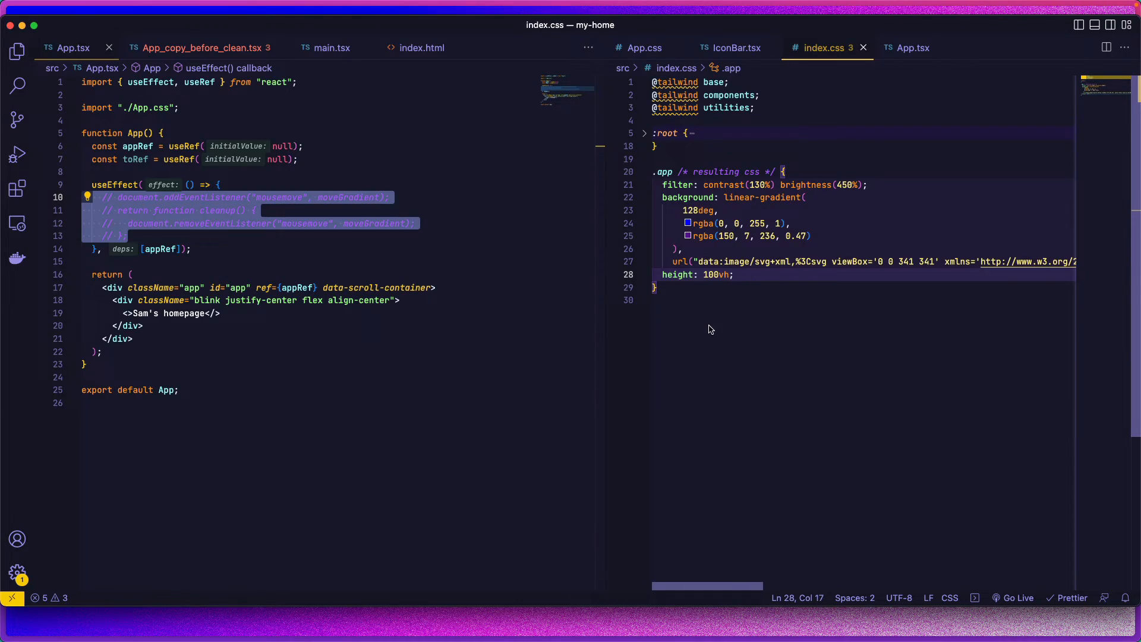
Replace the 128deg gradient angle with 'to bottom right'.
click(701, 210)
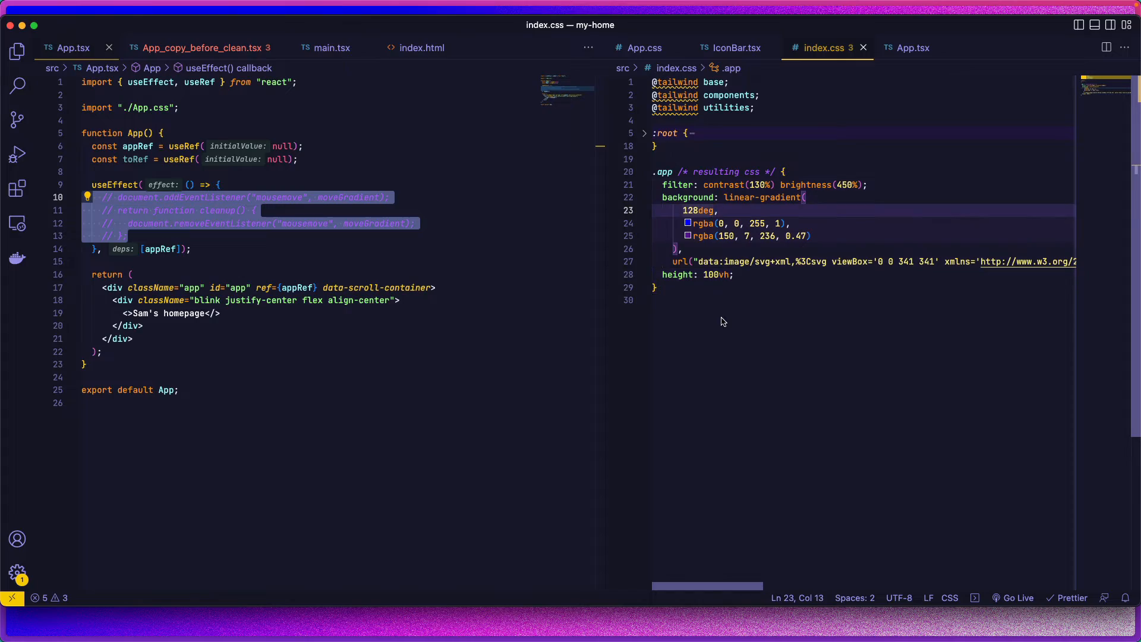
double_click(693, 211)
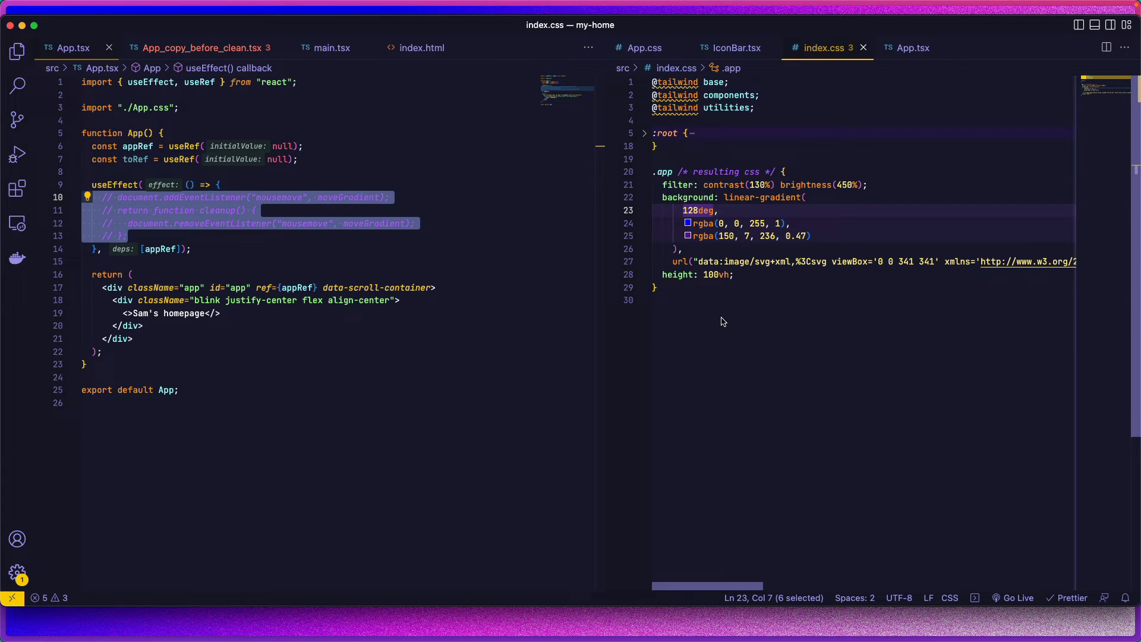
text(to bt)
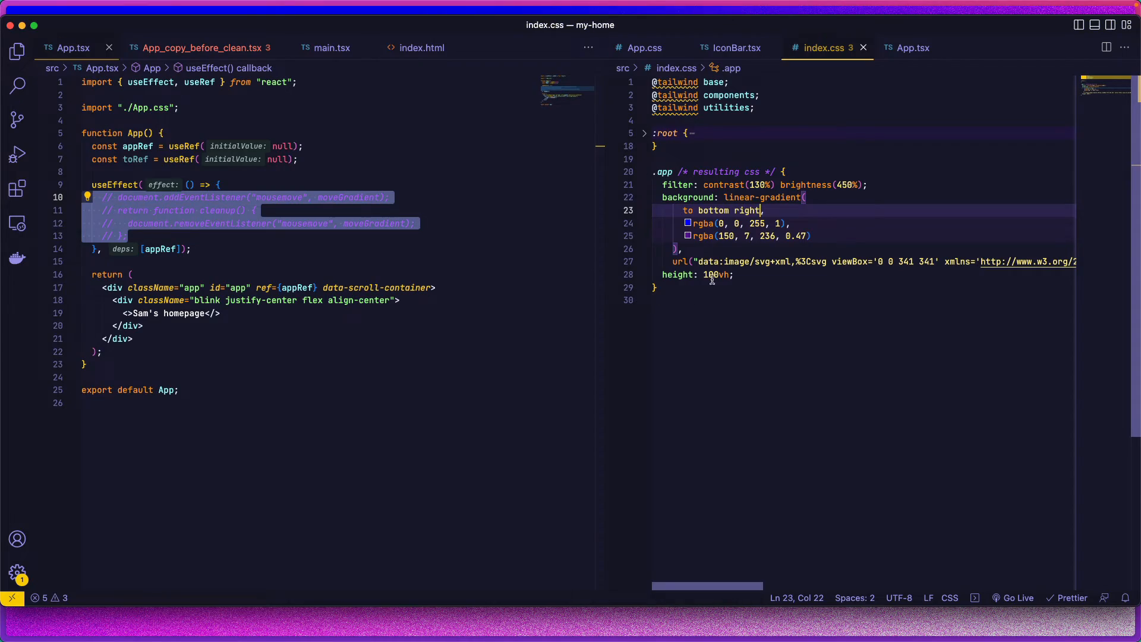
mouse_move(733, 306)
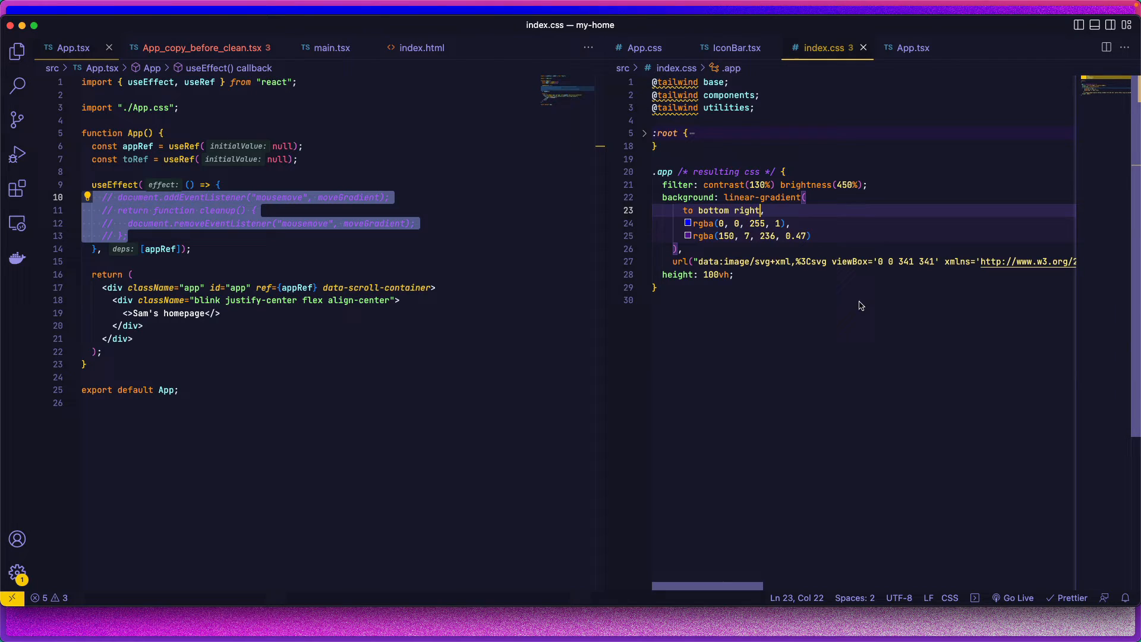
mouse_move(691, 253)
text(,)
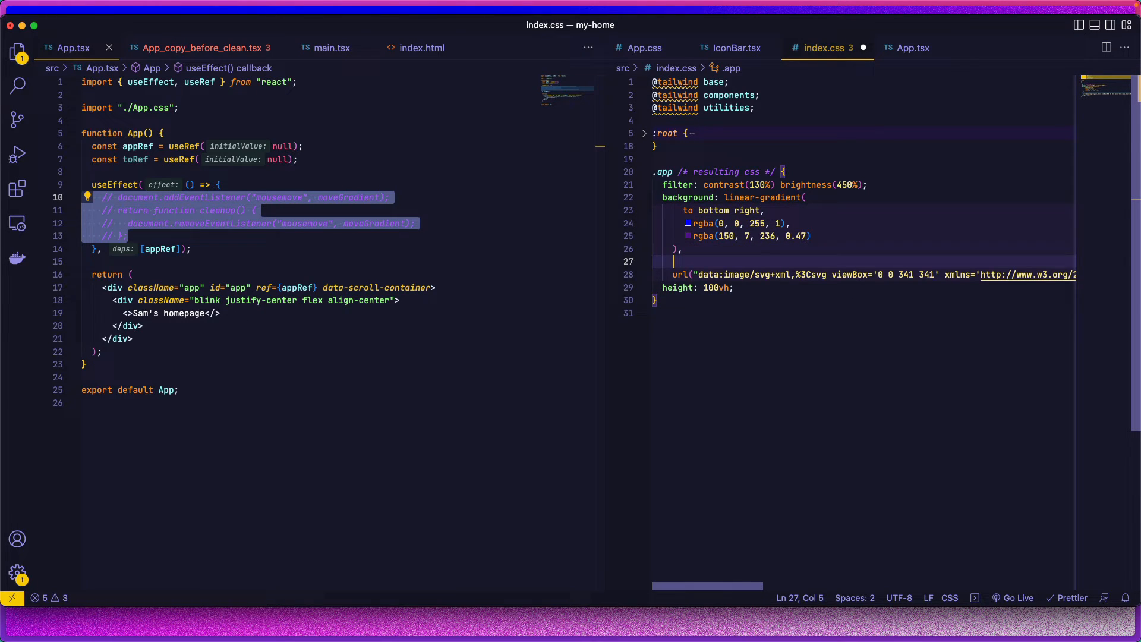
Add a radial-gradient layer whose first stop is rgba(255,255,255,0.5).
text(radial-gradient())
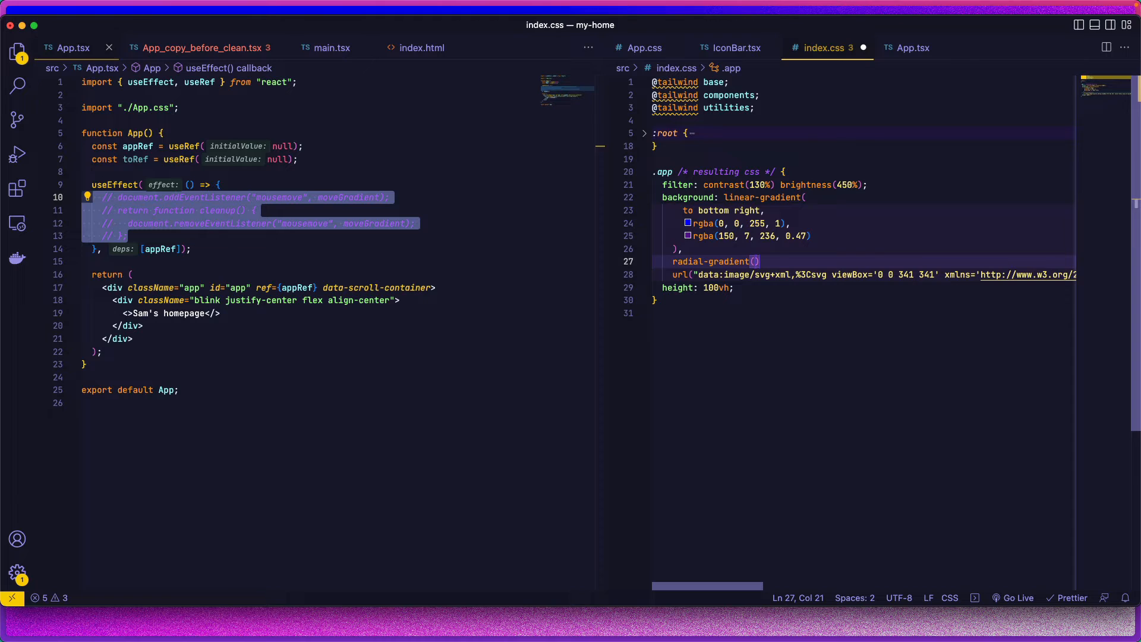
key(Enter)
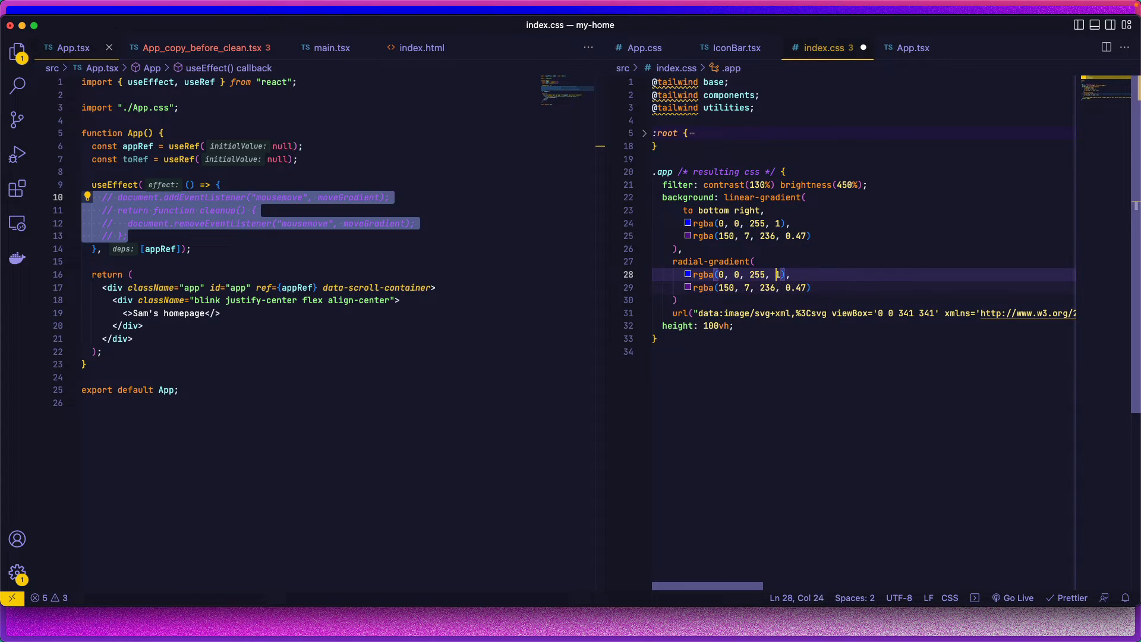
text(255,)
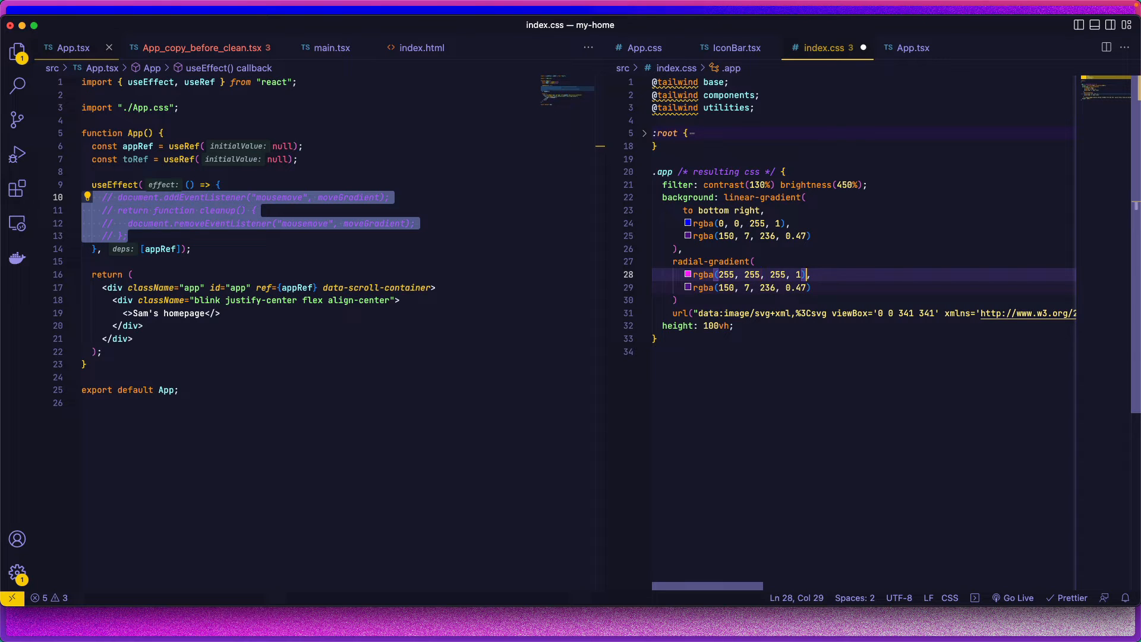
text(0.5)
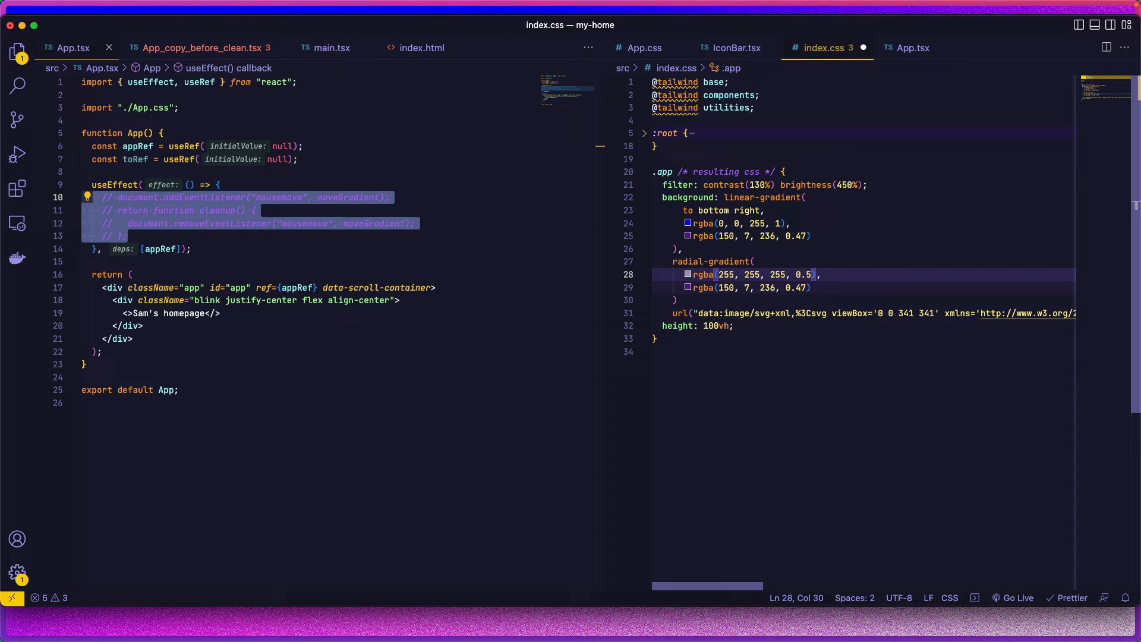
Make the radial gradient's second stop rgba(0,0,0,0.5) black.
click(811, 286)
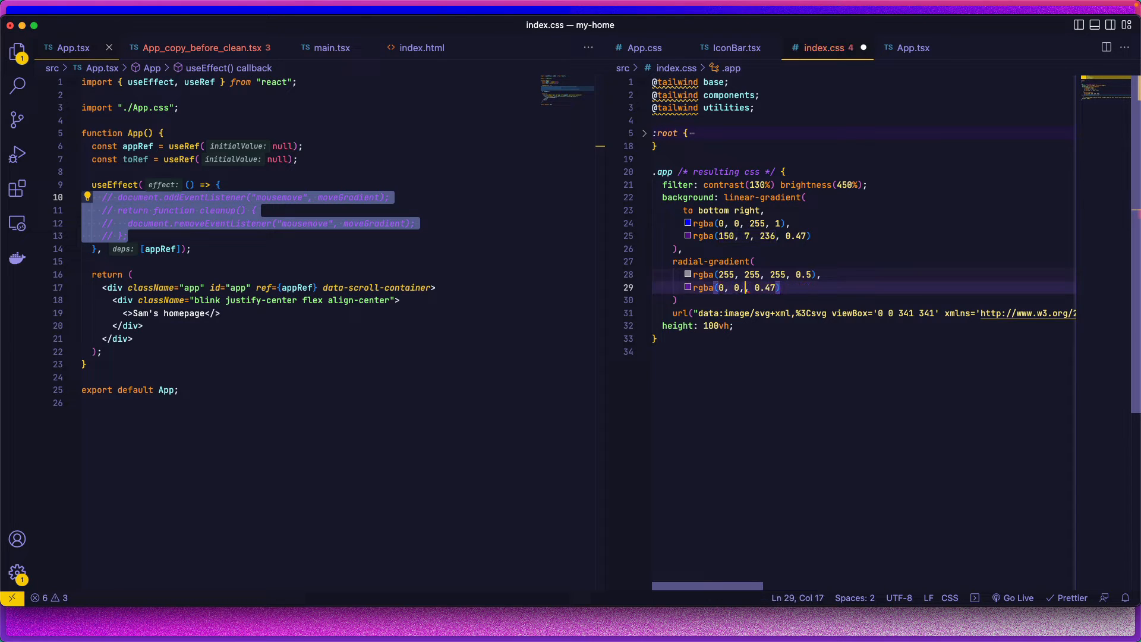
text(0.5),)
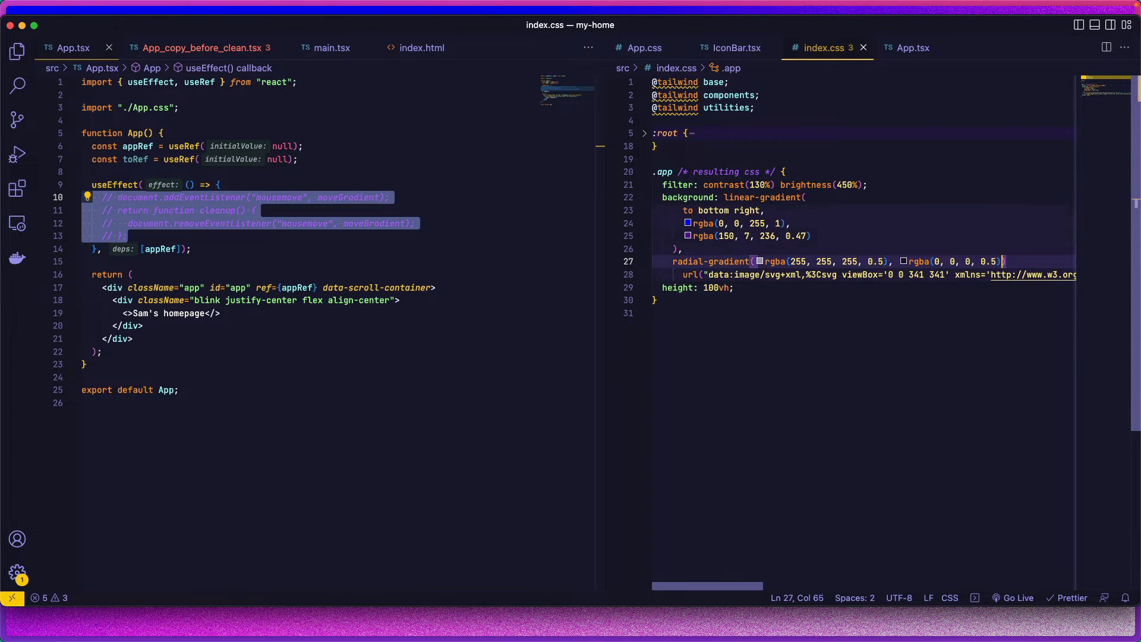
mouse_move(706, 351)
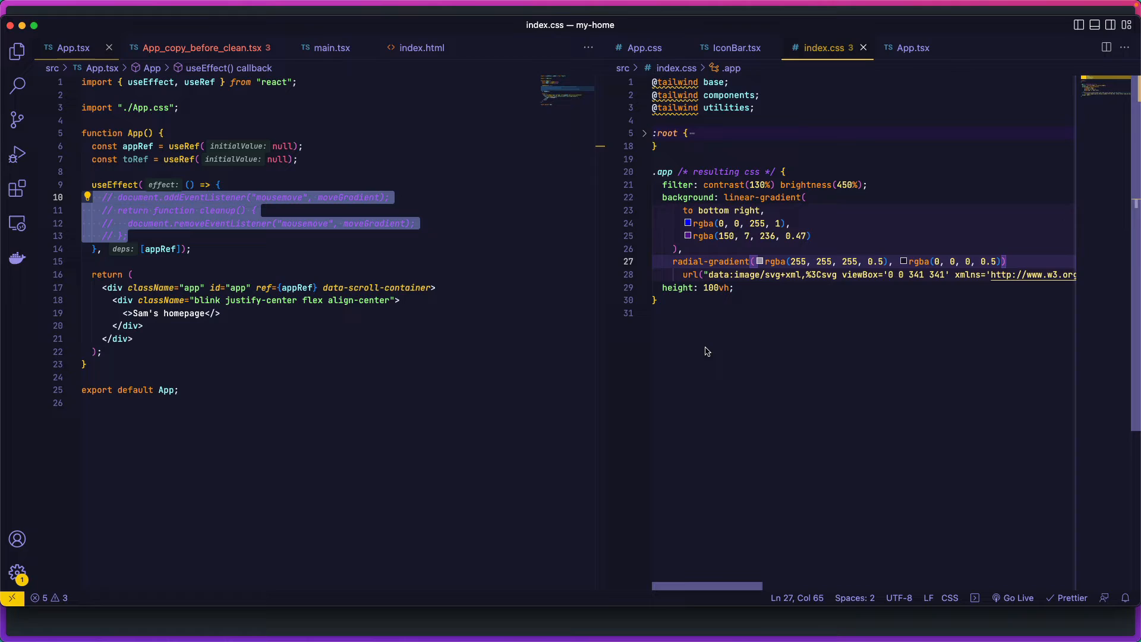
text(,)
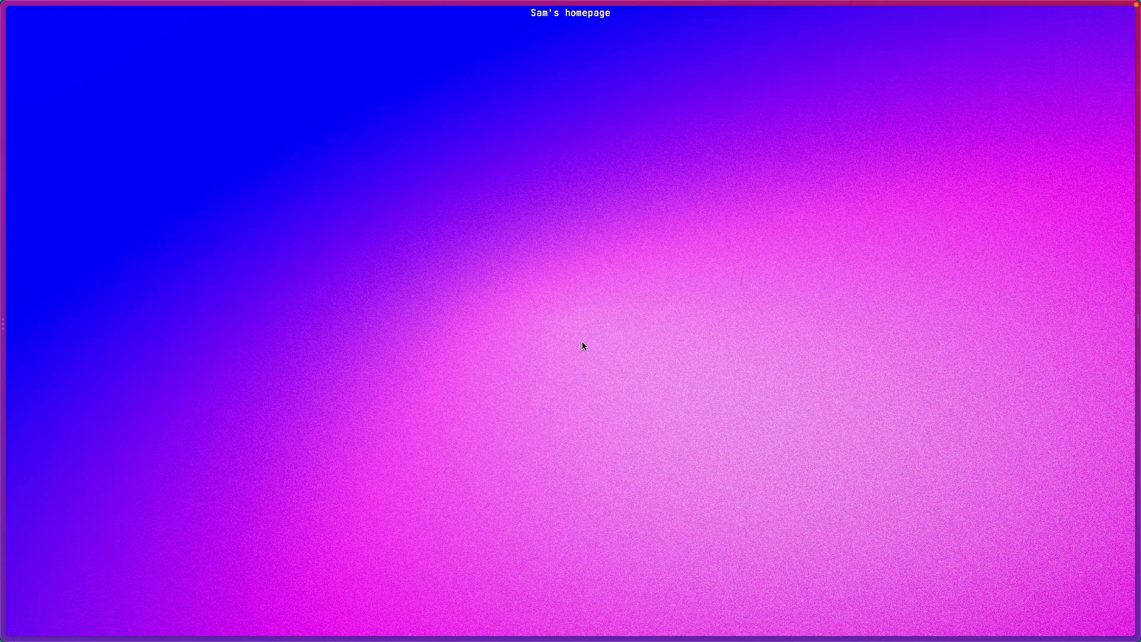
mouse_move(534, 358)
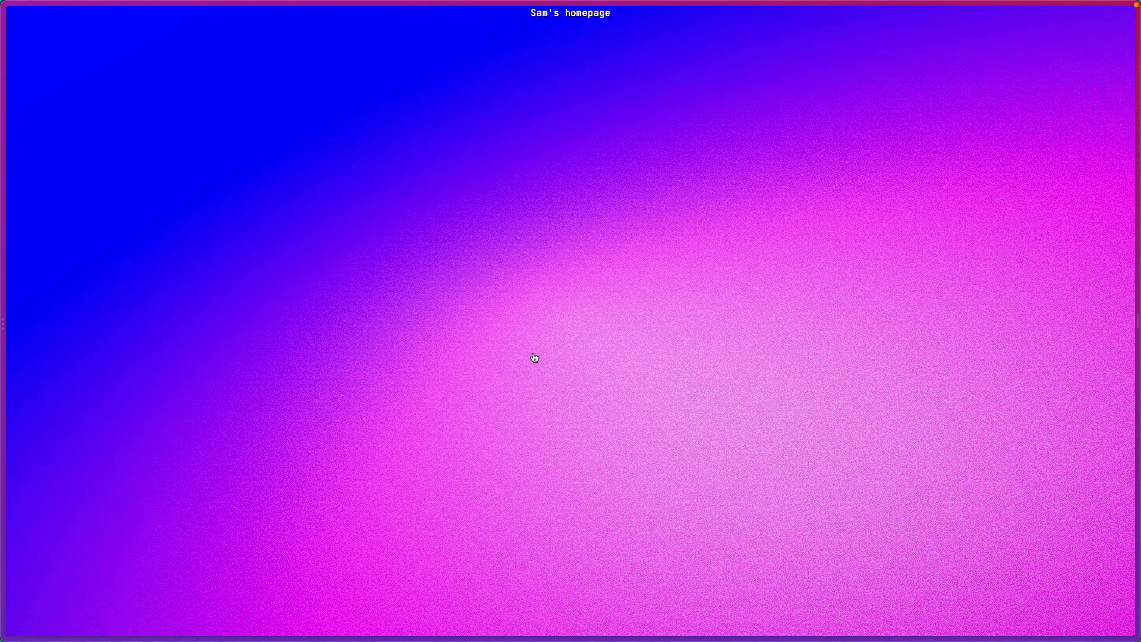
mouse_move(558, 397)
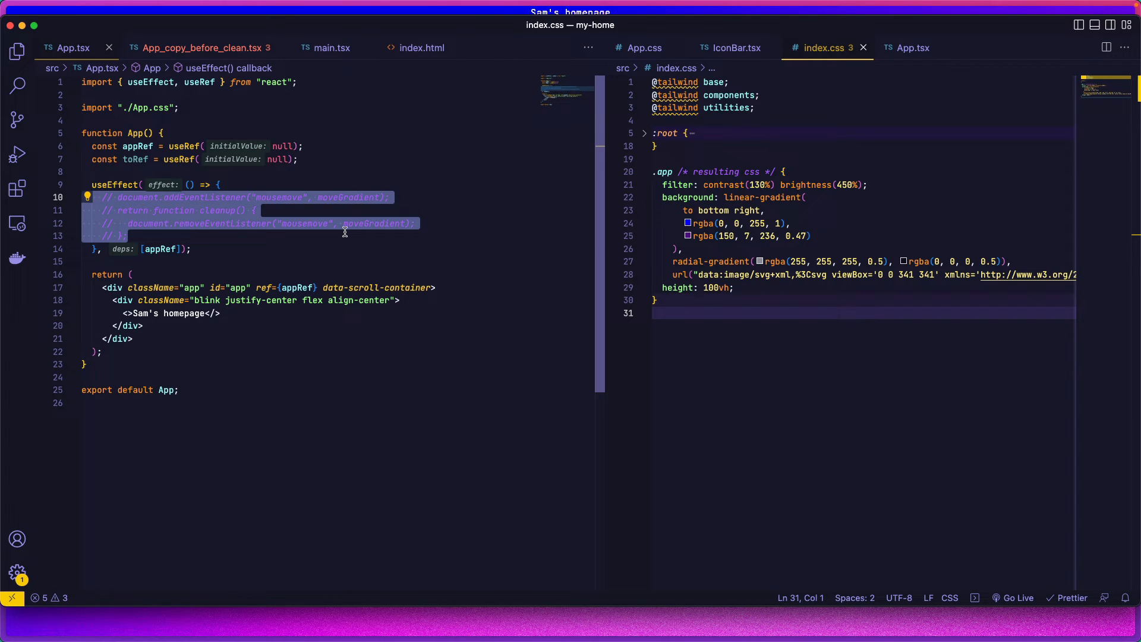
Insert blank lines above the document.addEventListener line at the top of useEffect.
click(127, 235)
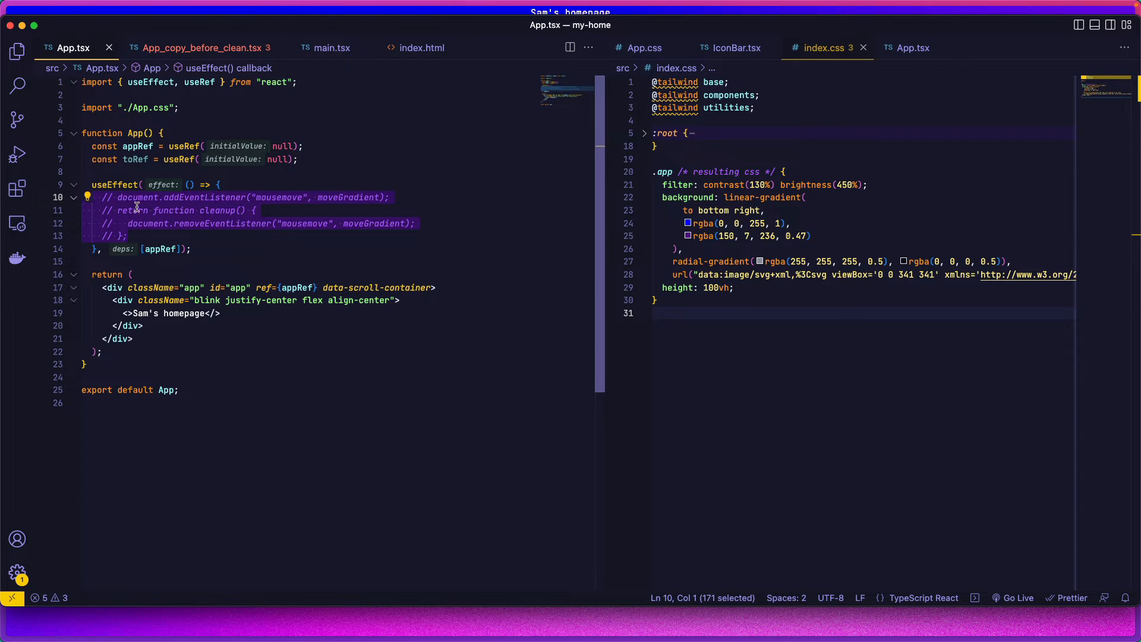
mouse_move(252, 236)
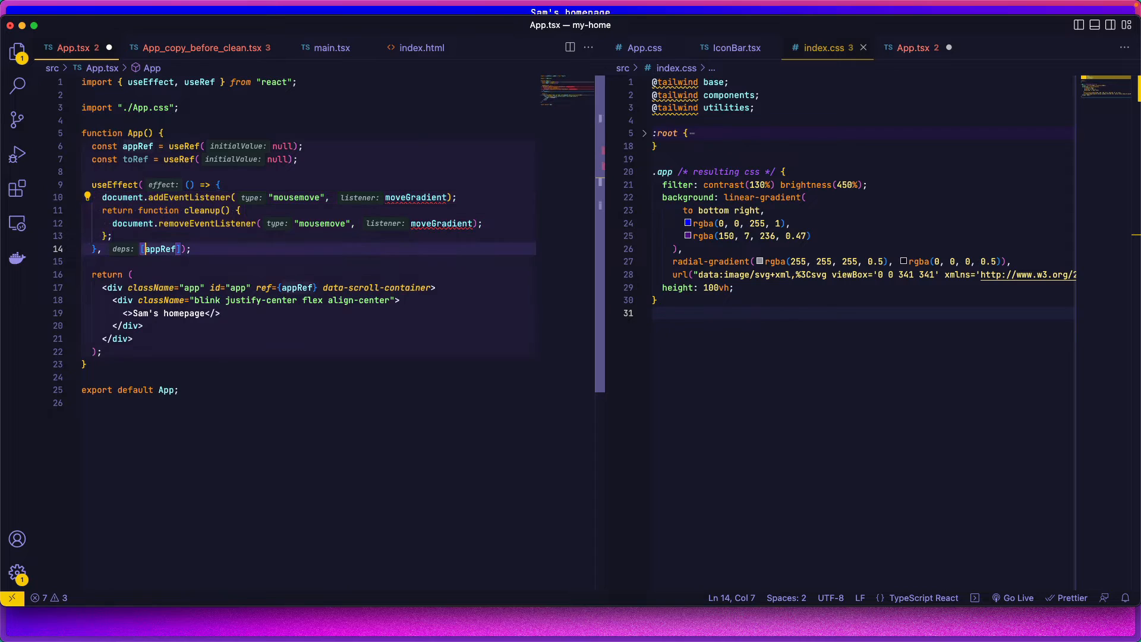
click(455, 197)
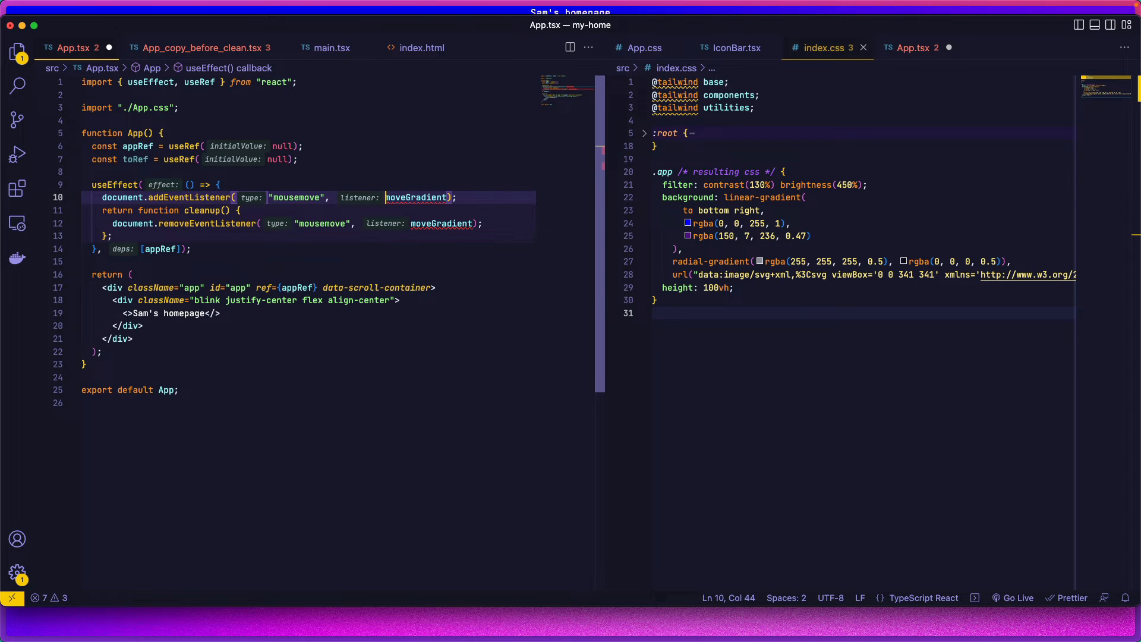
click(449, 198)
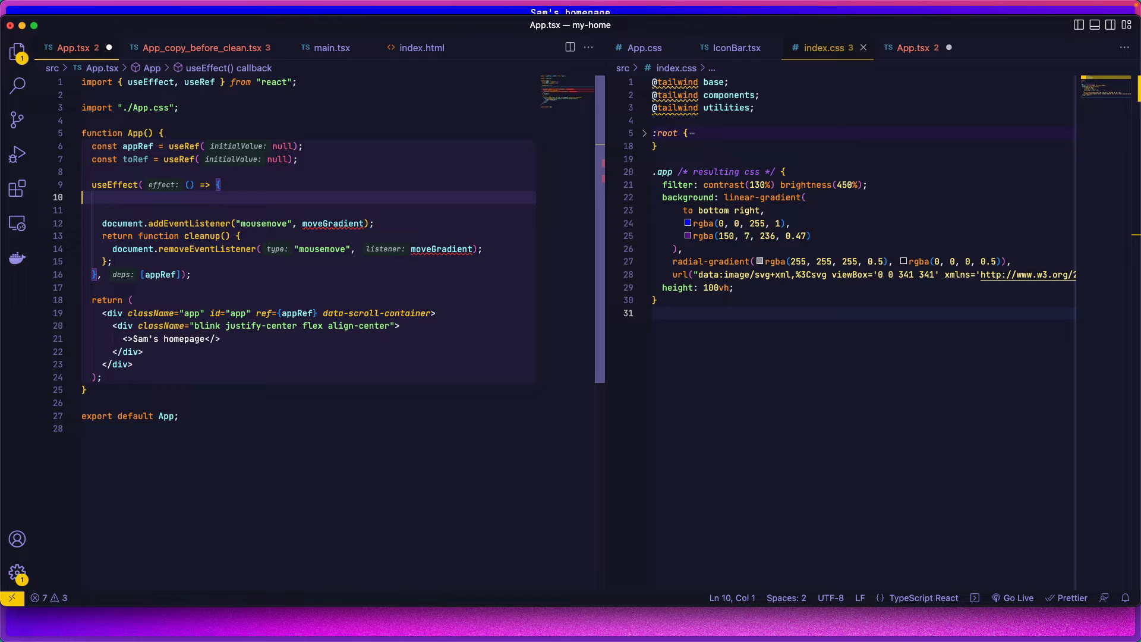
Declare const moveGradient = (event) => { } with an empty body inside useEffect.
text(const moveF)
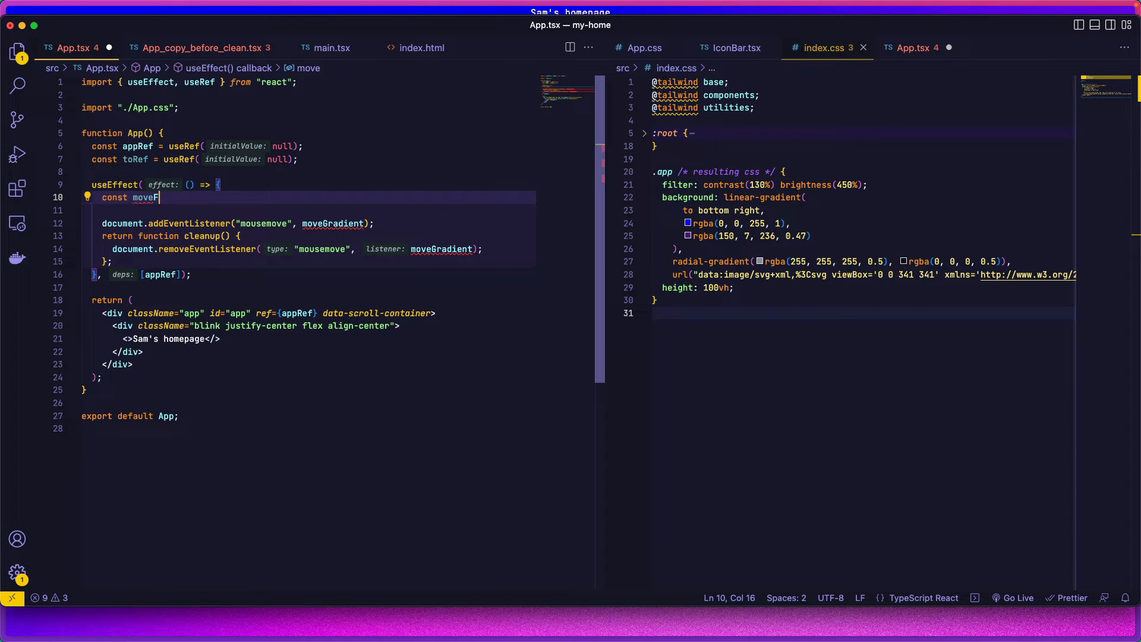
text(radient)
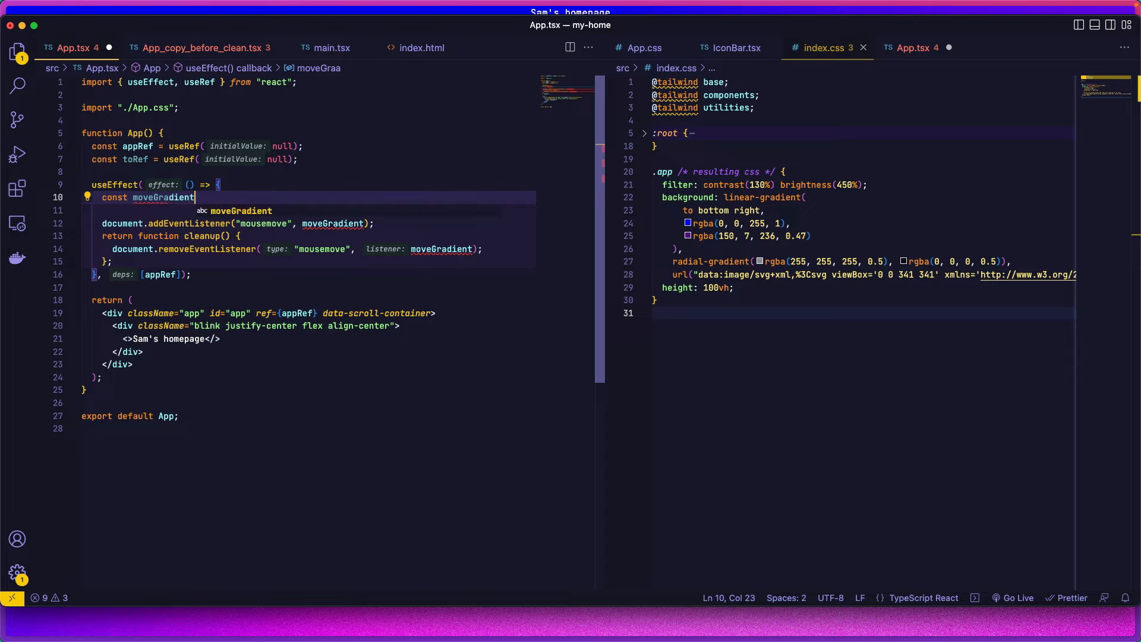
text(= ())
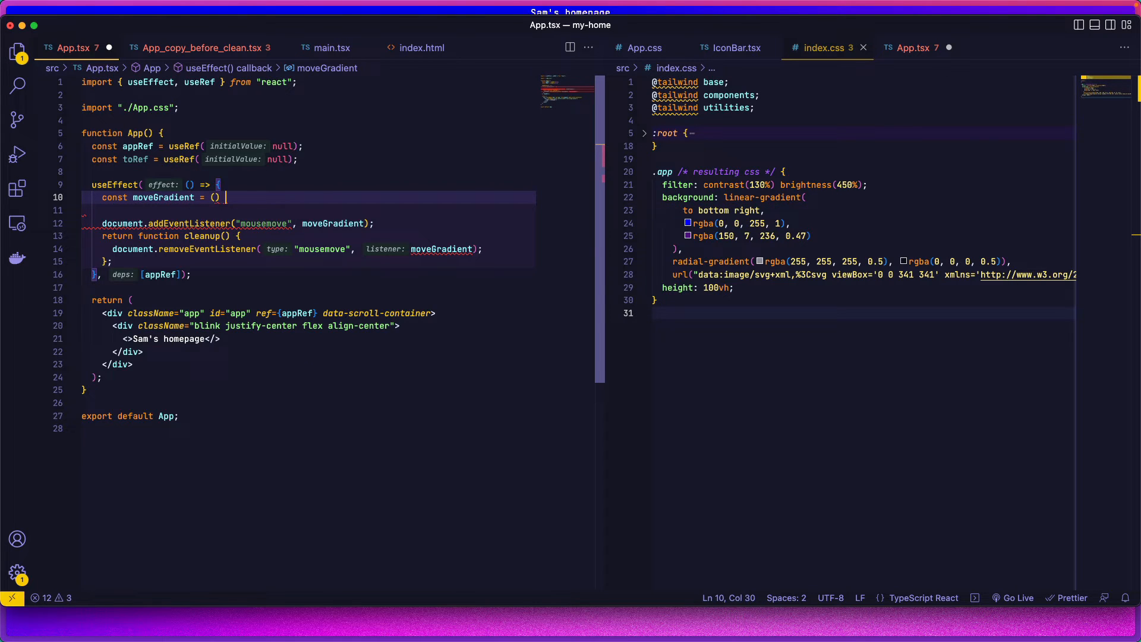
text(> {)
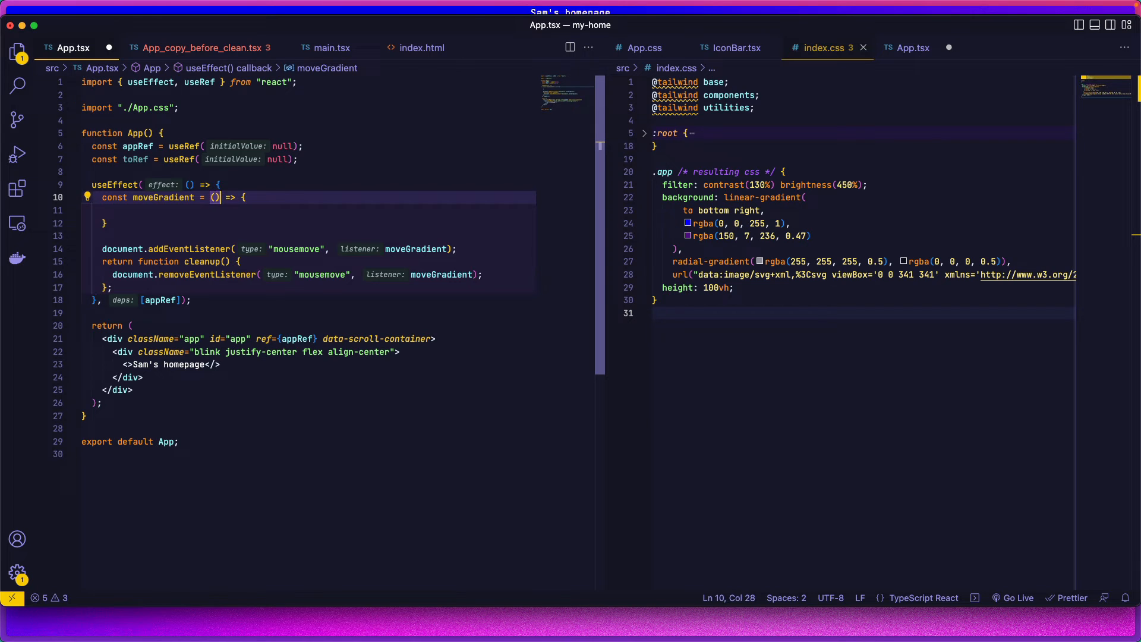
text(event)
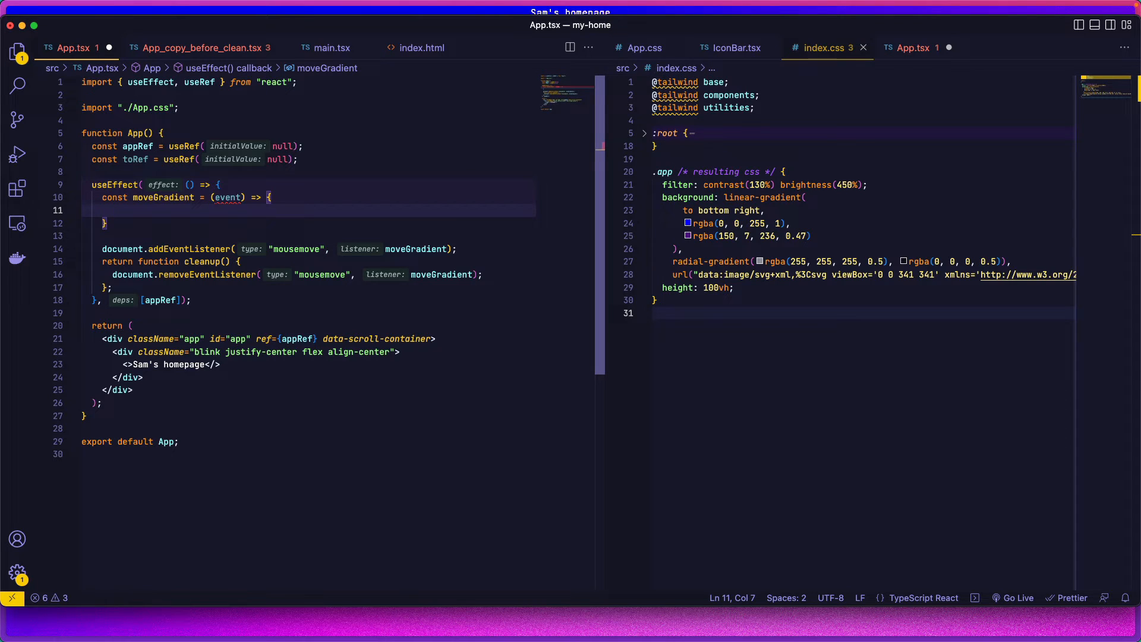
Store winWidth and winHeight from window.innerWidth and innerHeight in moveGradient.
text(const)
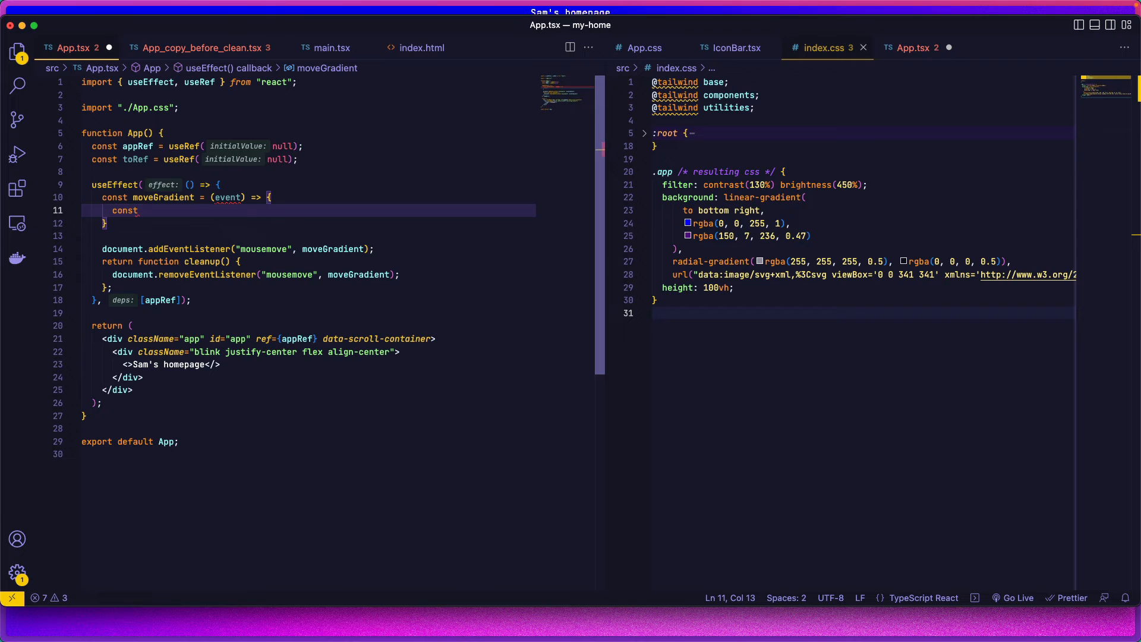
text(winWdi)
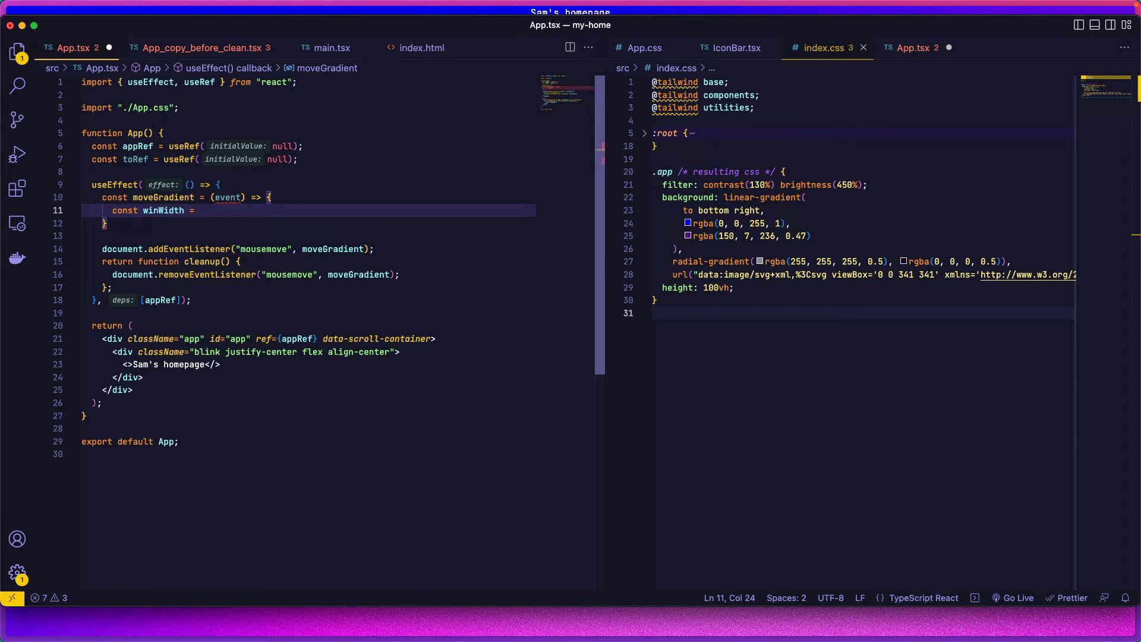
text(window.innerWidth;)
text(const winHeight = window.innerHeight;)
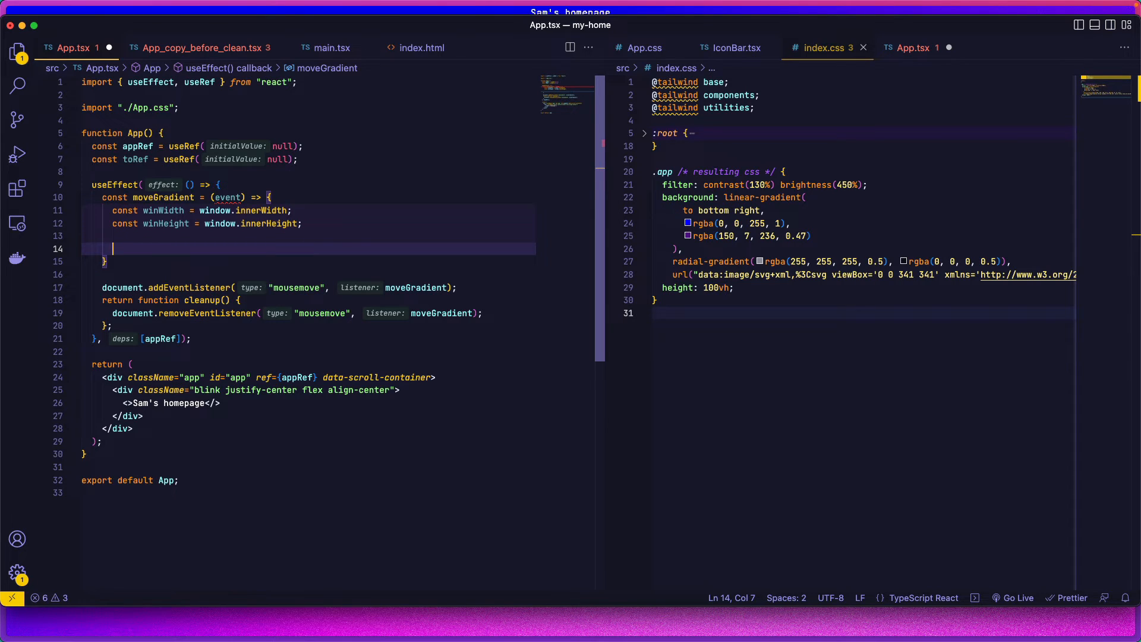
text(c)
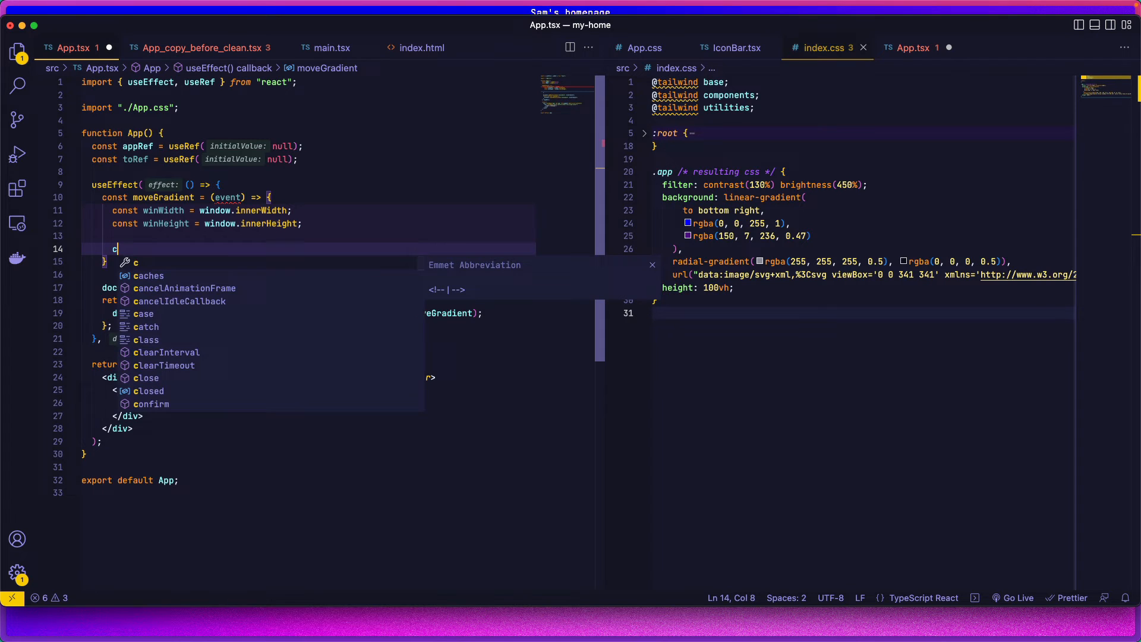
text(os)
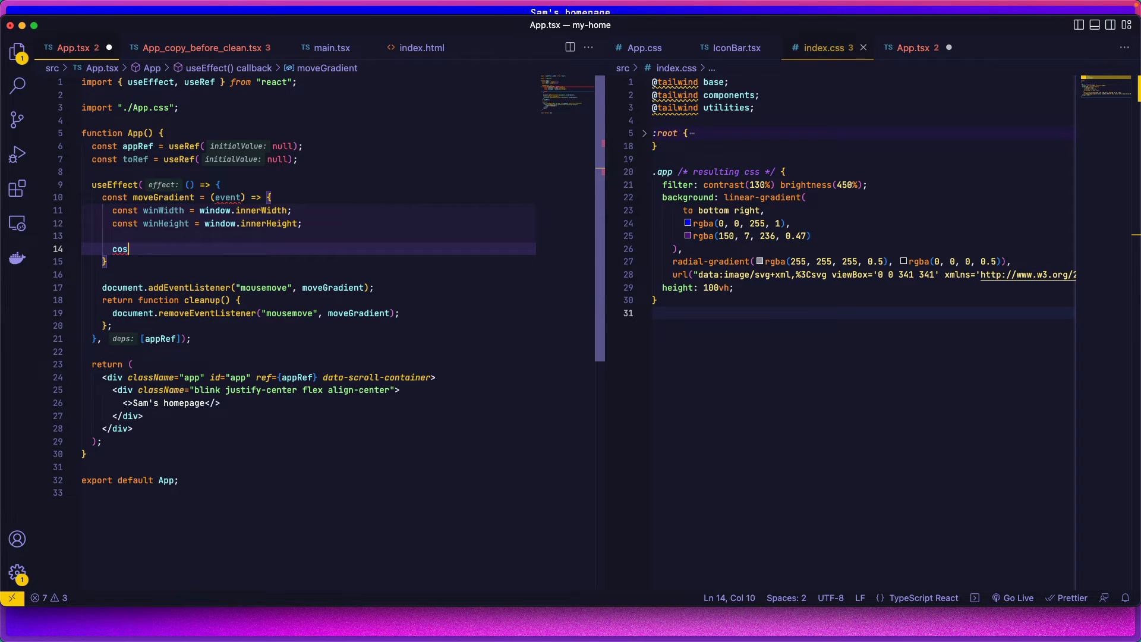
Compute mouseX as Math.round((event.pageX / winWidth) * 100) and start a mouseY copy.
text(const mous)
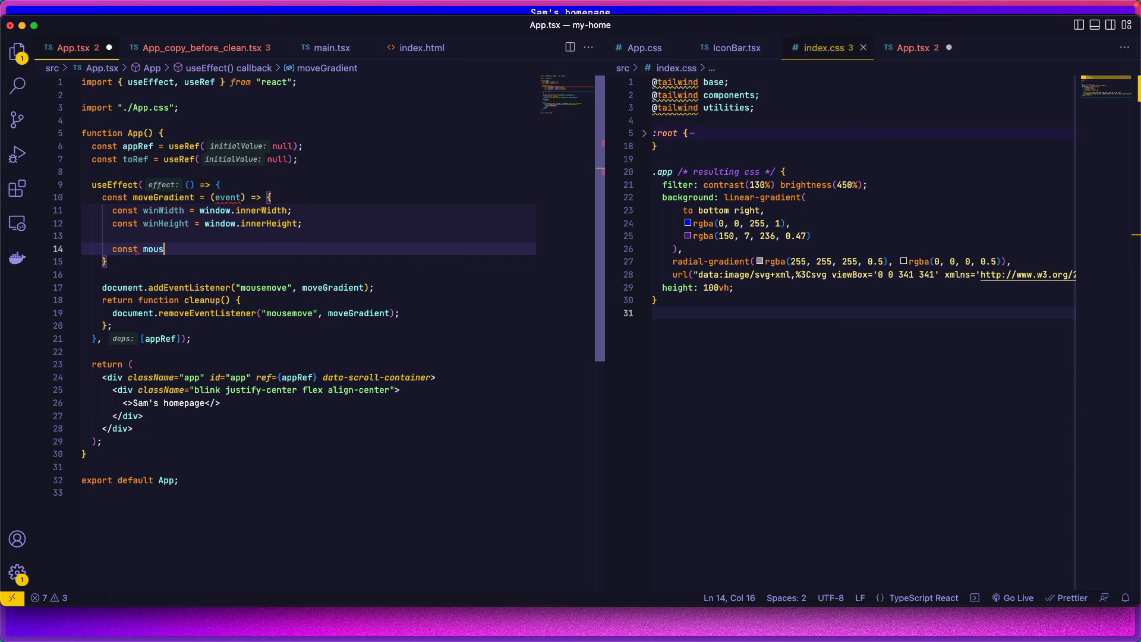
text(eX =)
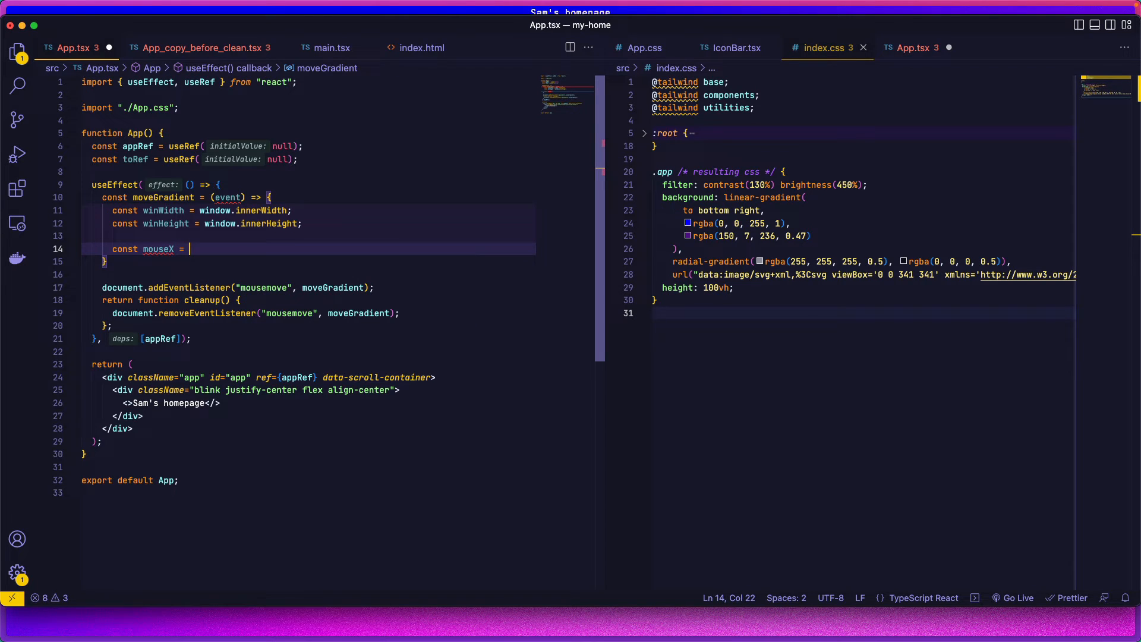
text(Math.round(()
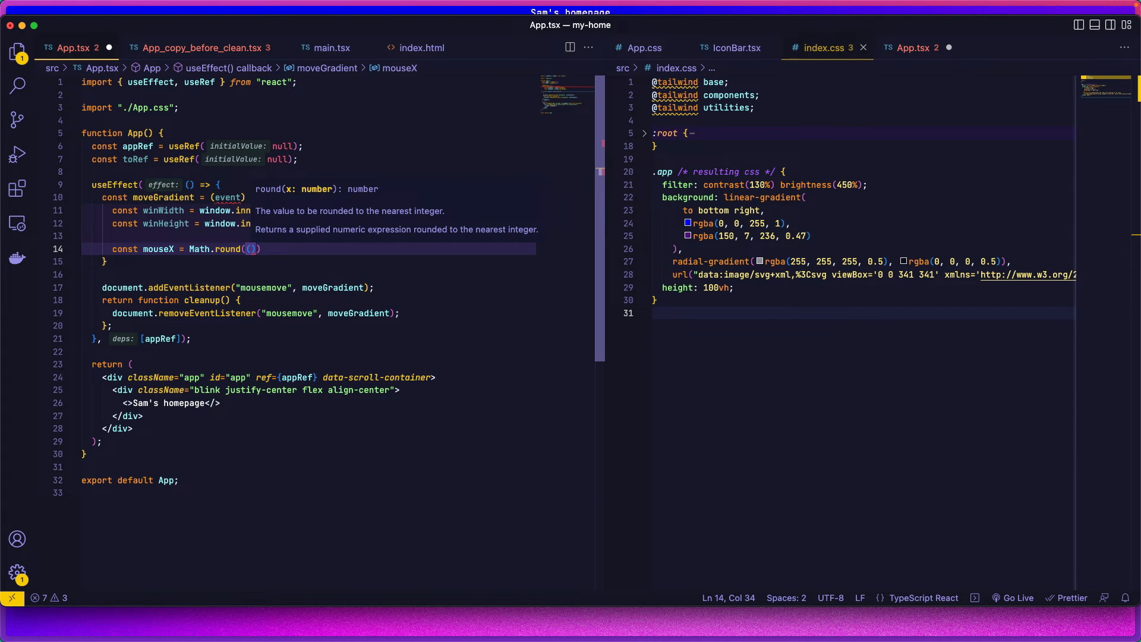
text(event.pageX / winWidth)
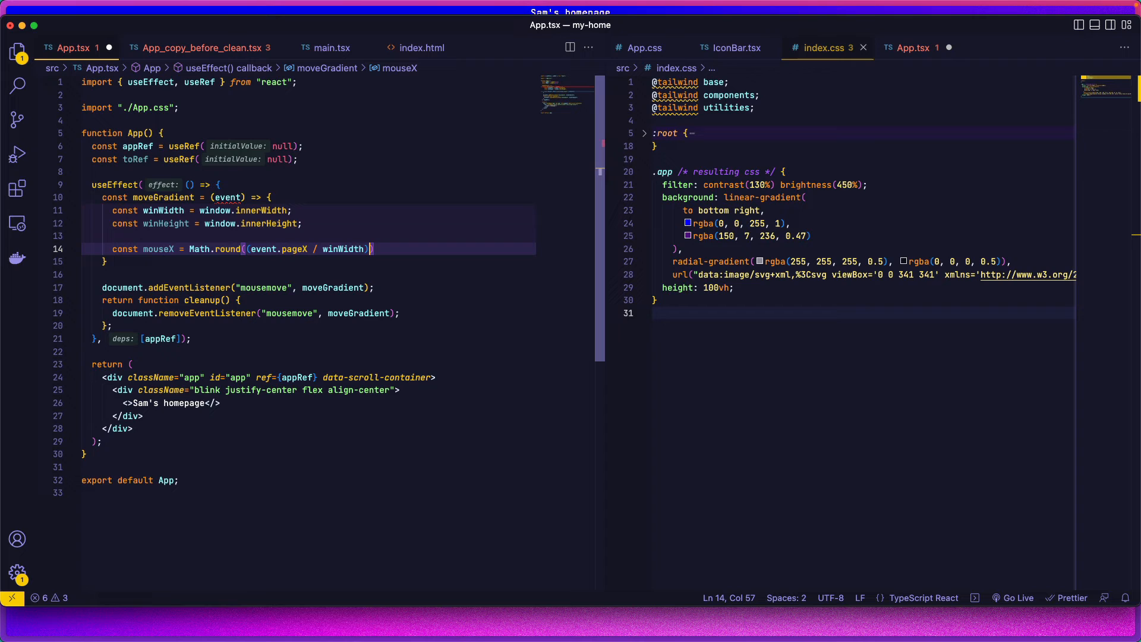
text(* 100)
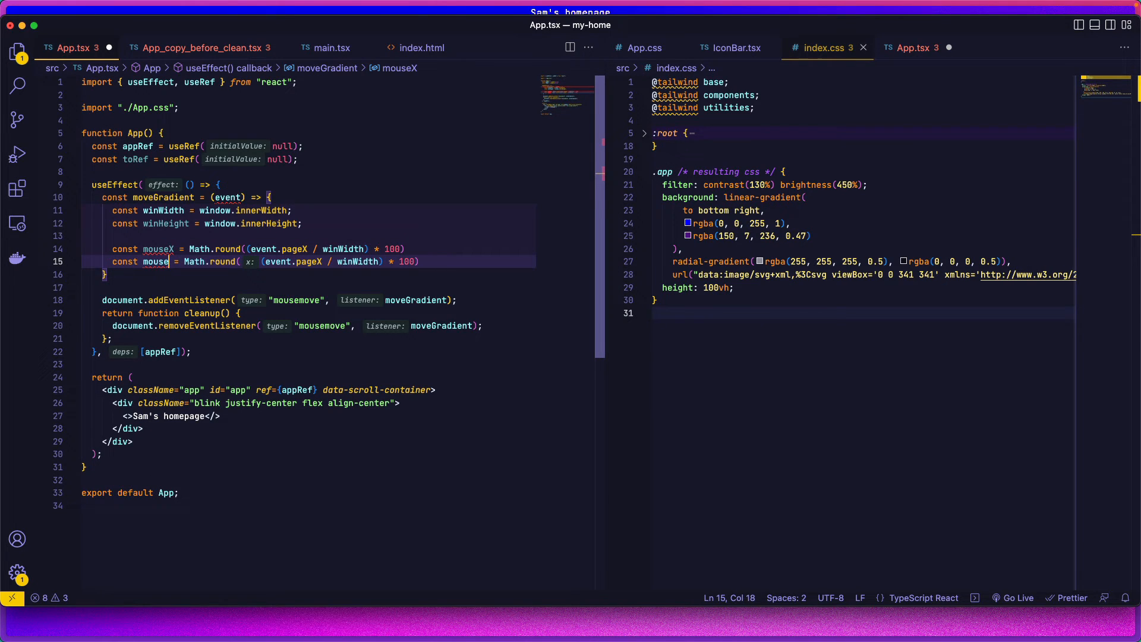
text(Y)
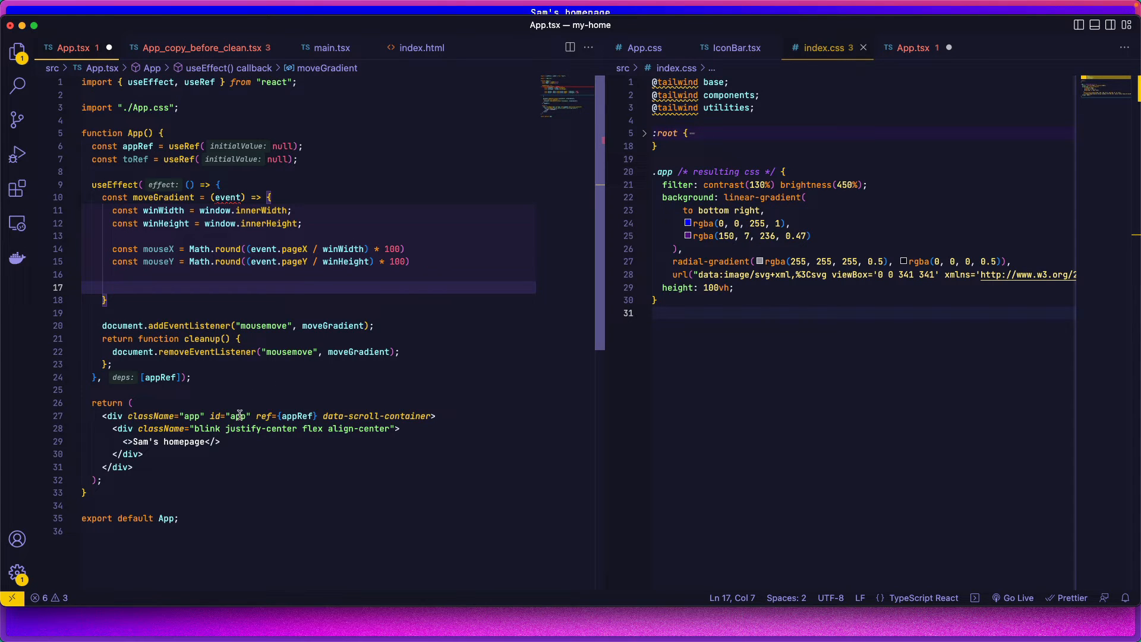
mouse_move(150, 421)
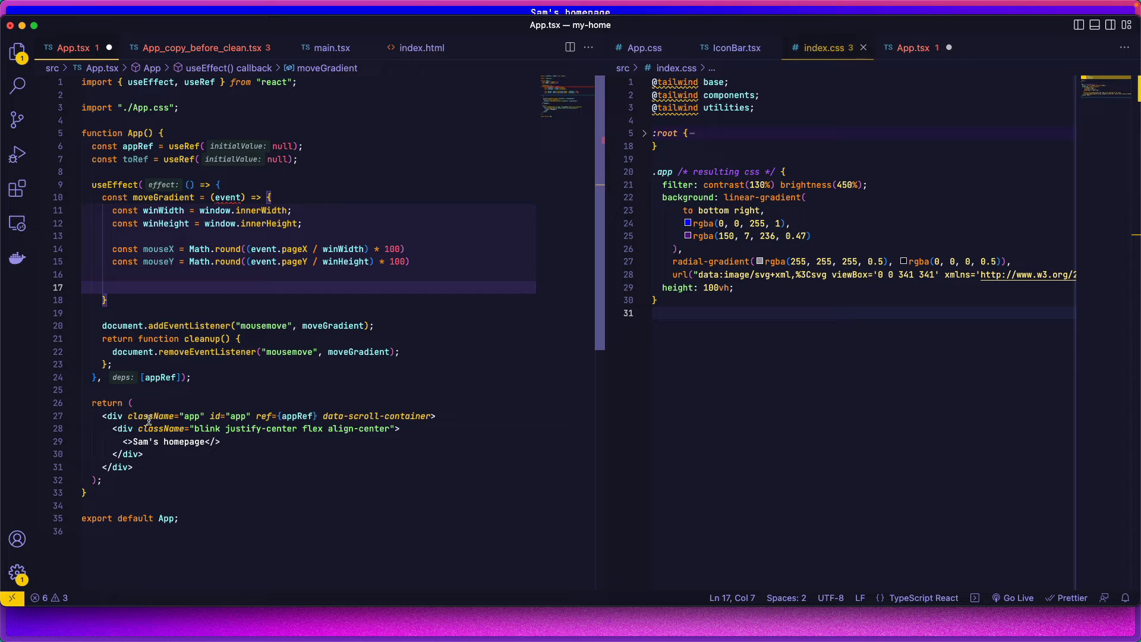
Check the app div holding appRef, then add an if (appRef) { } block below mouseY.
click(105, 416)
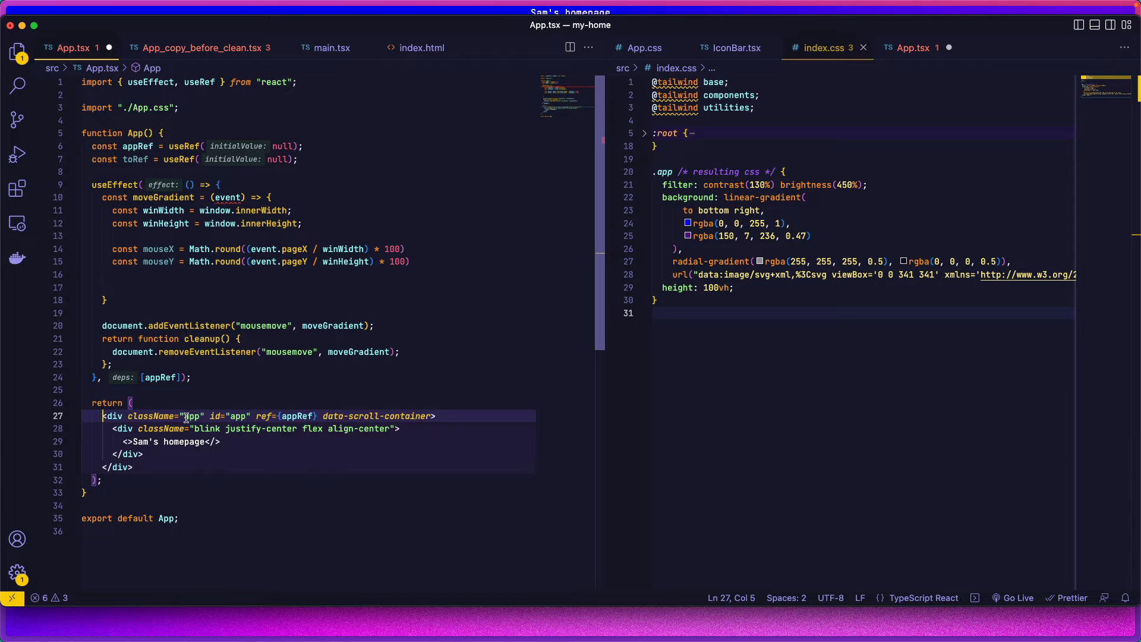
double_click(193, 416)
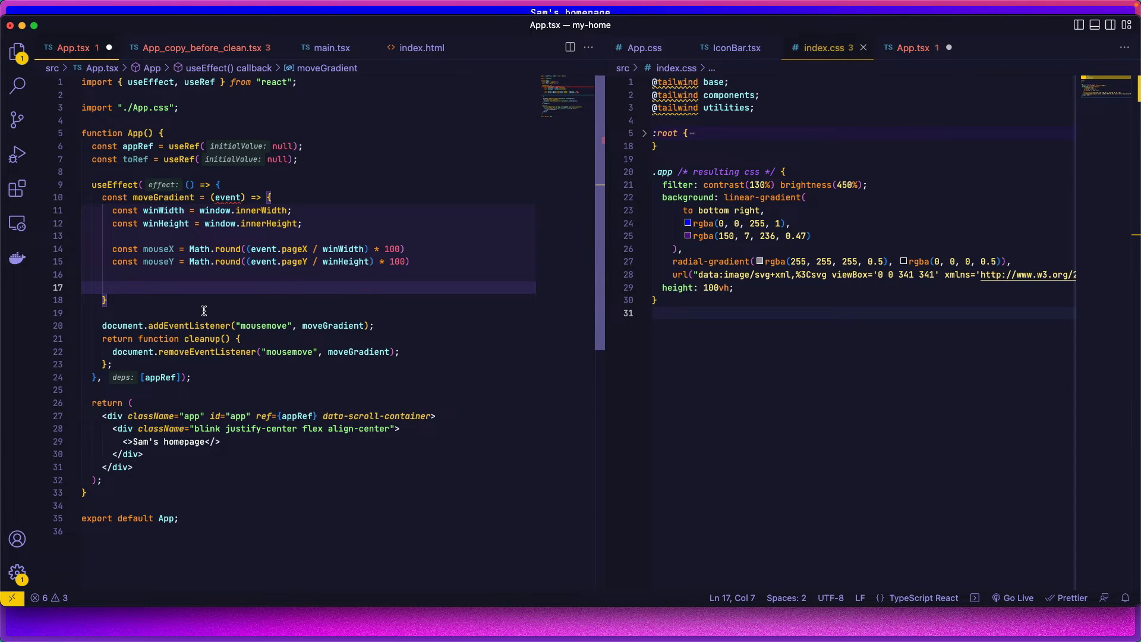
text(if ()
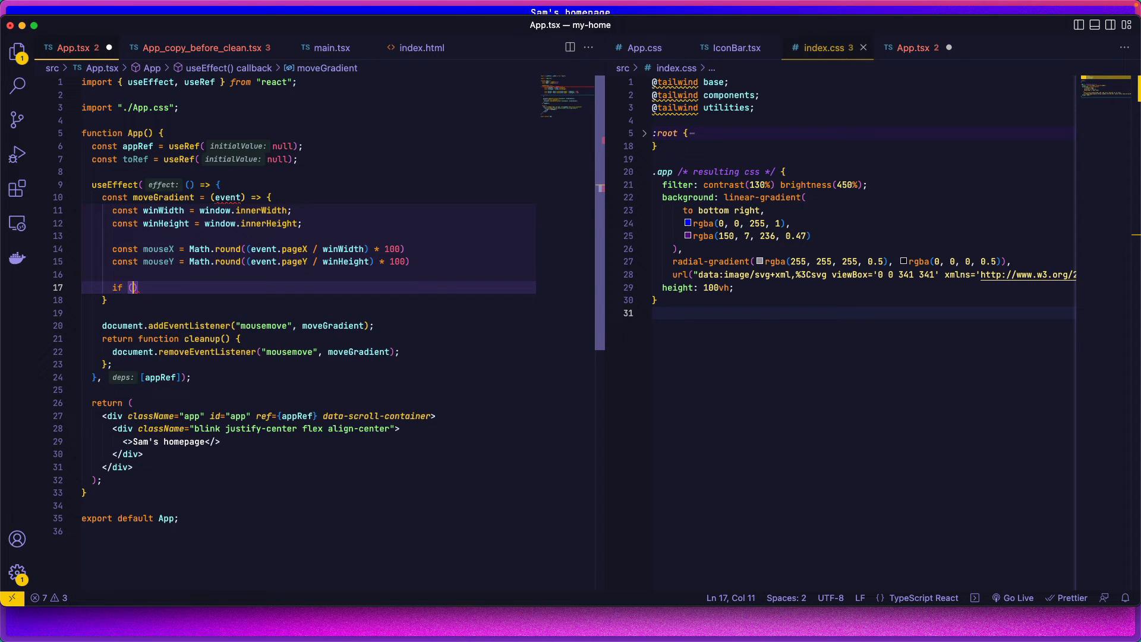
text(appRef) {)
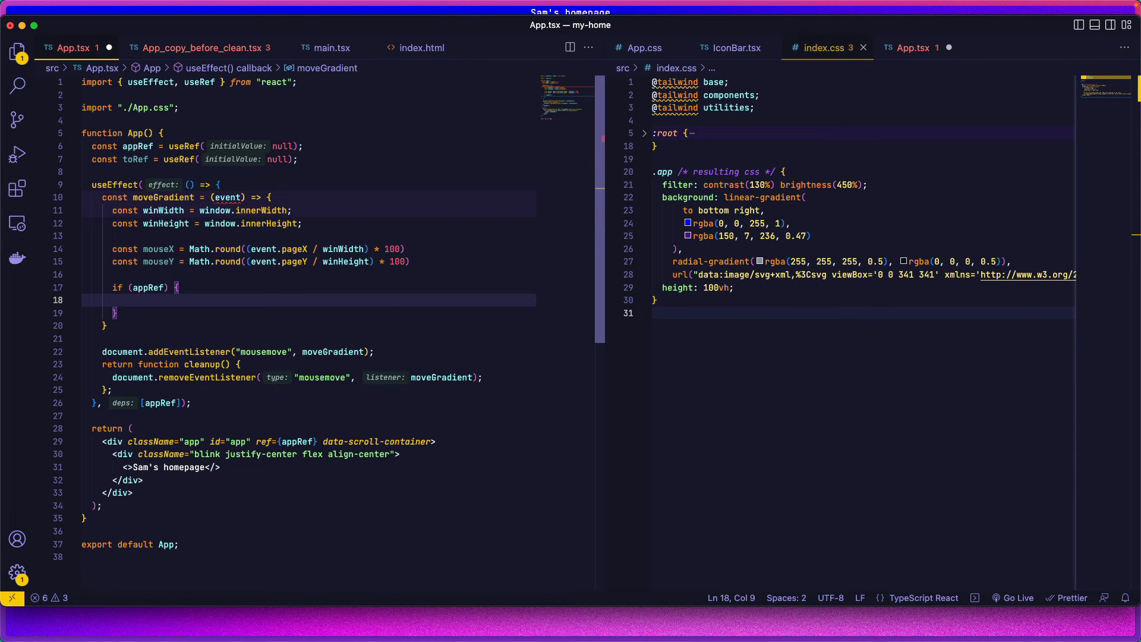
Inside the block call appRef.current.style.setProperty with mouseX as its argument.
text(appRef.current)
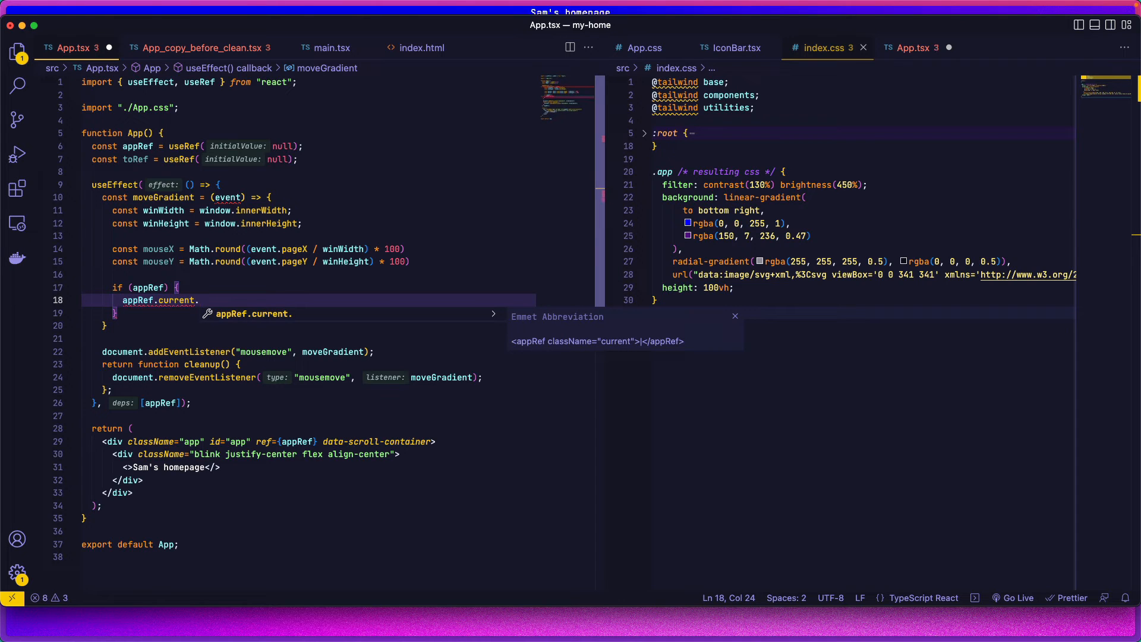
text(.style.setProperty()
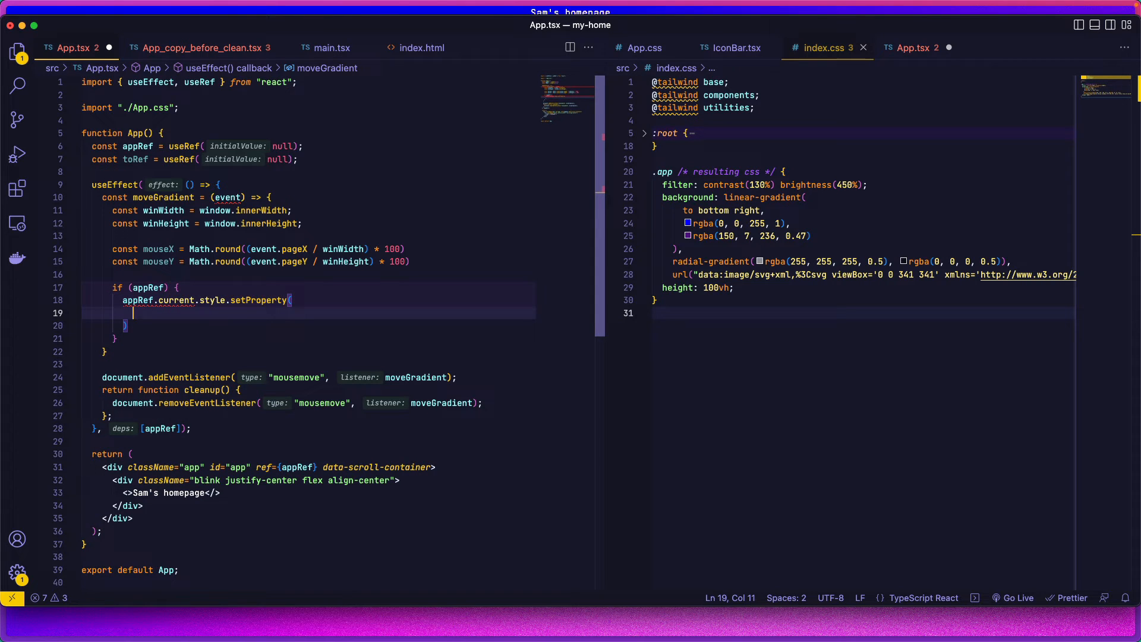
mouse_move(215, 343)
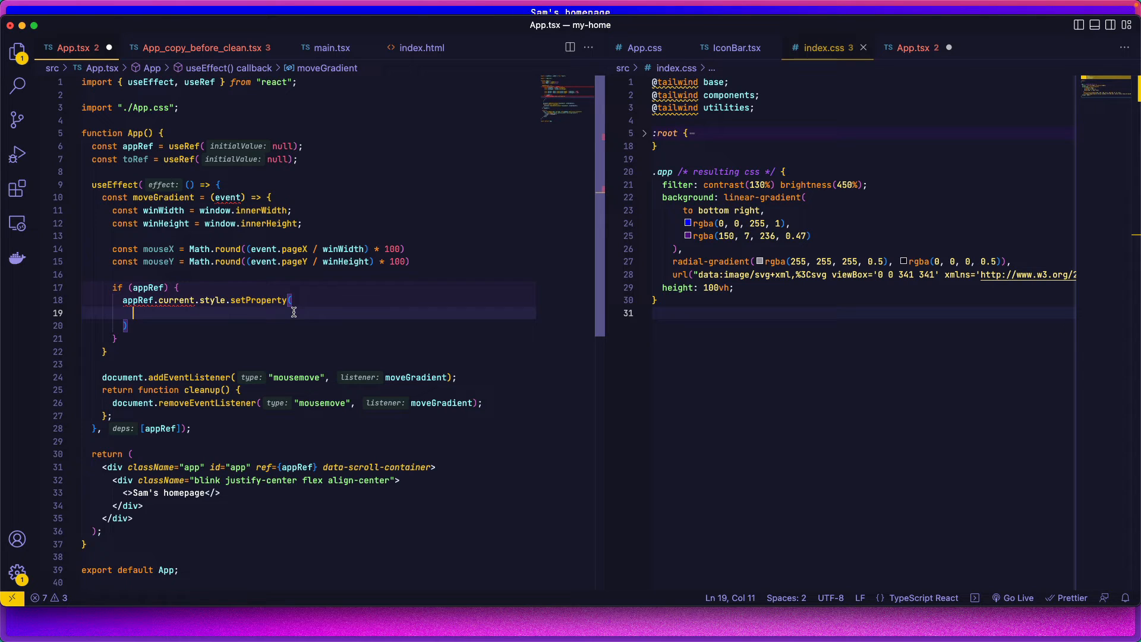
text(mouseX.to)
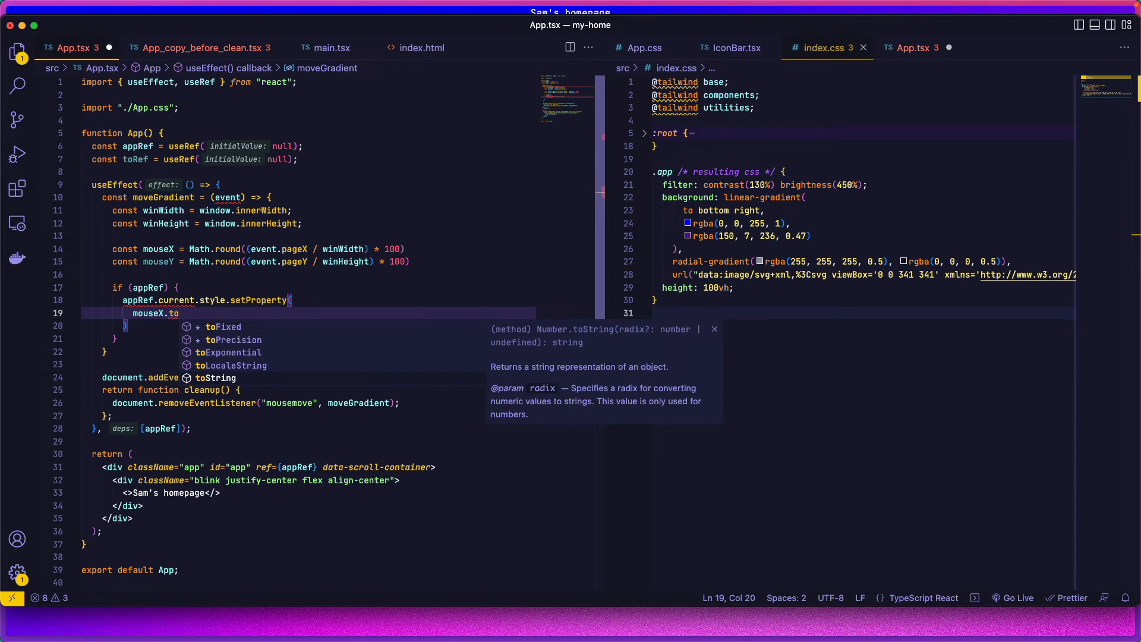
Set the '--mouse-x' property to mouseX.toString() + "%" in the setProperty call.
text(String() + ")
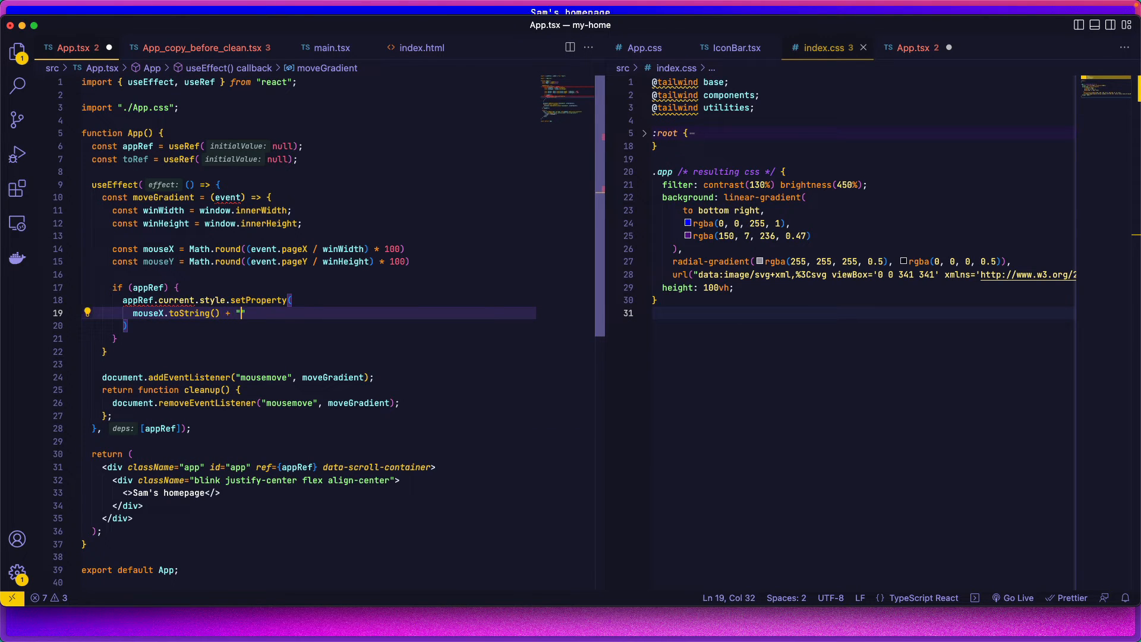
text(%)
text('--)
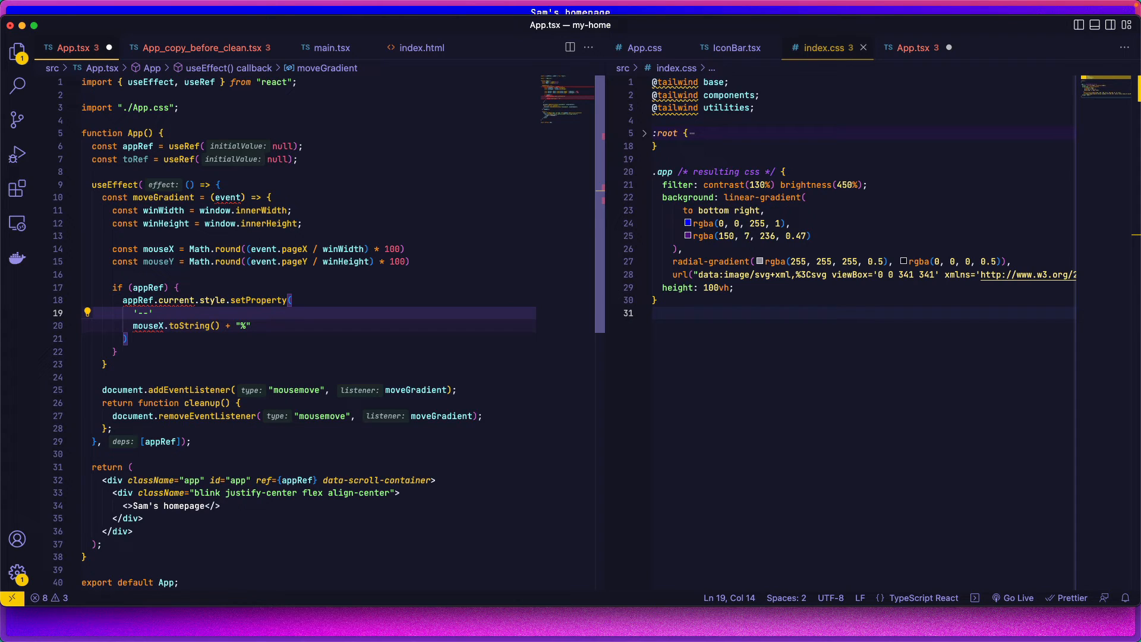
text(mousex)
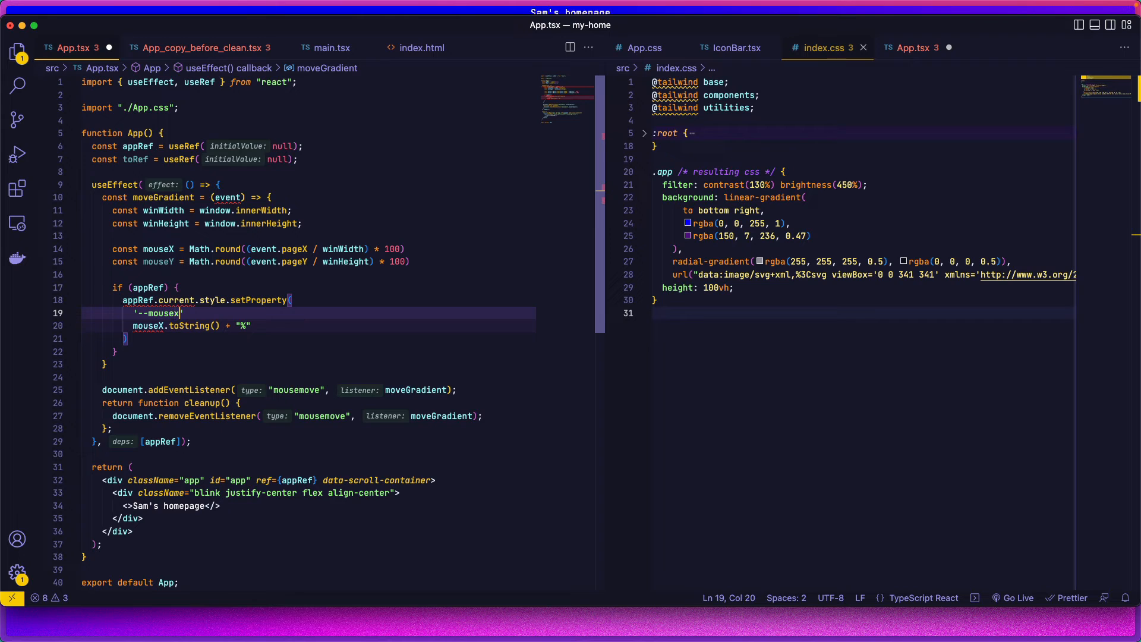
text(-x)
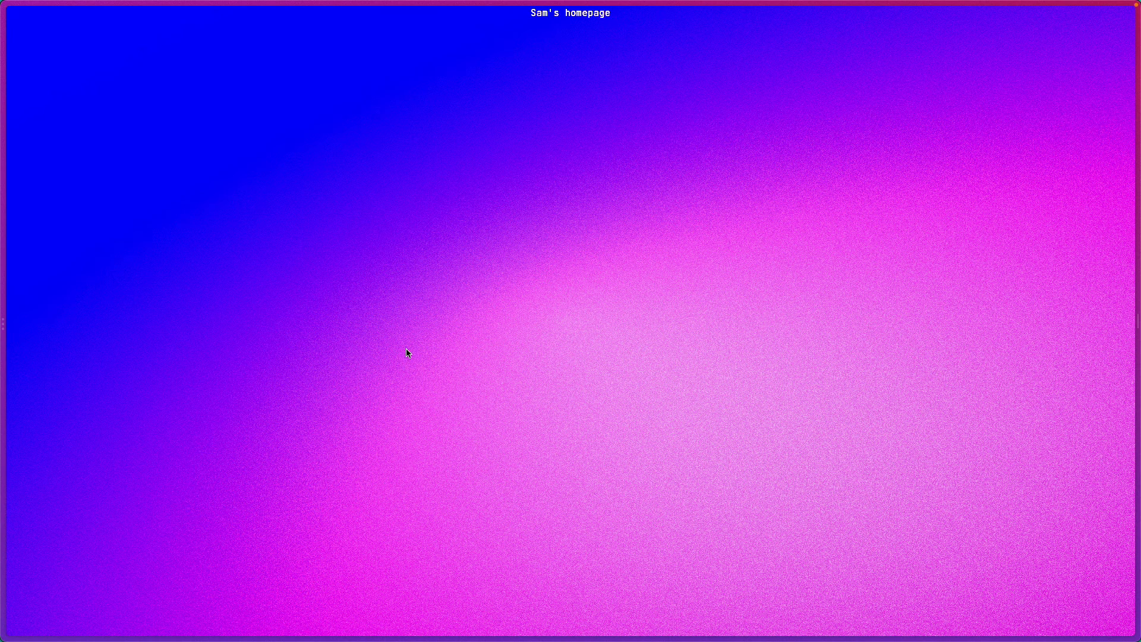
mouse_move(445, 255)
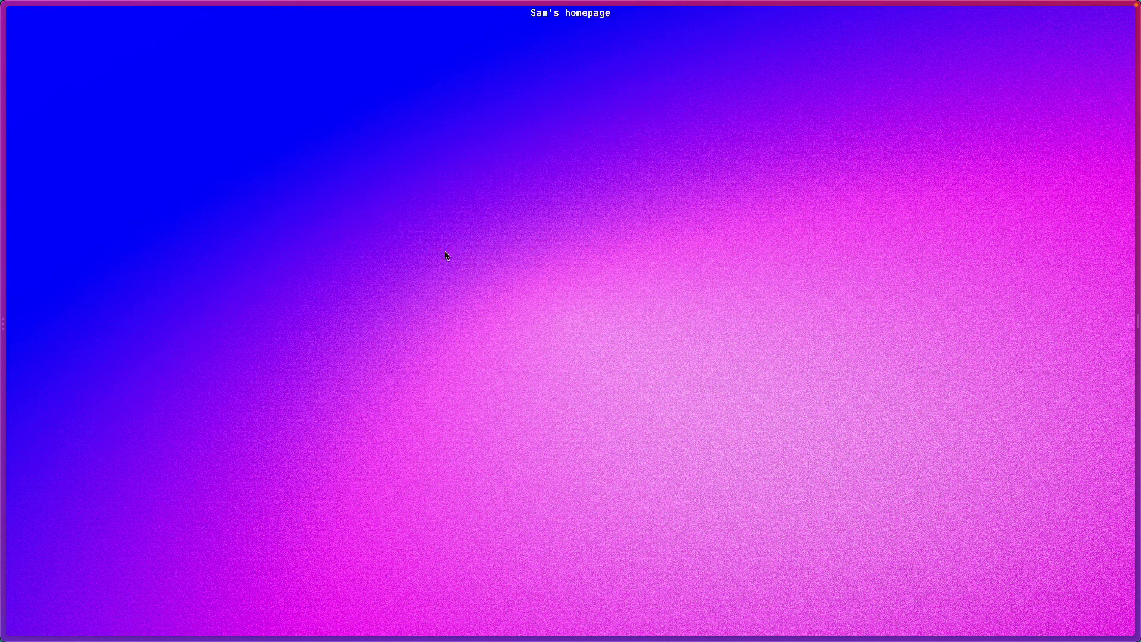
mouse_move(736, 404)
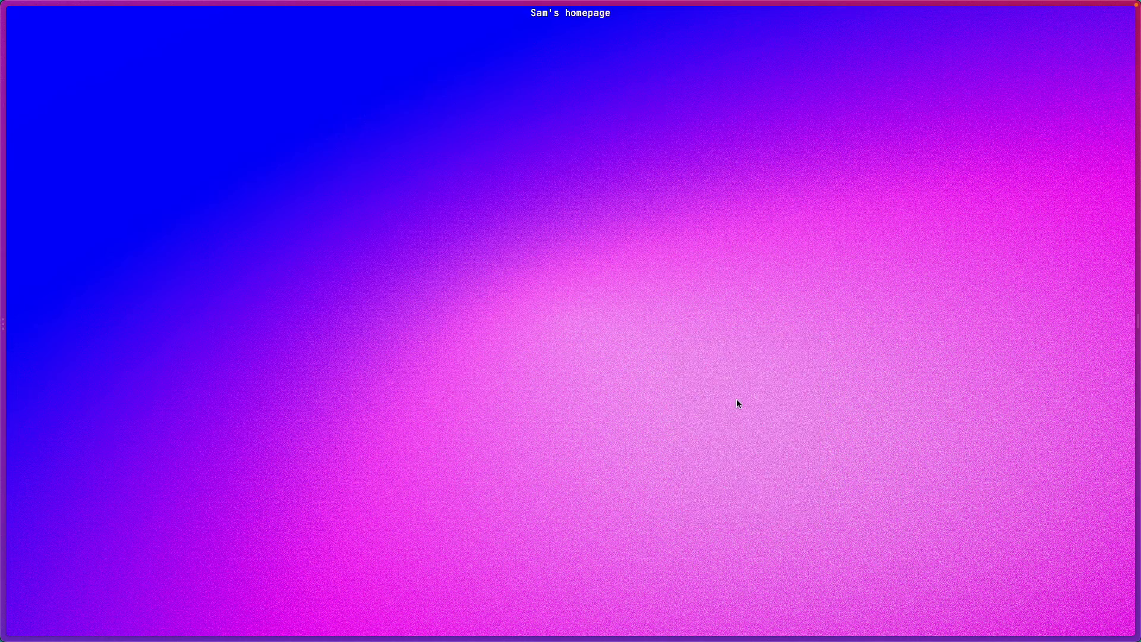
Bring up Chrome DevTools (F12) to inspect the div.app inline style variables.
key(F12)
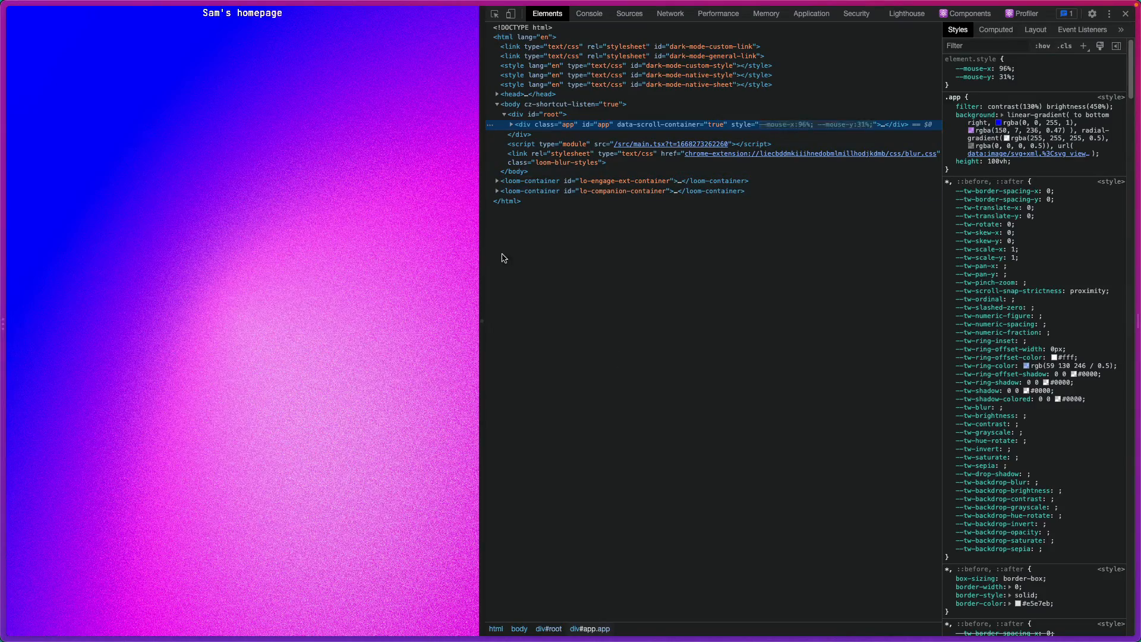
mouse_move(733, 202)
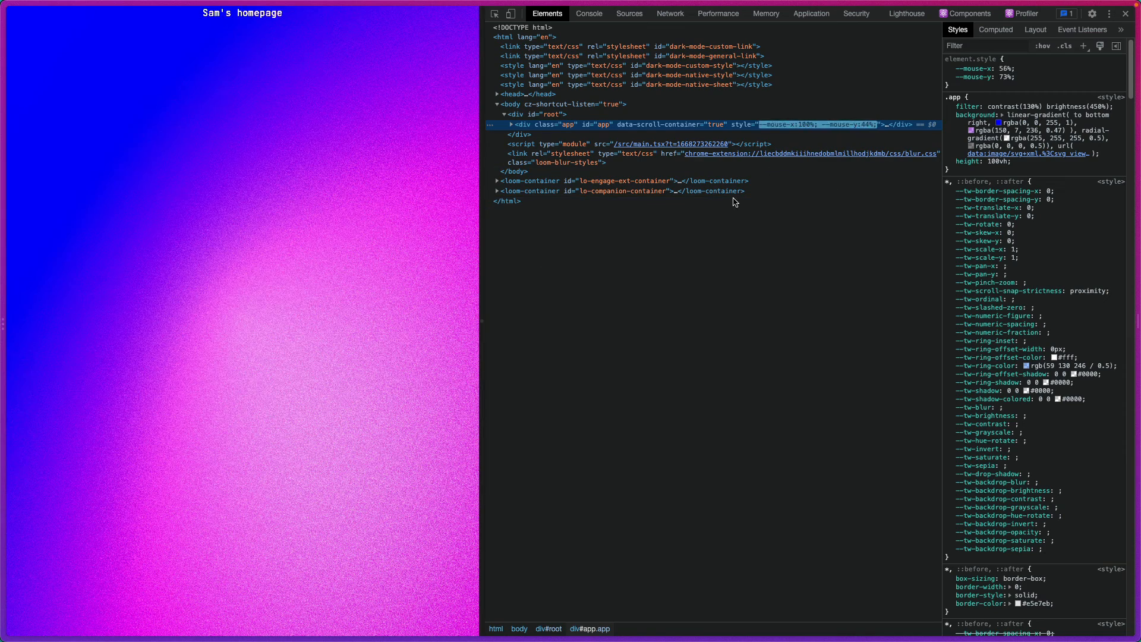
mouse_move(281, 416)
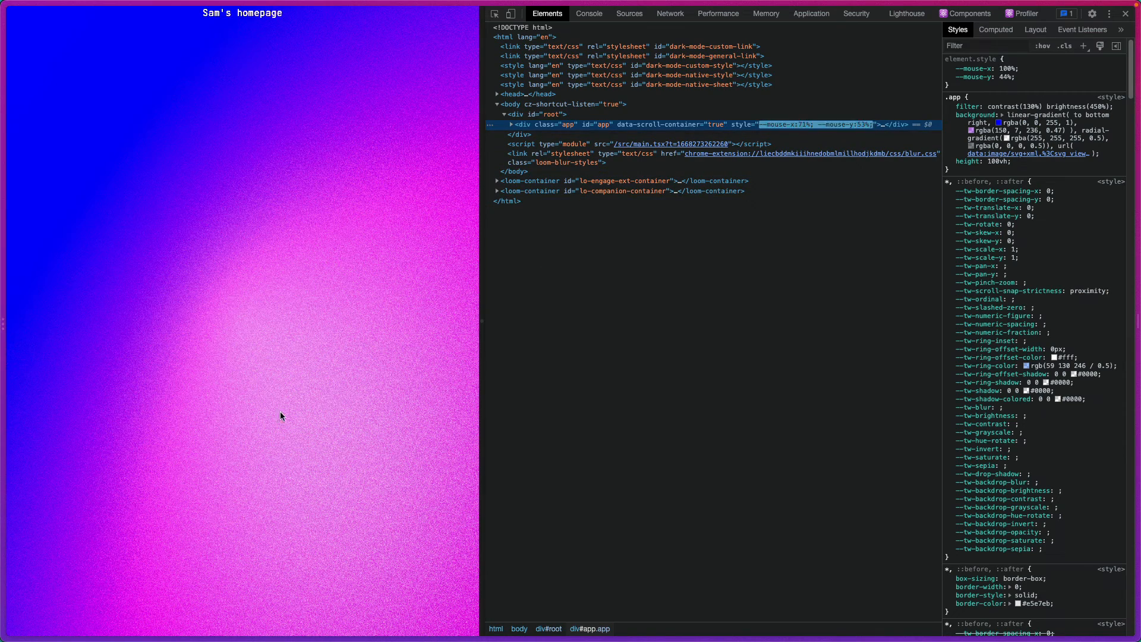
mouse_move(89, 241)
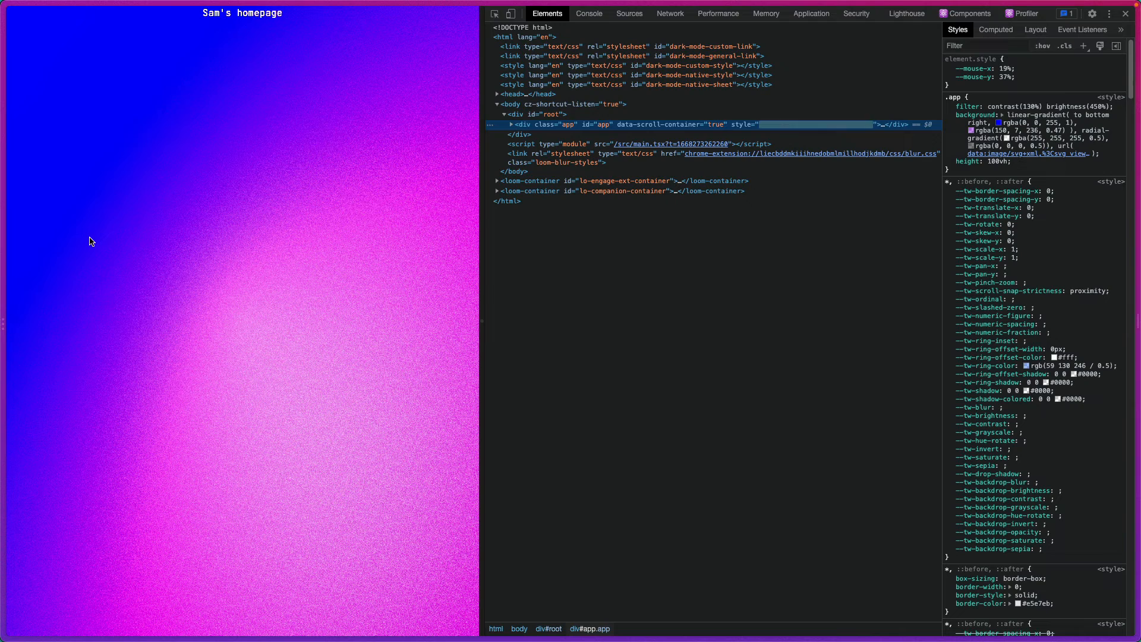
mouse_move(221, 40)
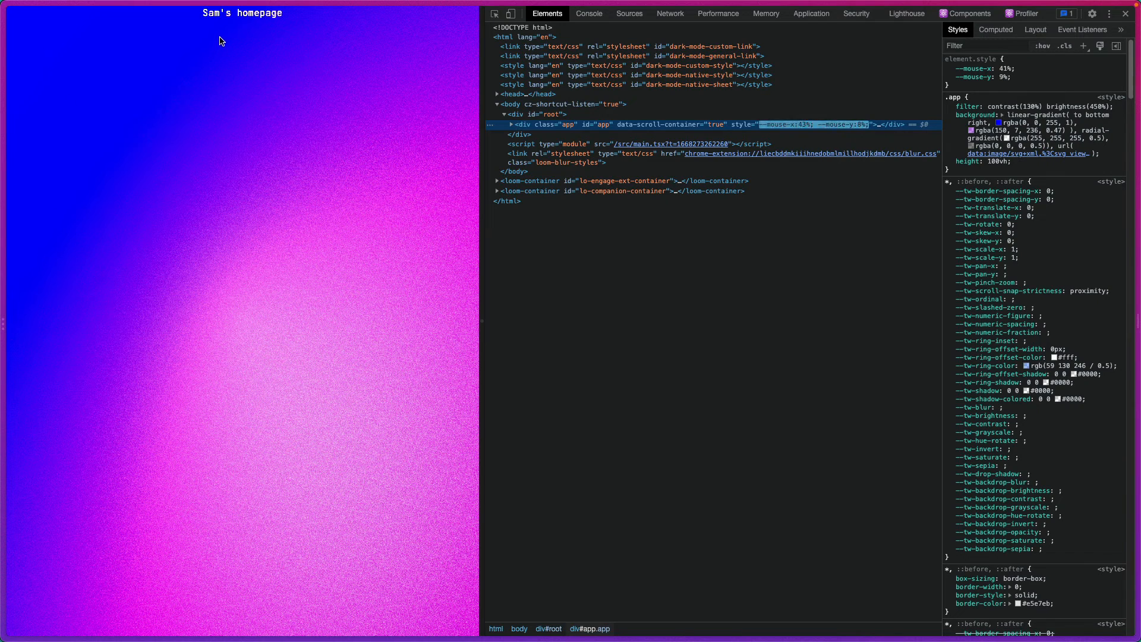
mouse_move(450, 448)
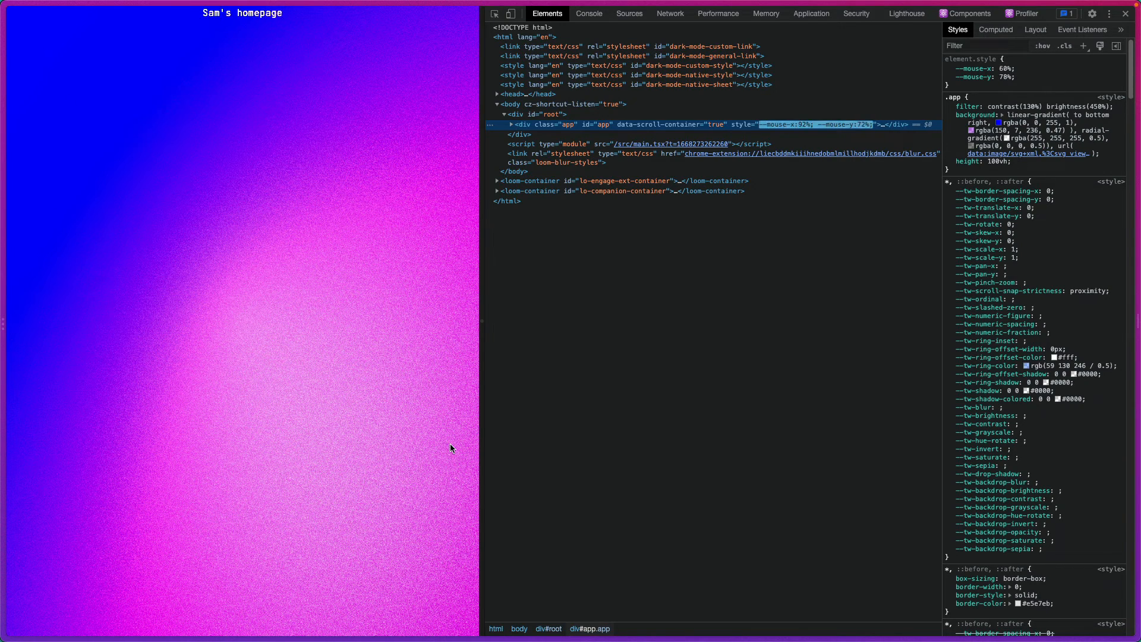
mouse_move(476, 445)
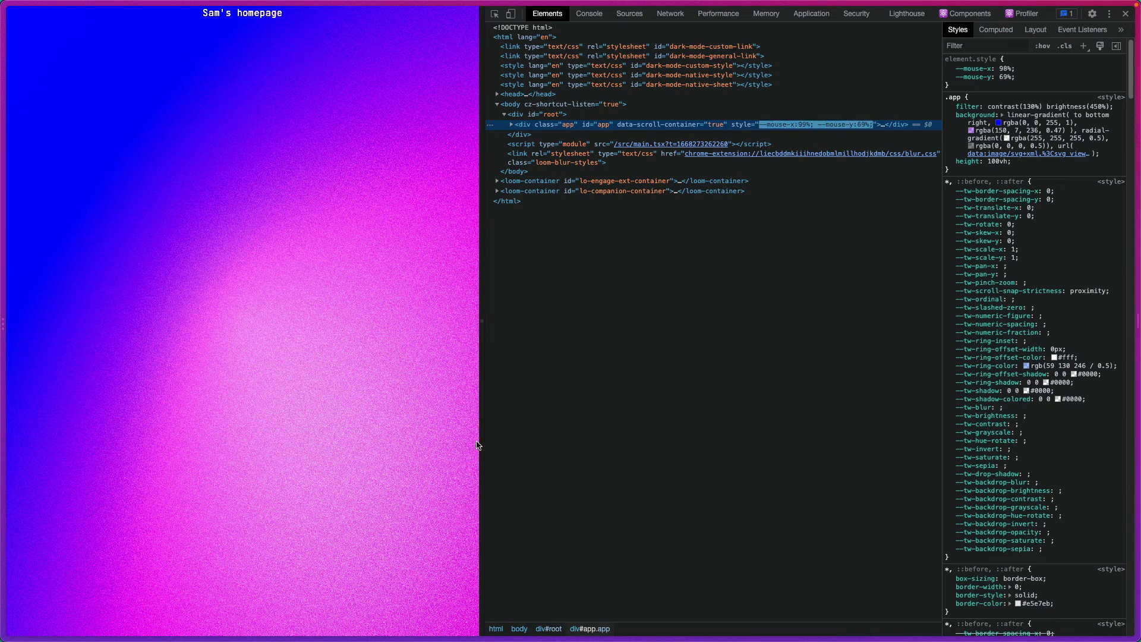
mouse_move(349, 626)
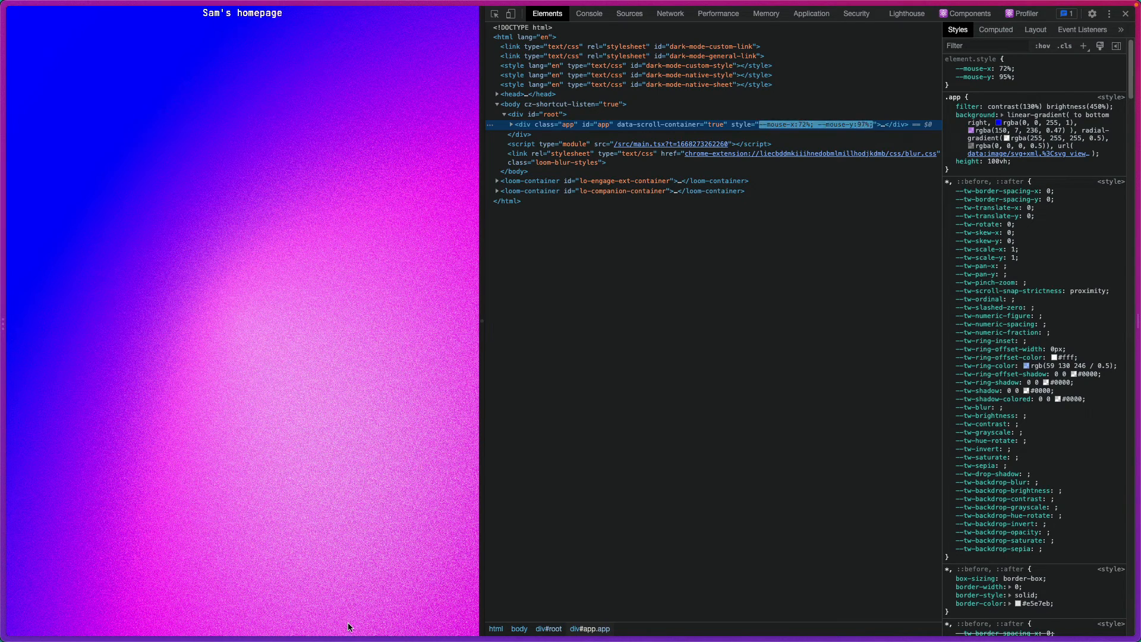
mouse_move(364, 292)
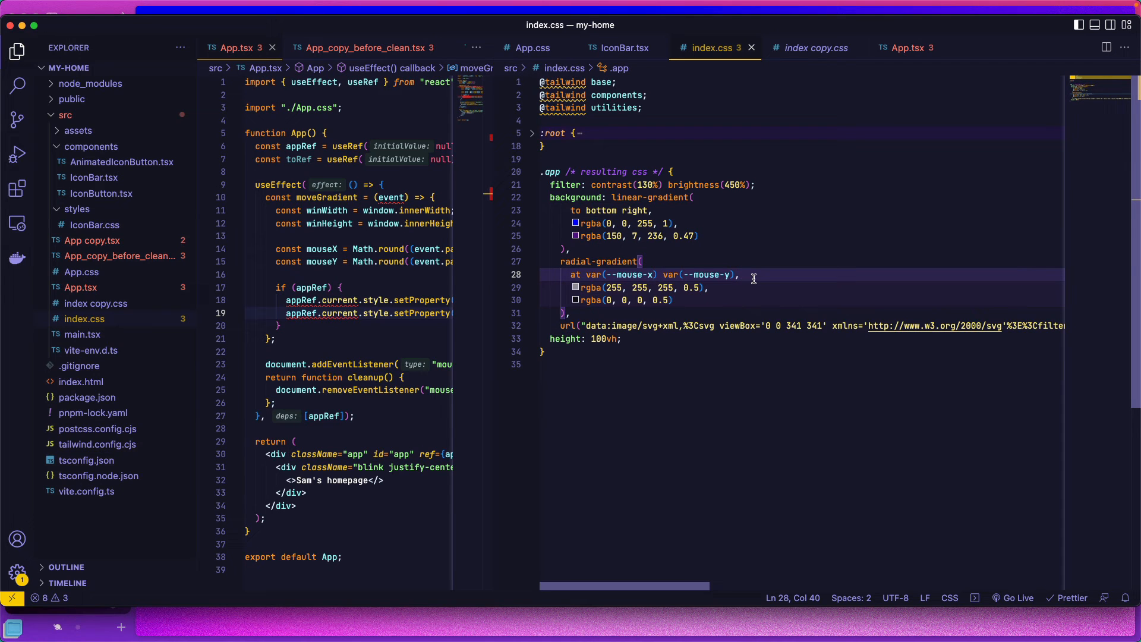
Make radial-gradient start with 'at var(--mouse-x) var(--mouse-y),' and tidy its spacing.
click(575, 275)
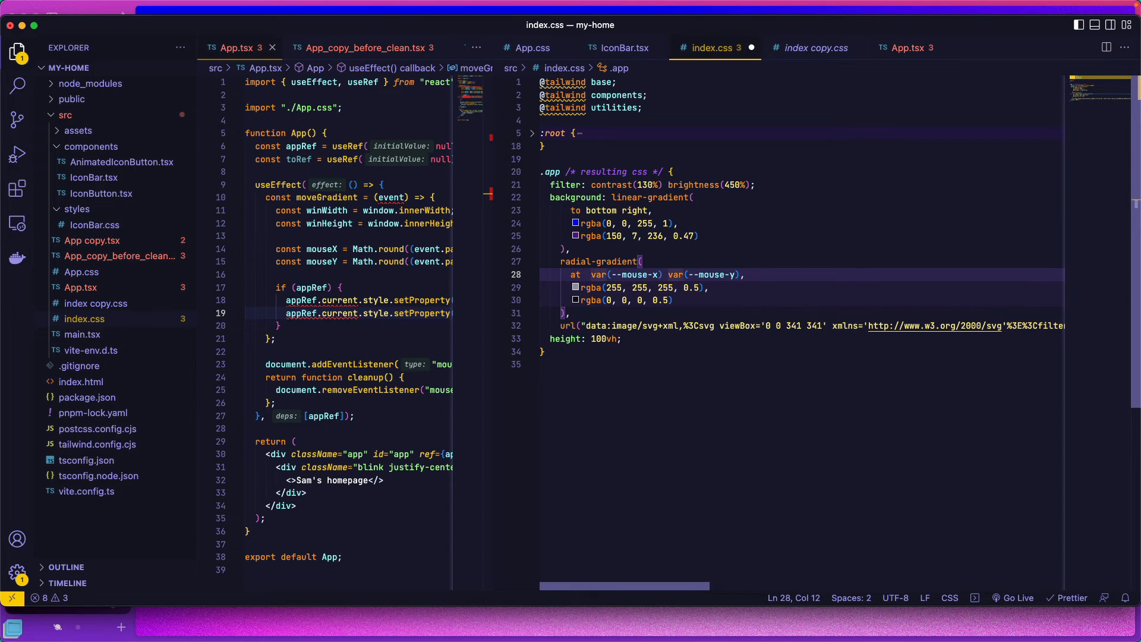
click(643, 274)
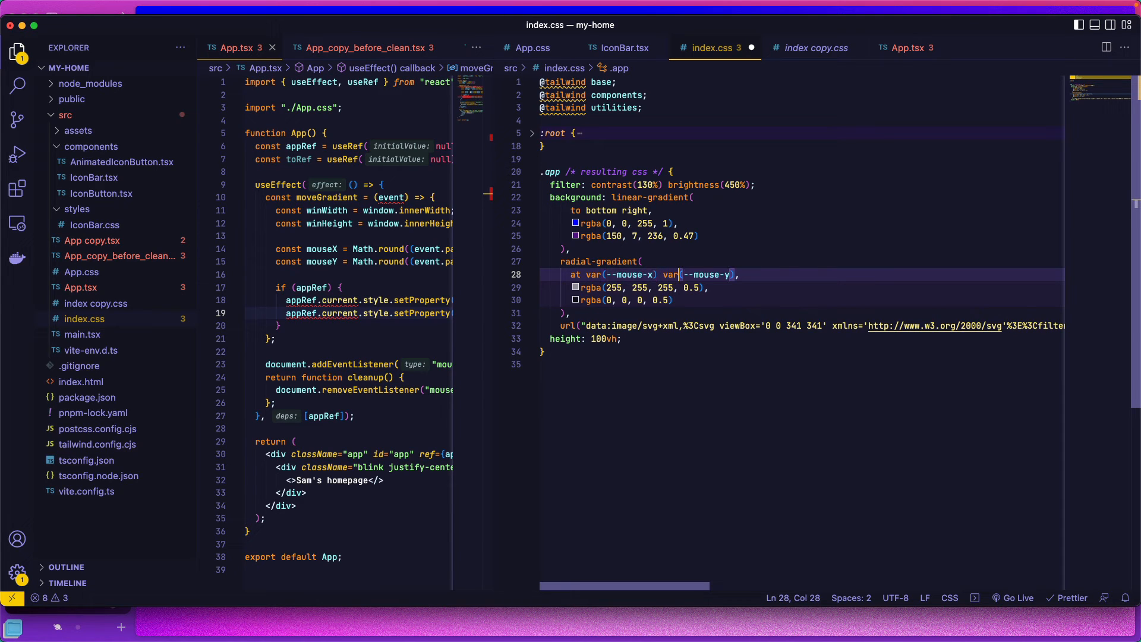
click(730, 275)
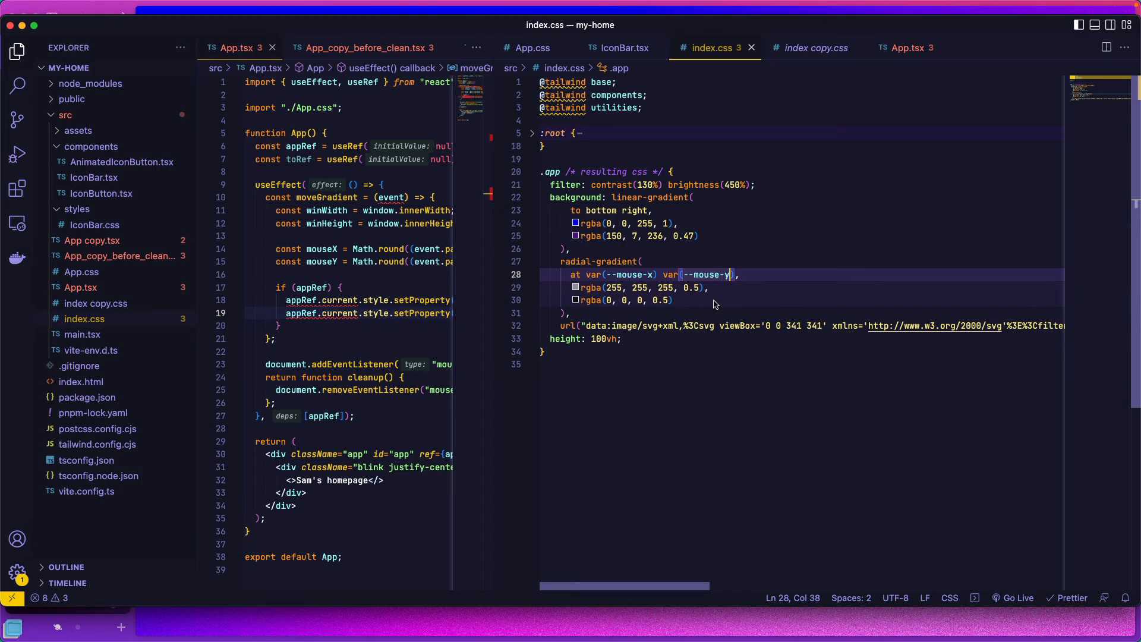
mouse_move(967, 293)
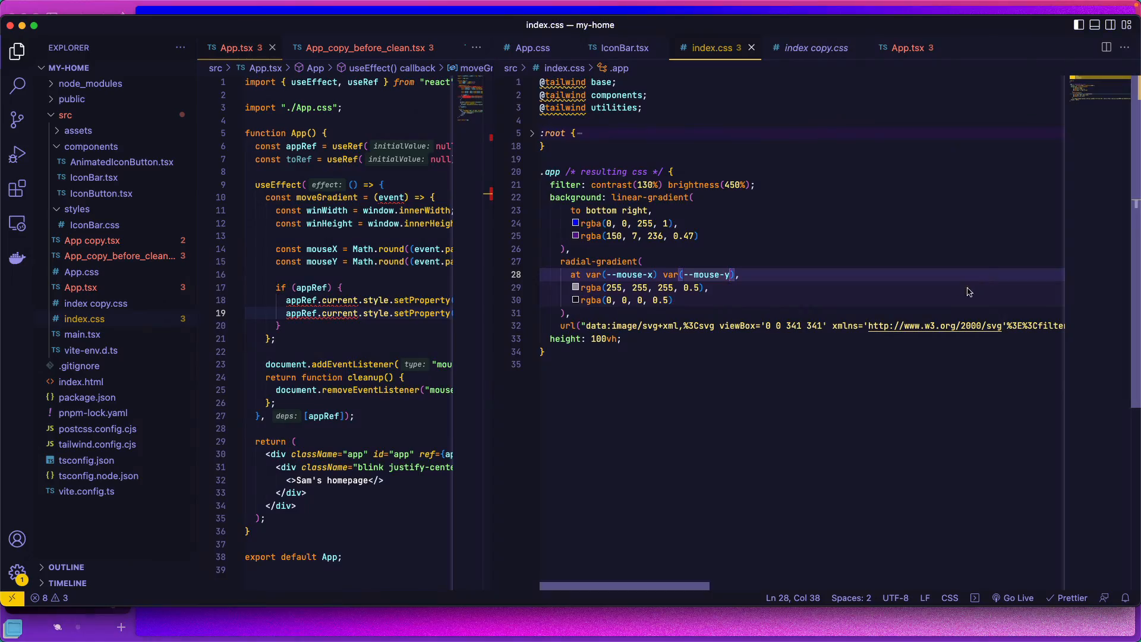
mouse_move(756, 171)
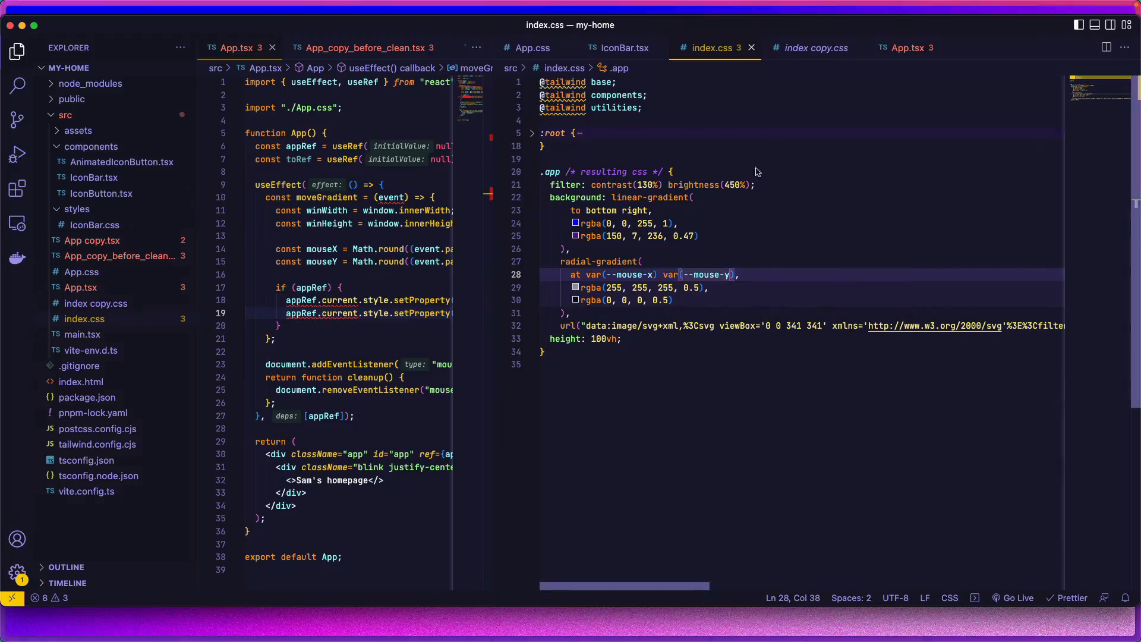
mouse_move(809, 47)
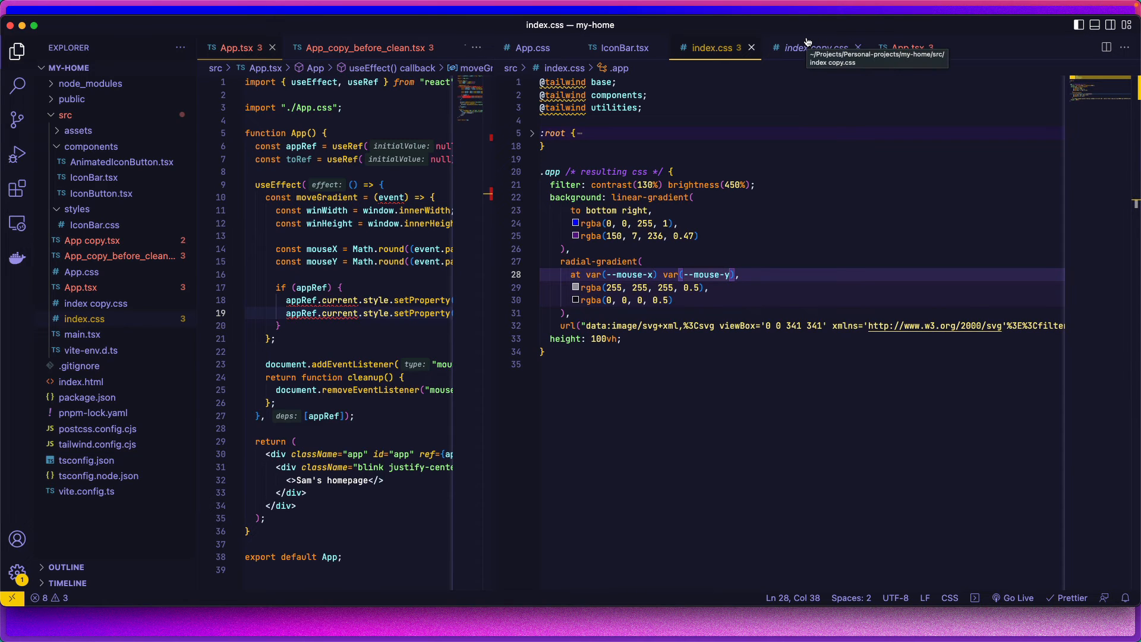
Copy the .app teal-to-purple background and 750% contrast filter lines from index copy.css.
click(808, 47)
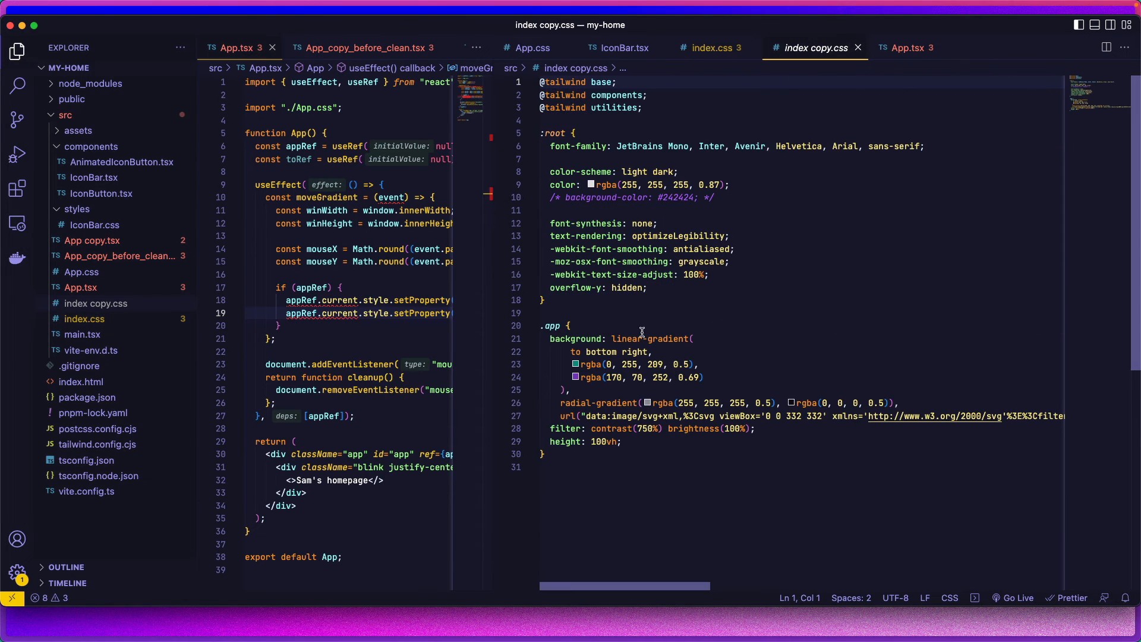
mouse_move(634, 442)
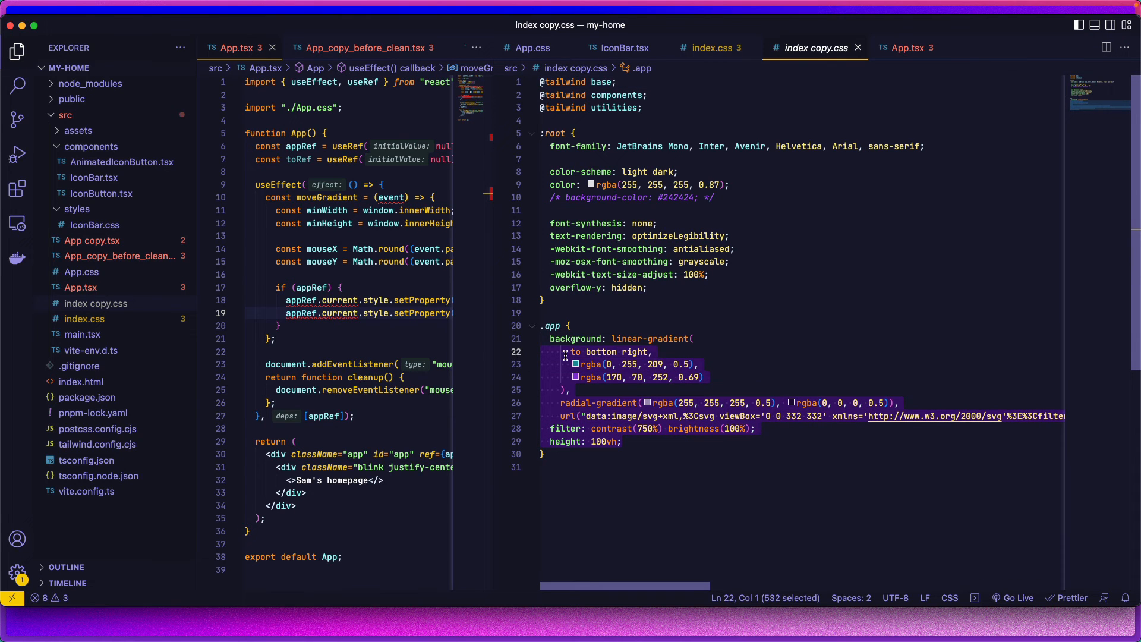
click(712, 47)
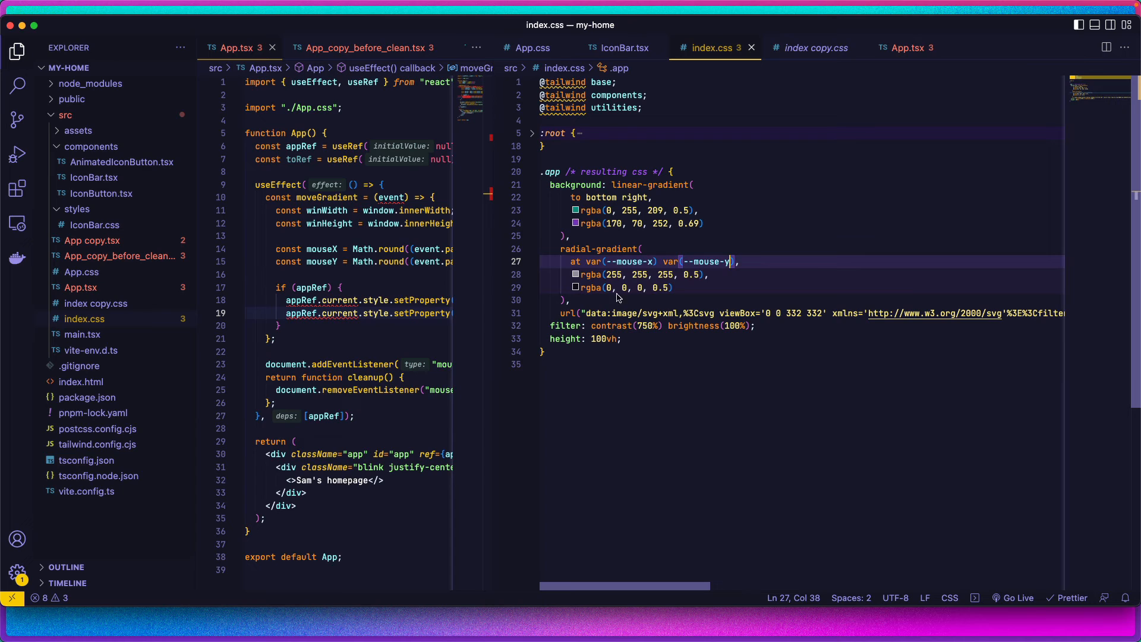
mouse_move(634, 355)
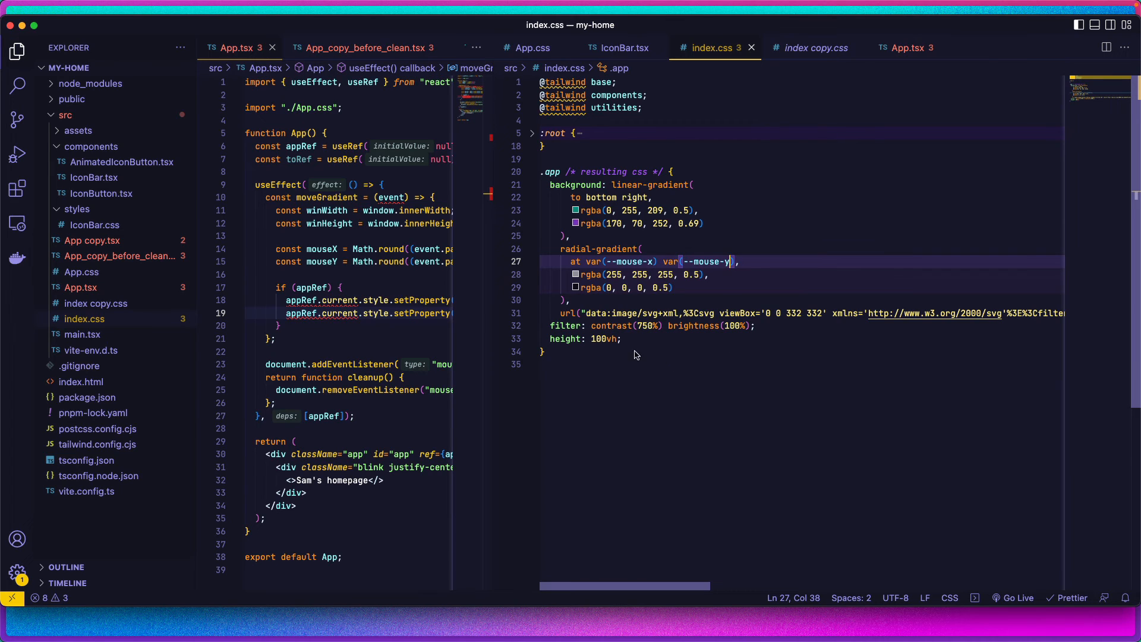
mouse_move(647, 309)
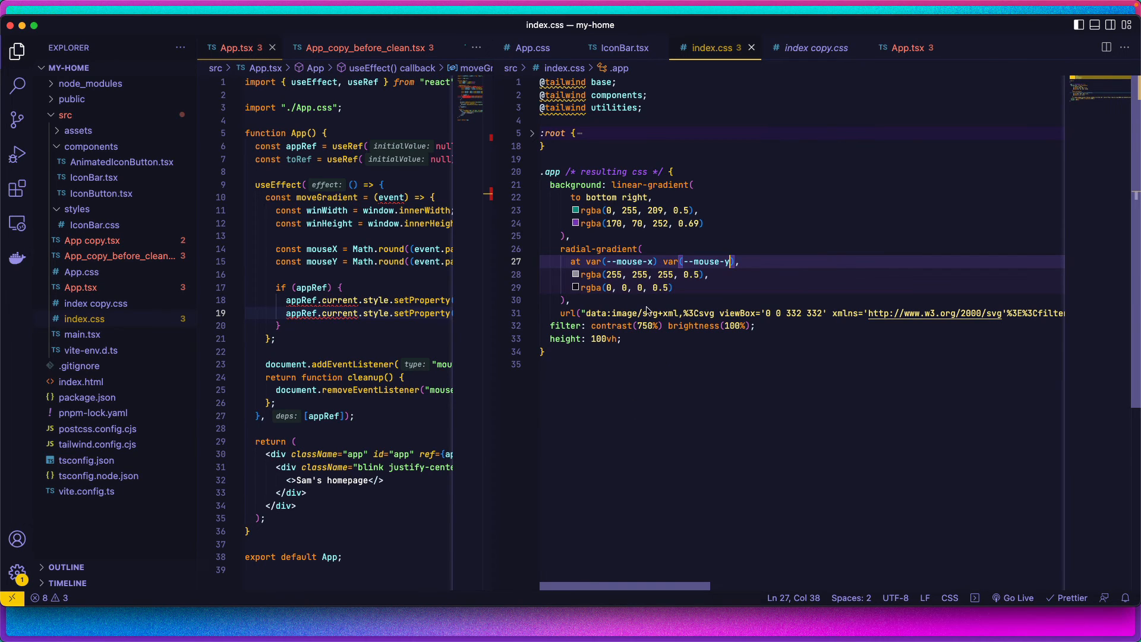